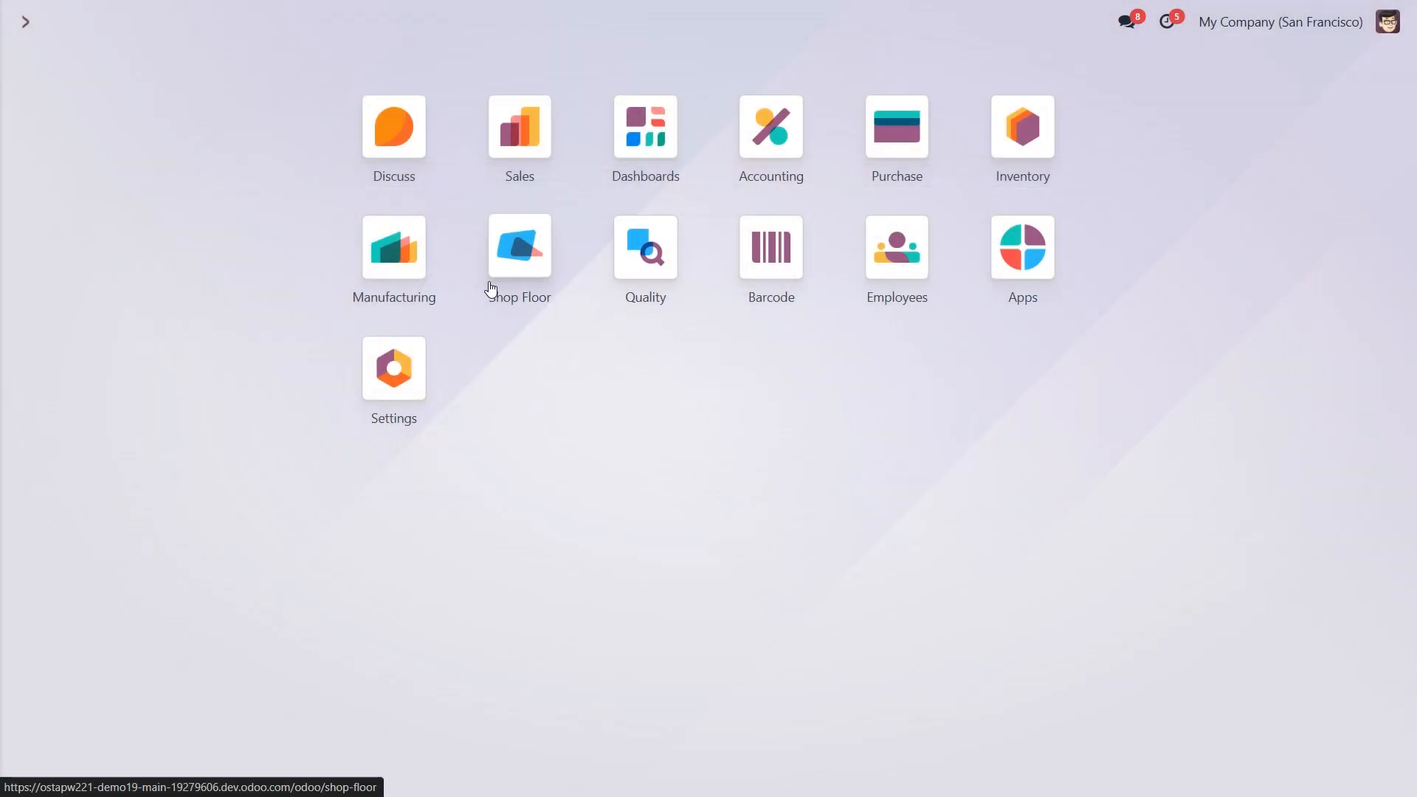
{"action": "mouse_move", "coordinate": [523, 312]}
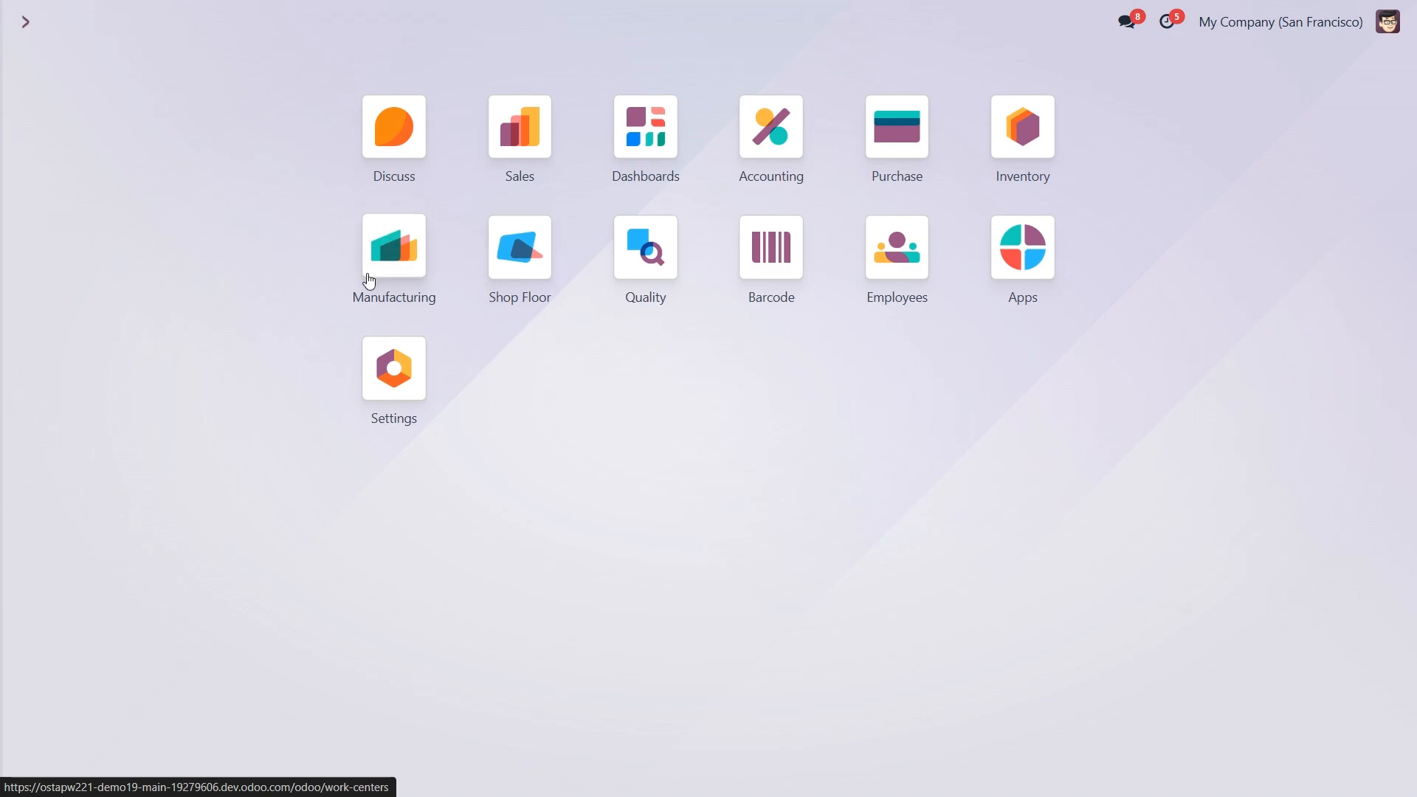
{"action": "mouse_move", "coordinate": [429, 302]}
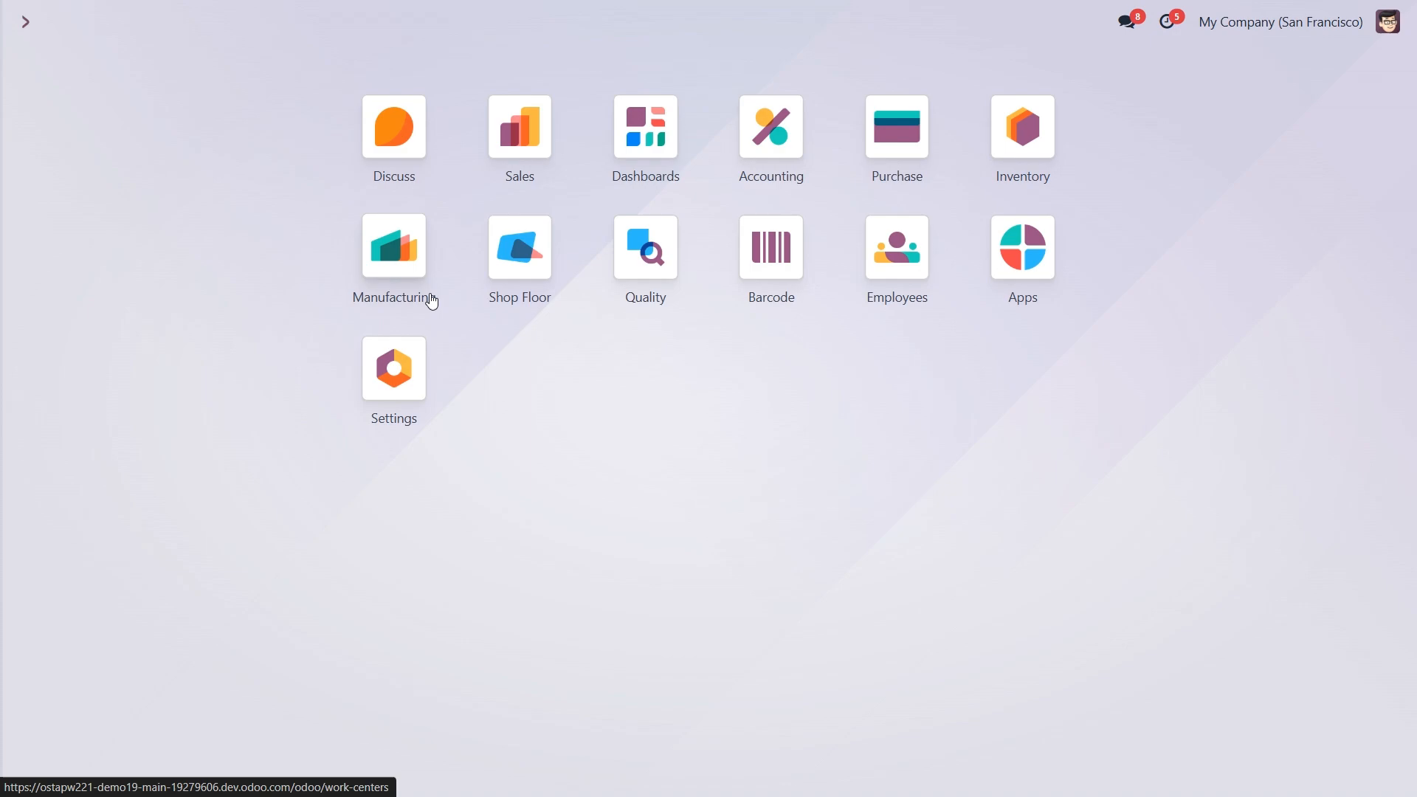
{"action": "mouse_move", "coordinate": [429, 255]}
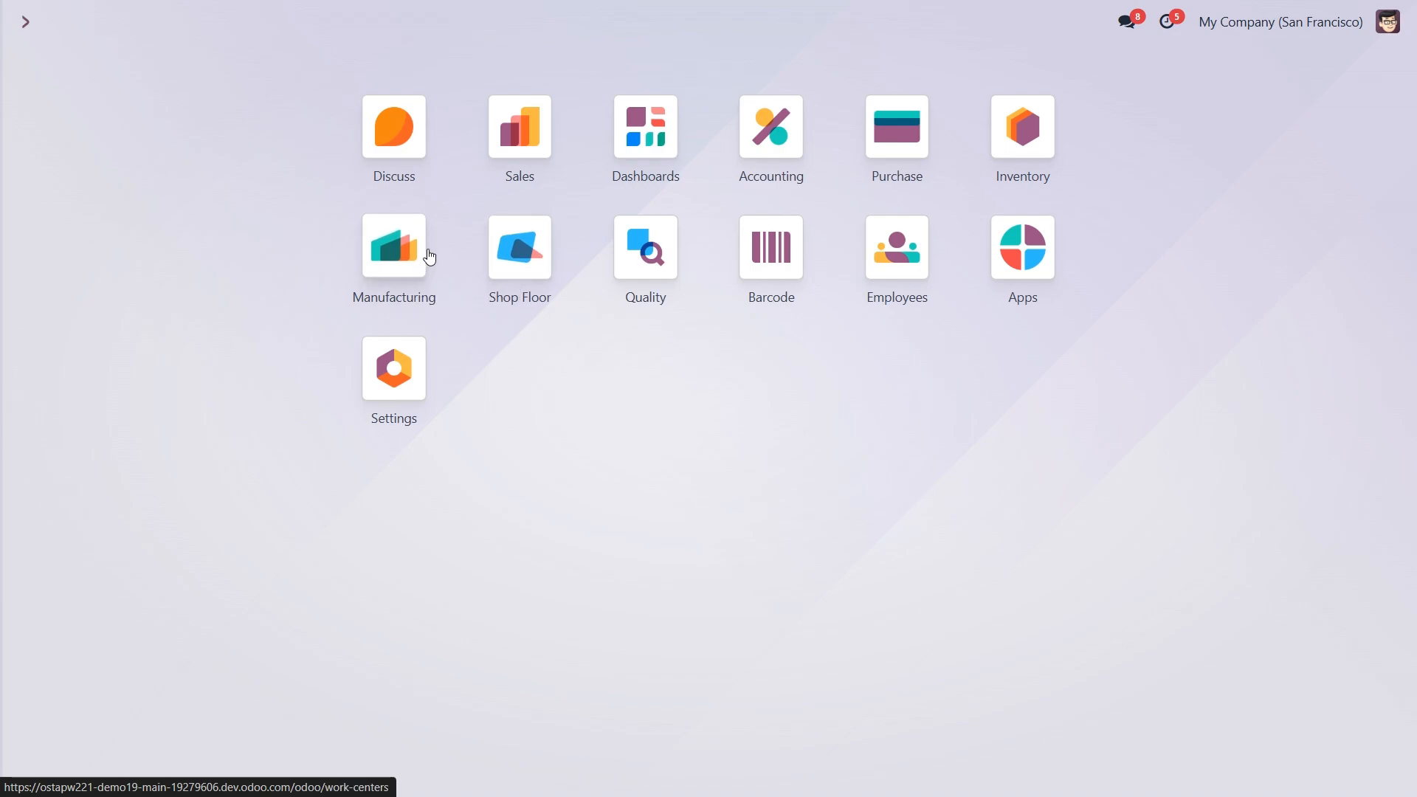
{"action": "mouse_move", "coordinate": [408, 305]}
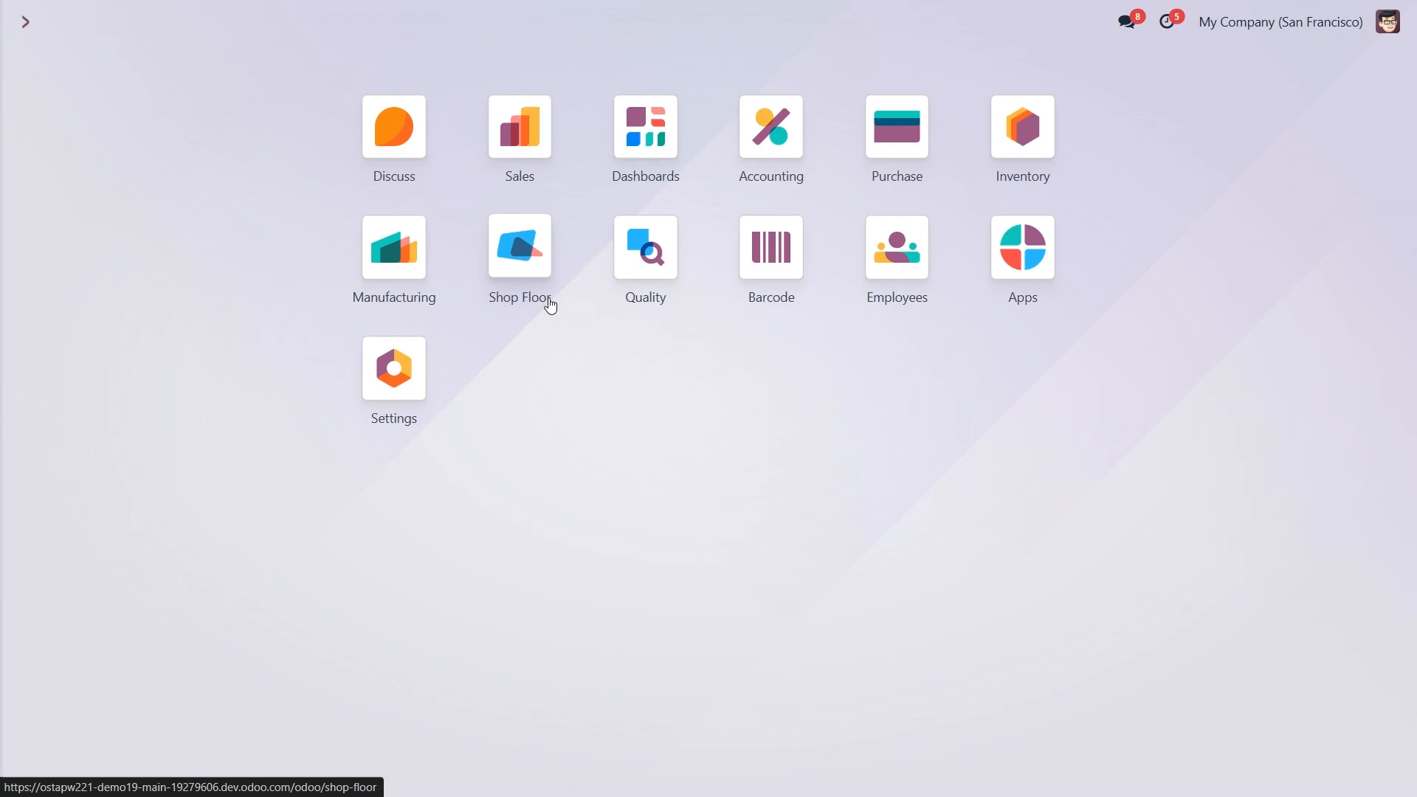
{"action": "mouse_move", "coordinate": [536, 325]}
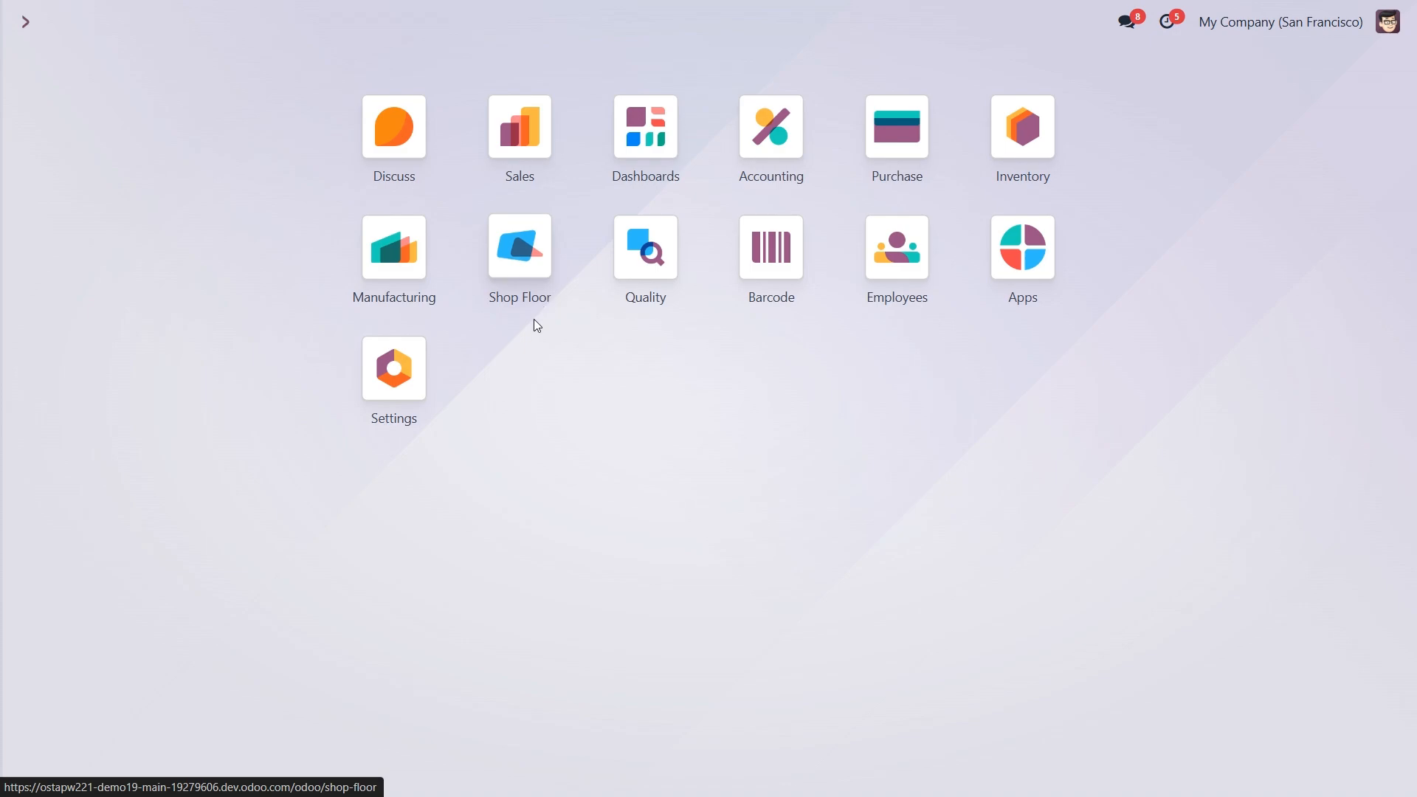
- Open Shop Floor, view the Assembly 1 and Drill 1 work orders, then return to All MO
{"action": "left_click", "coordinate": [519, 245]}
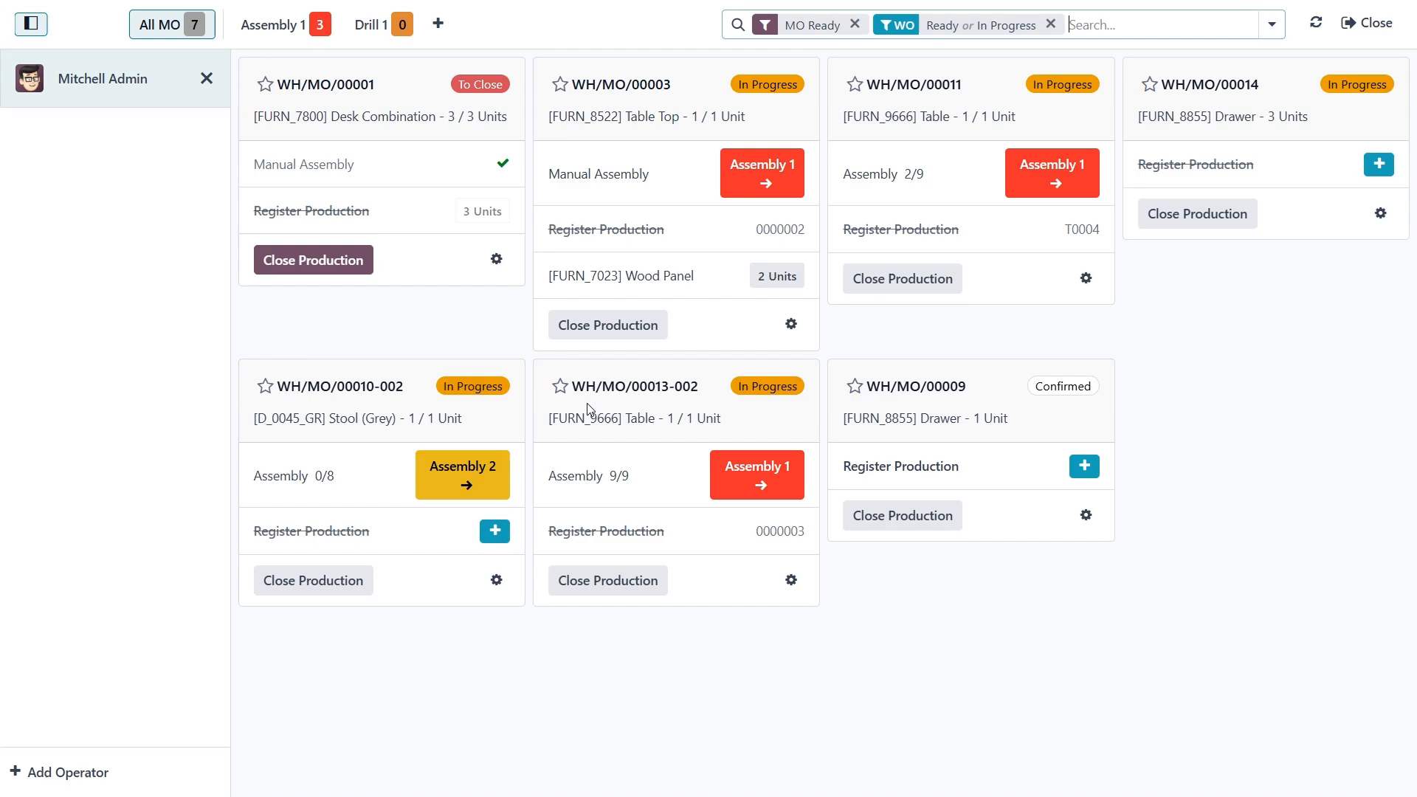
{"action": "mouse_move", "coordinate": [507, 299]}
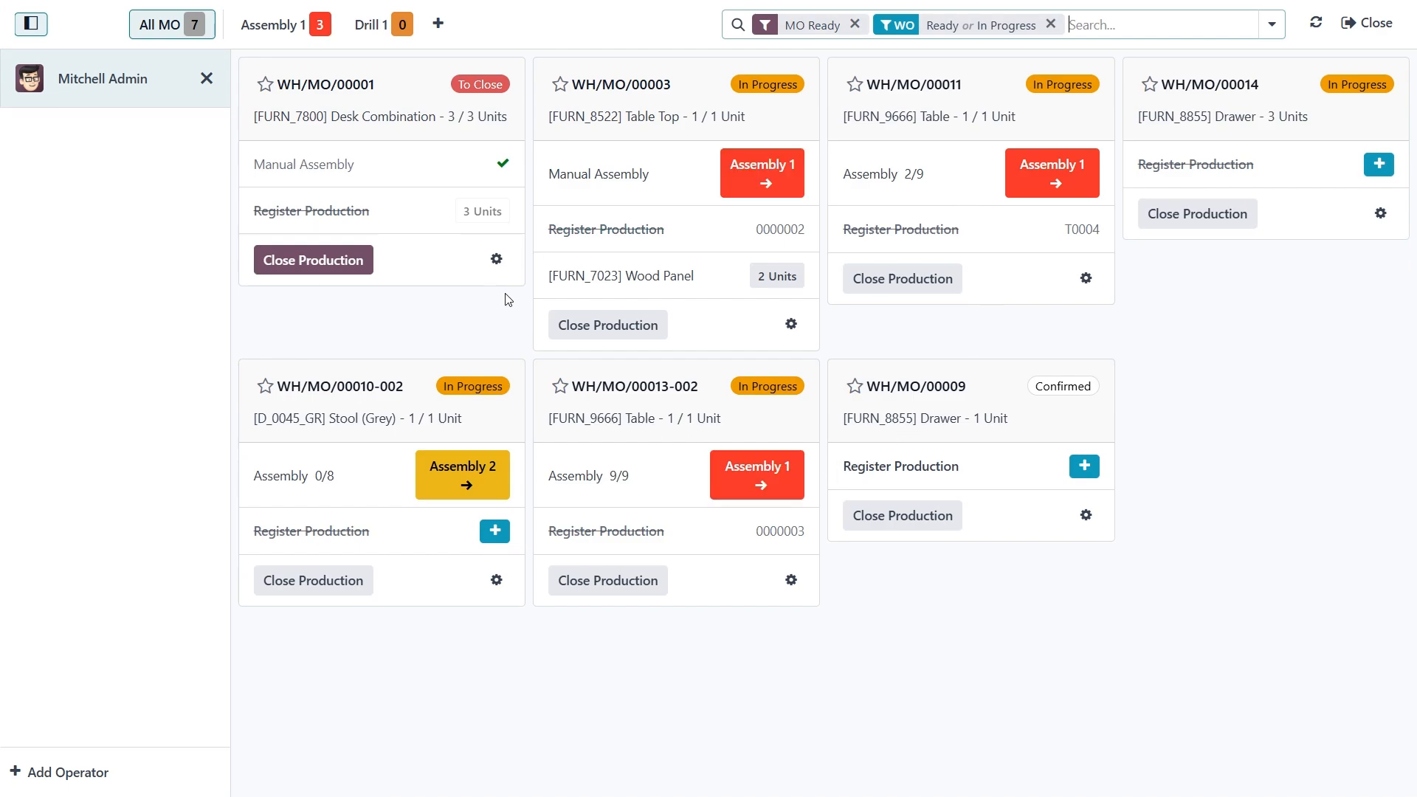
{"action": "mouse_move", "coordinate": [485, 156]}
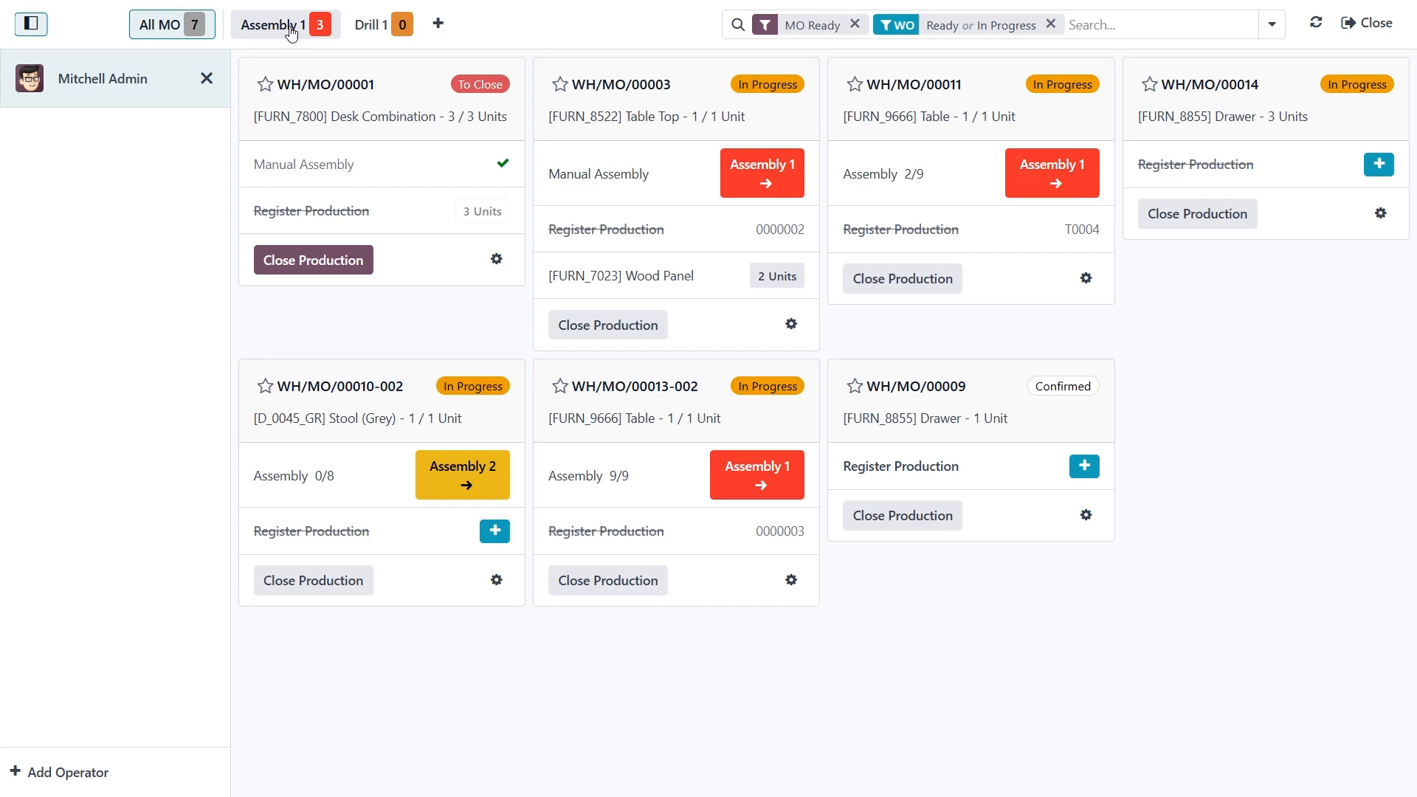
{"action": "left_click", "coordinate": [271, 25]}
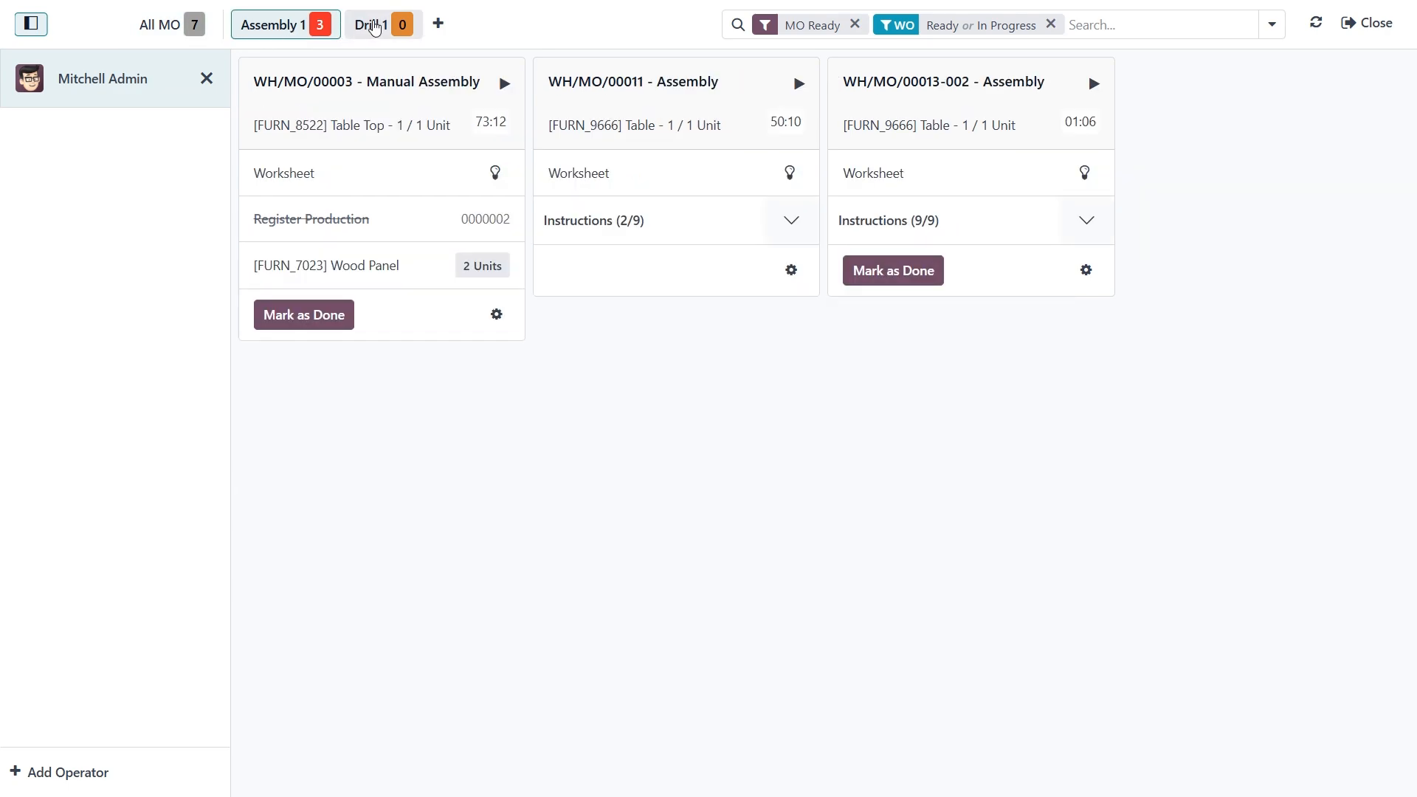
{"action": "left_click", "coordinate": [285, 24]}
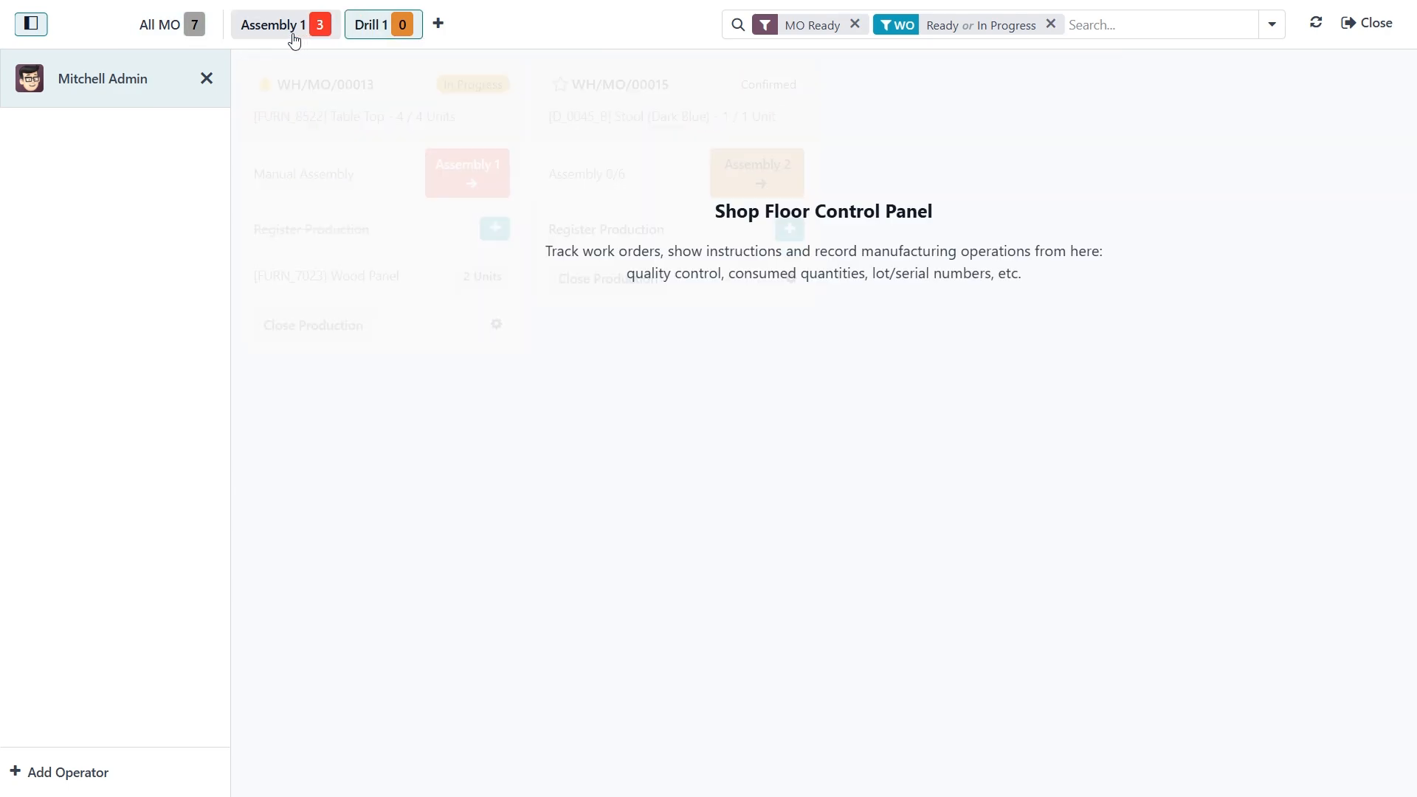
{"action": "left_click", "coordinate": [160, 23]}
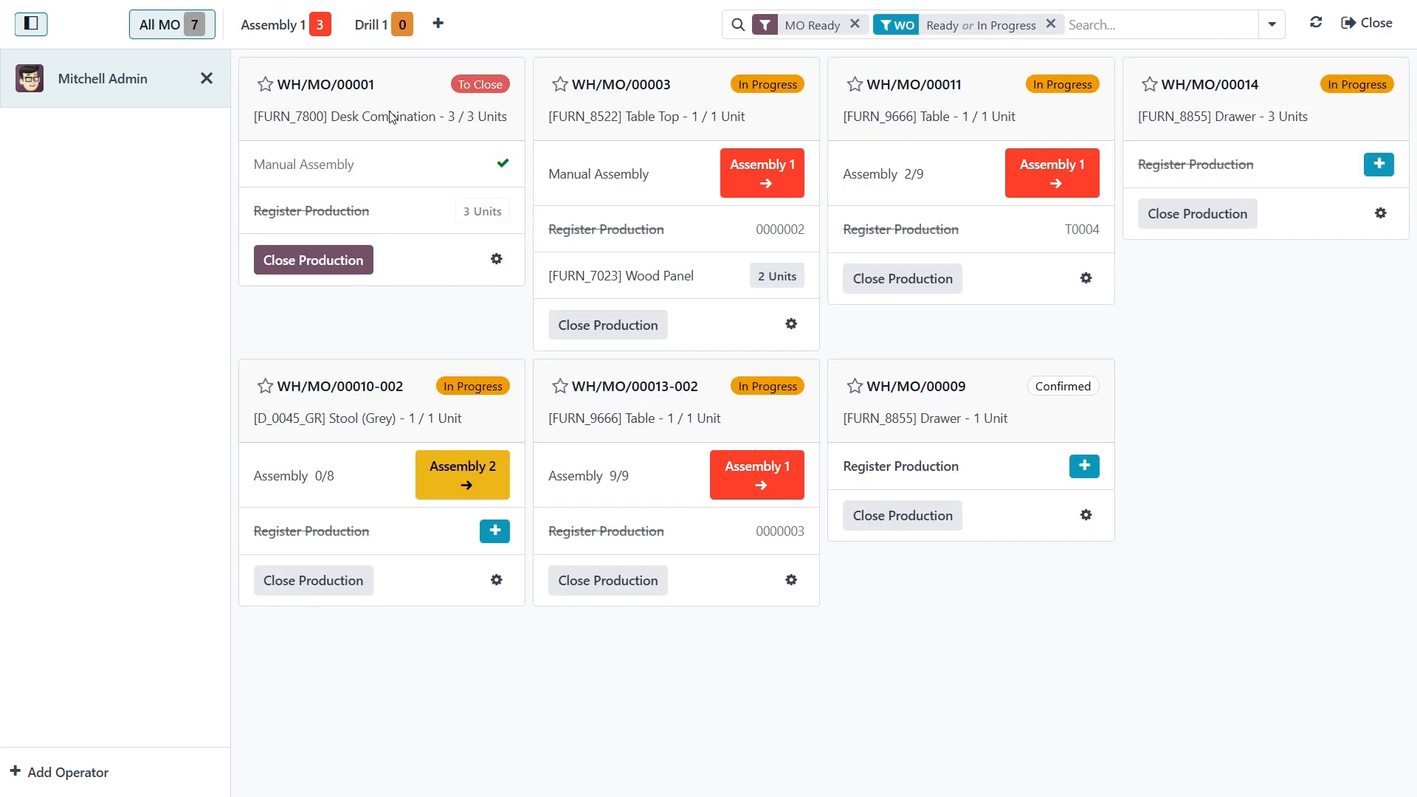
{"action": "mouse_move", "coordinate": [457, 173]}
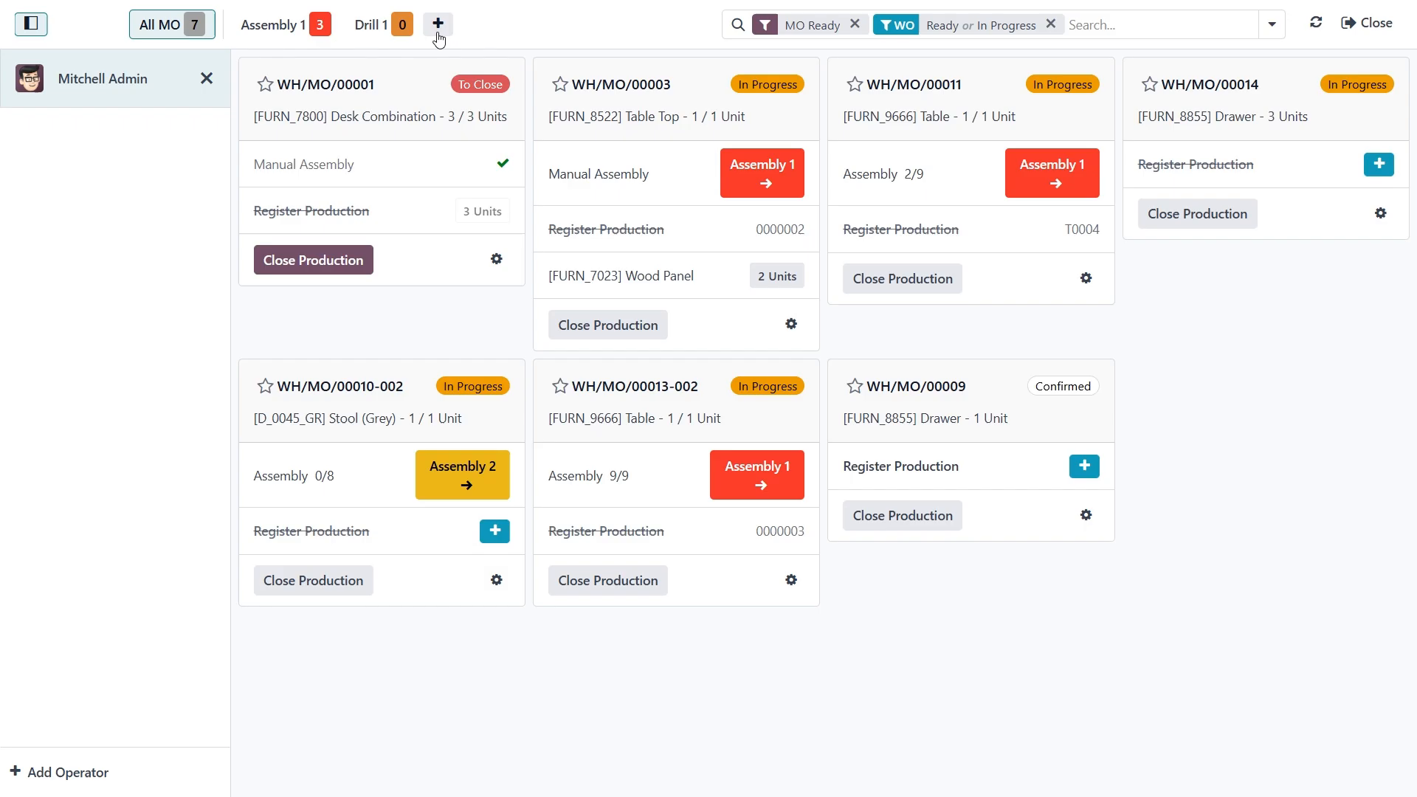
- Add Assembly 2 to the station's selected work centers and confirm
{"action": "left_click", "coordinate": [437, 23]}
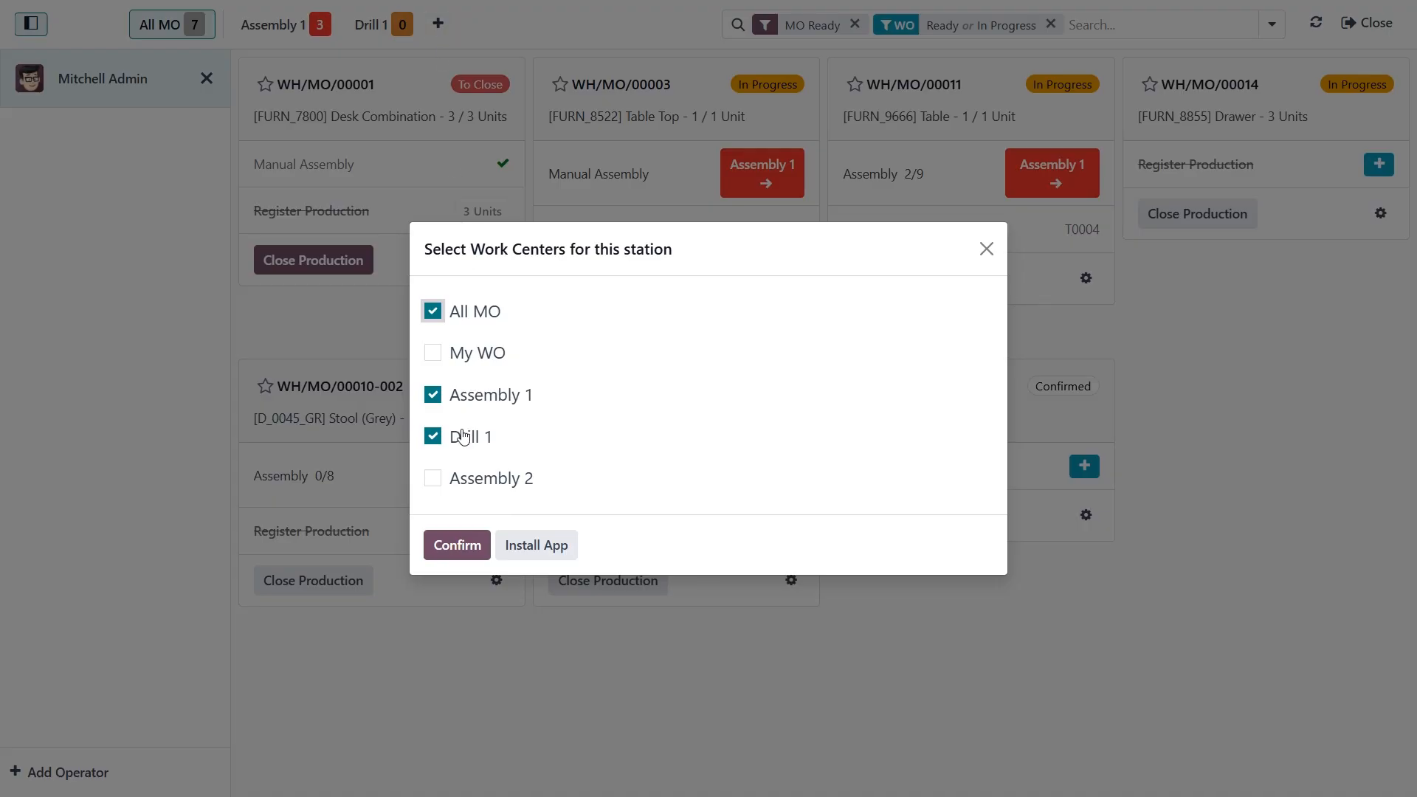
{"action": "left_click", "coordinate": [432, 478]}
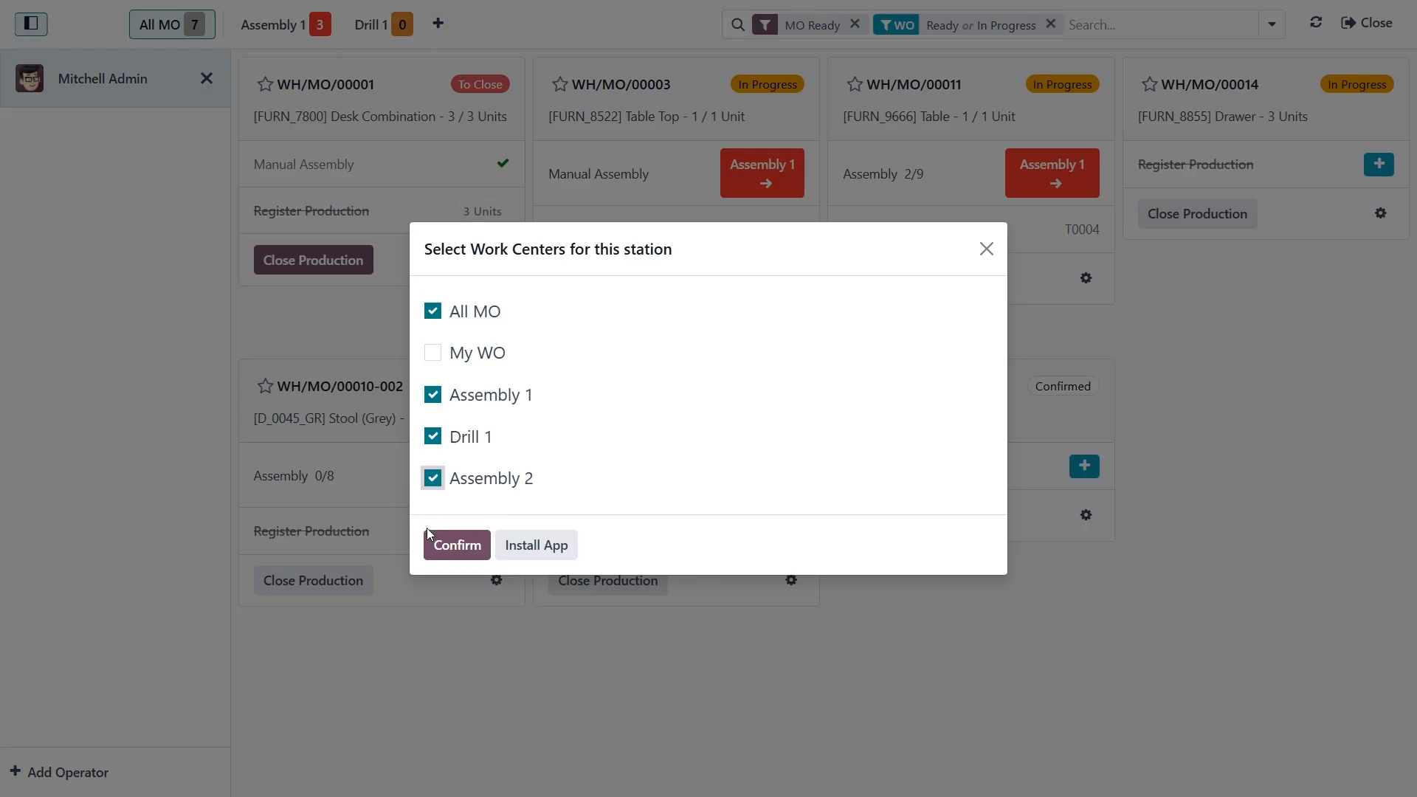
{"action": "left_click", "coordinate": [456, 545]}
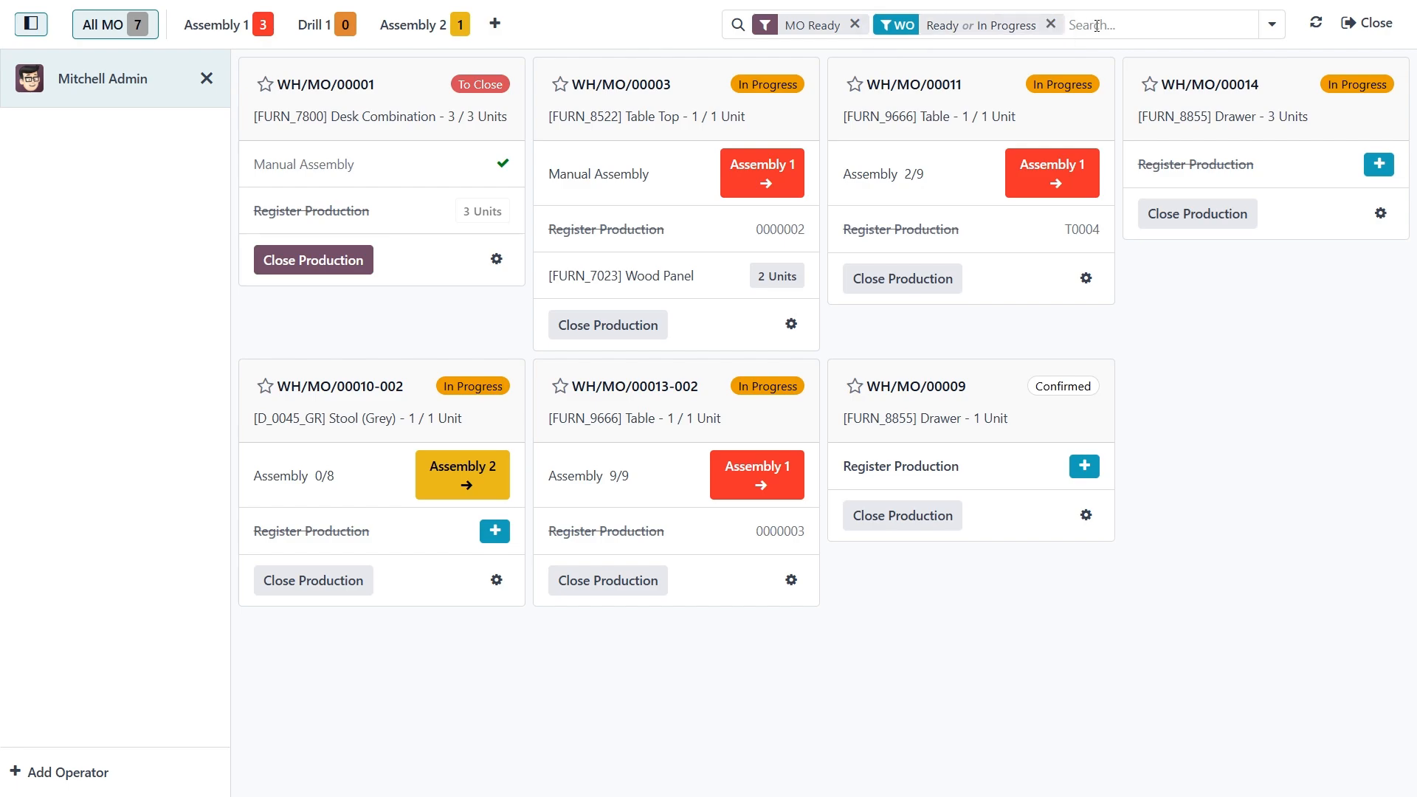
{"action": "type", "text": "000"}
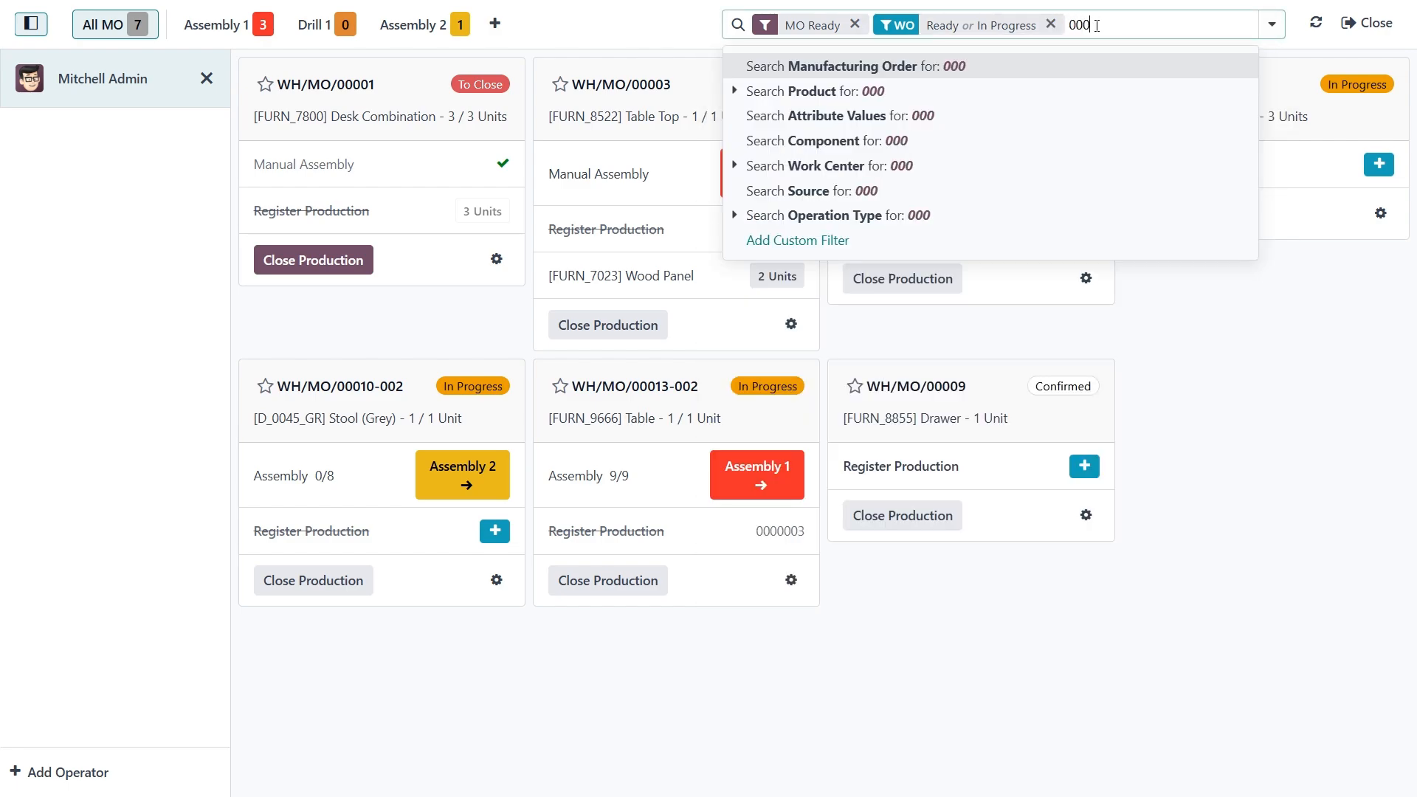
{"action": "left_click", "coordinate": [854, 66]}
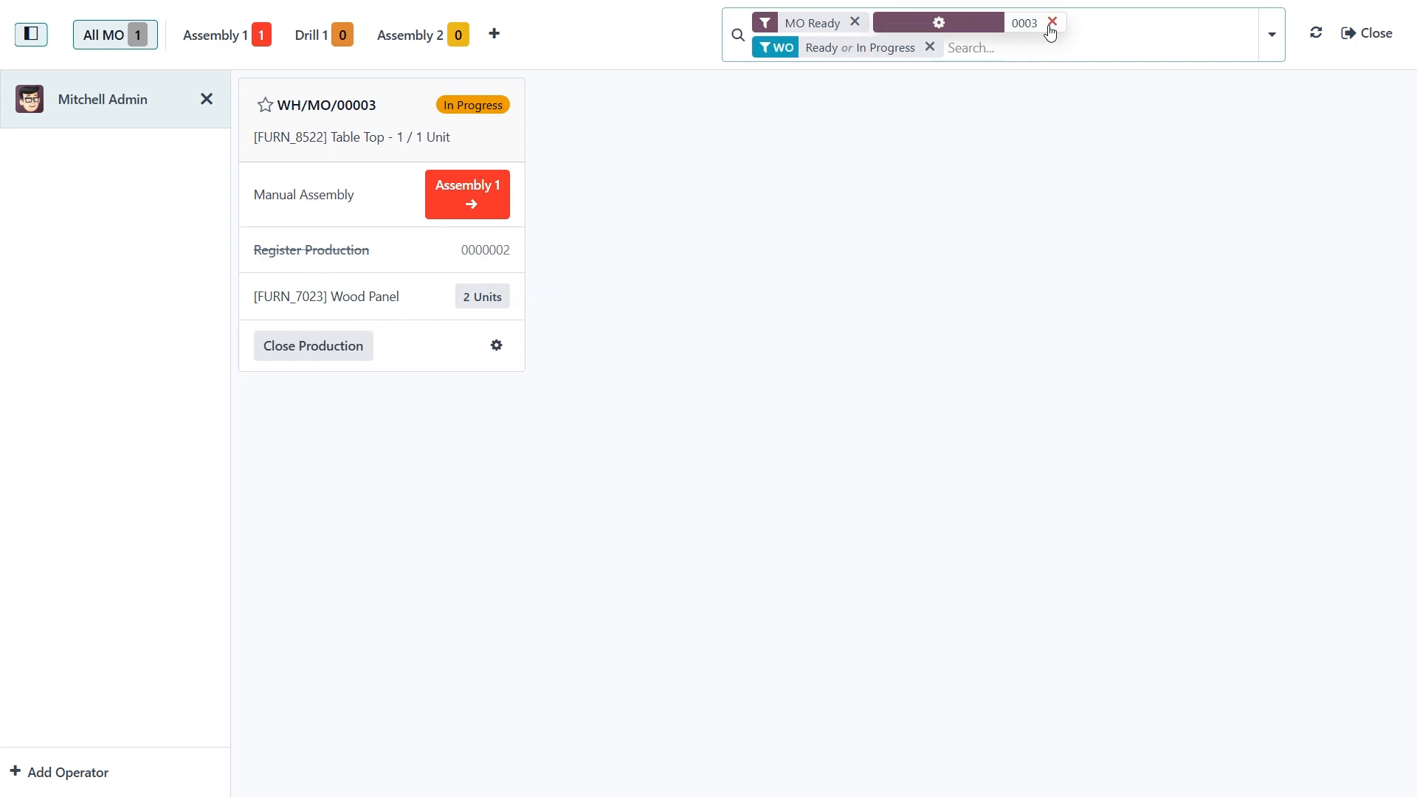
{"action": "left_click", "coordinate": [1052, 22]}
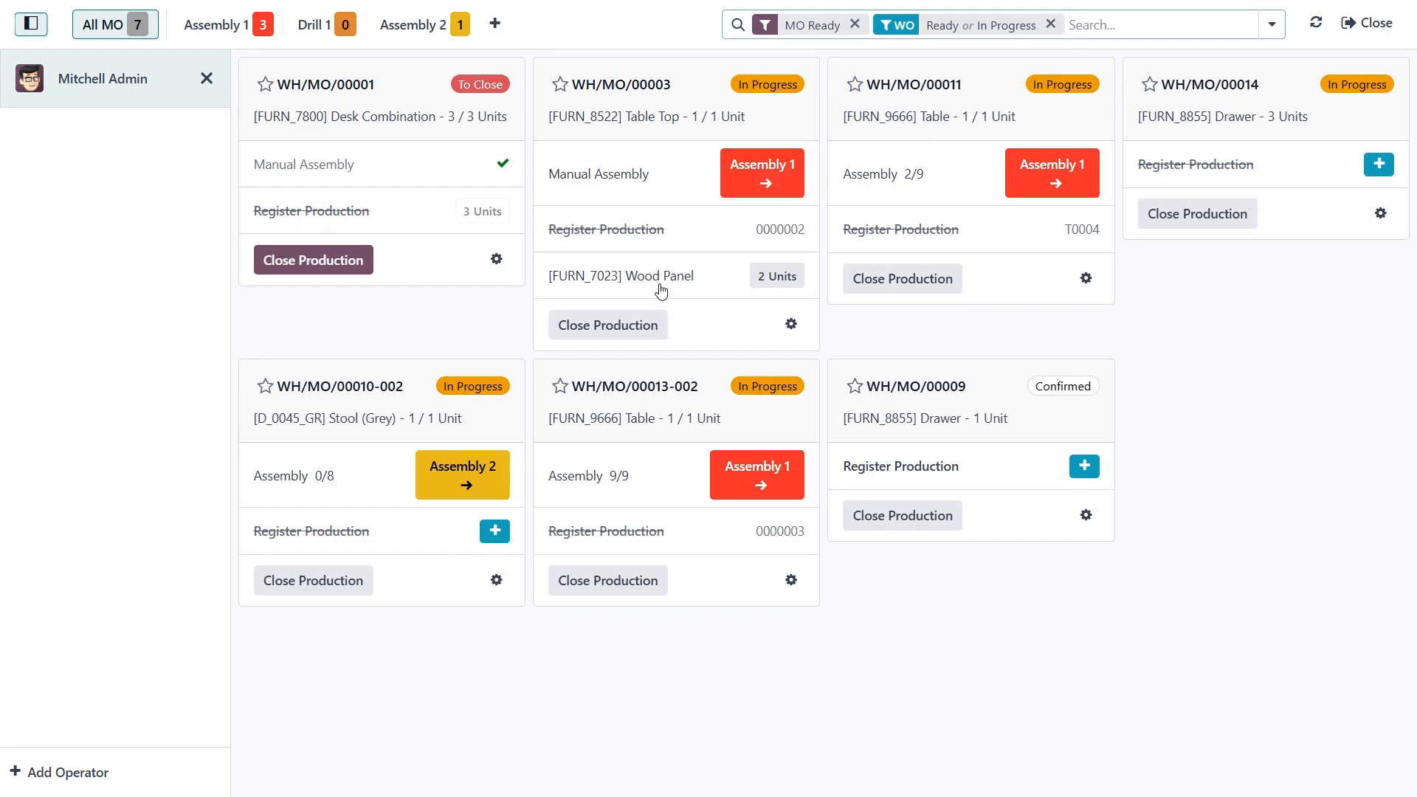
{"action": "mouse_move", "coordinate": [542, 384]}
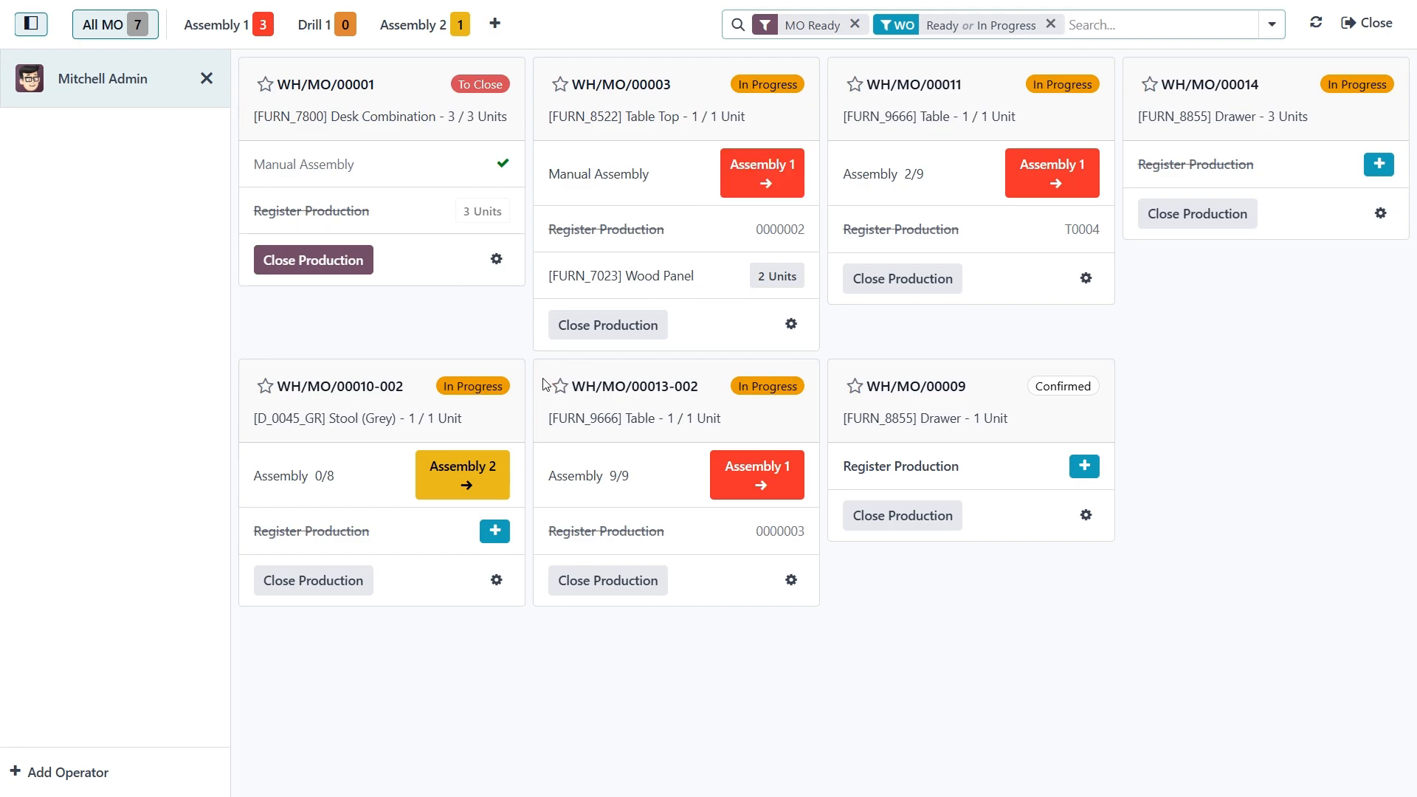
{"action": "mouse_move", "coordinate": [683, 577]}
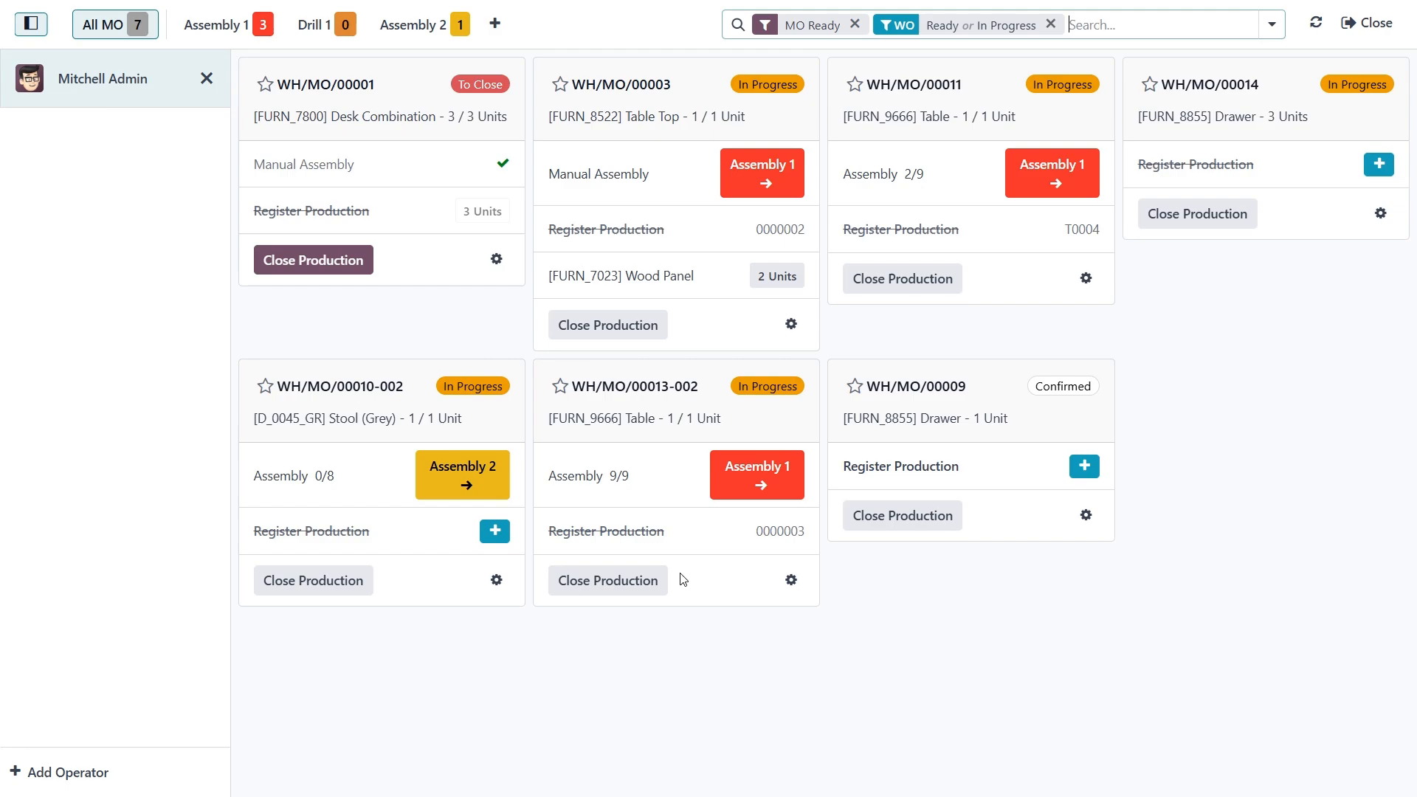
{"action": "mouse_move", "coordinate": [708, 366]}
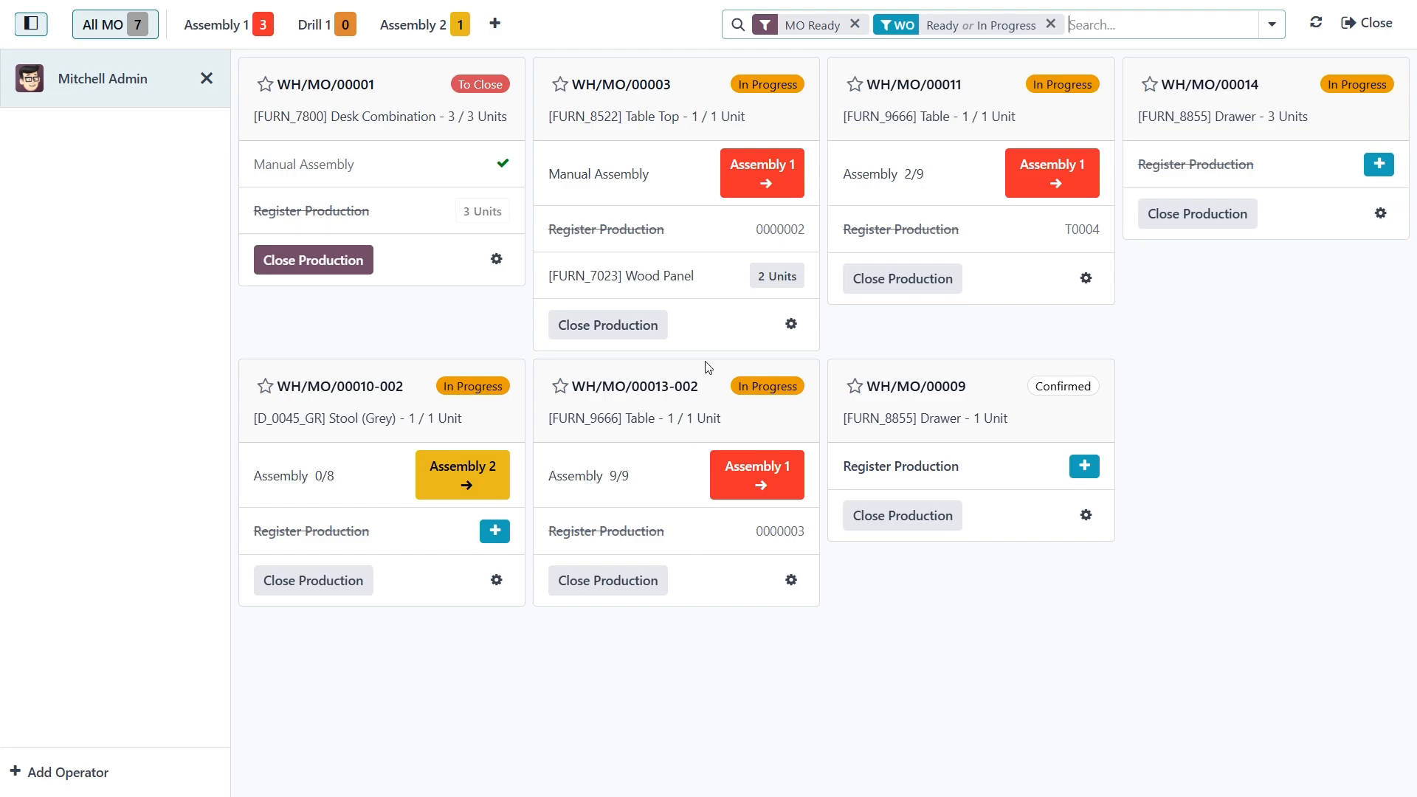
{"action": "mouse_move", "coordinate": [587, 123]}
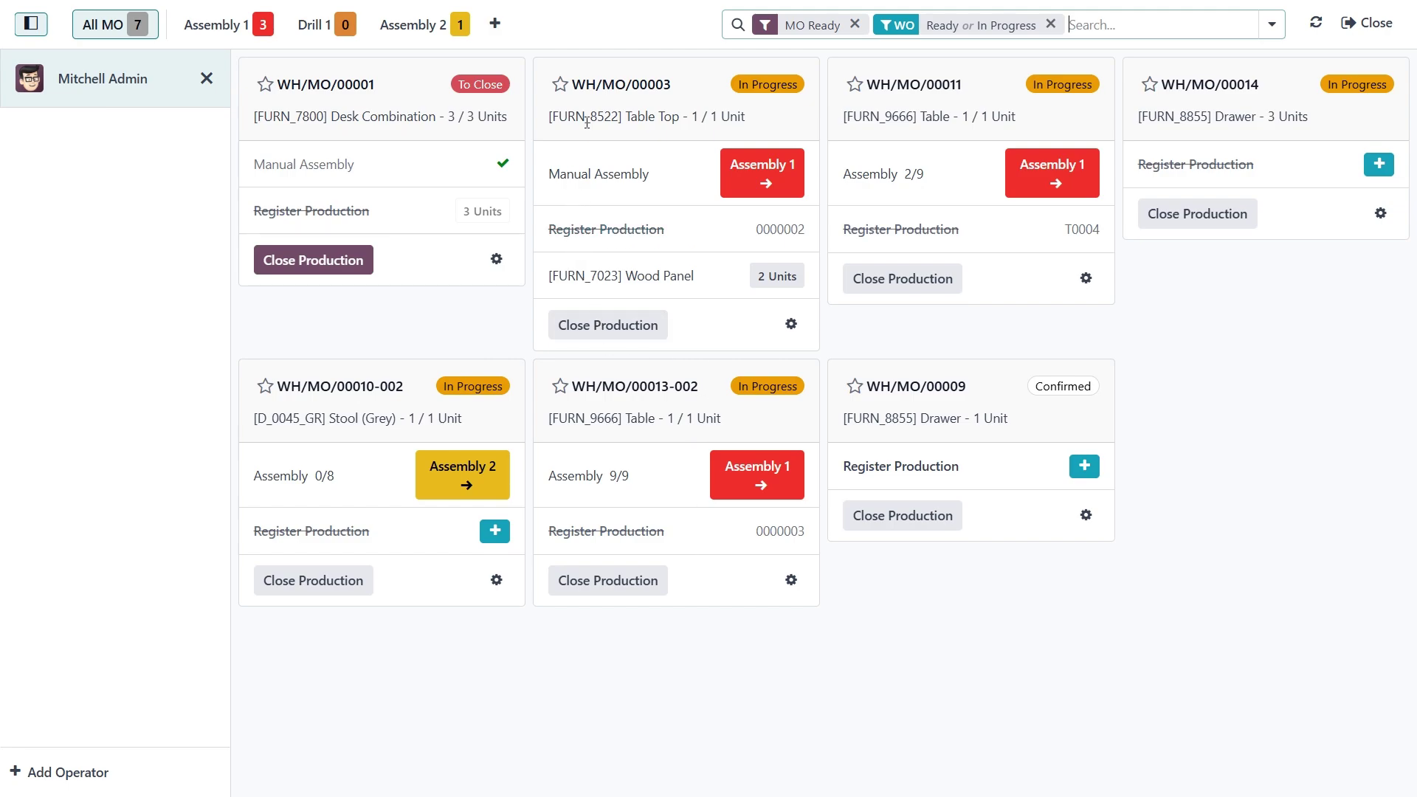
{"action": "mouse_move", "coordinate": [546, 98]}
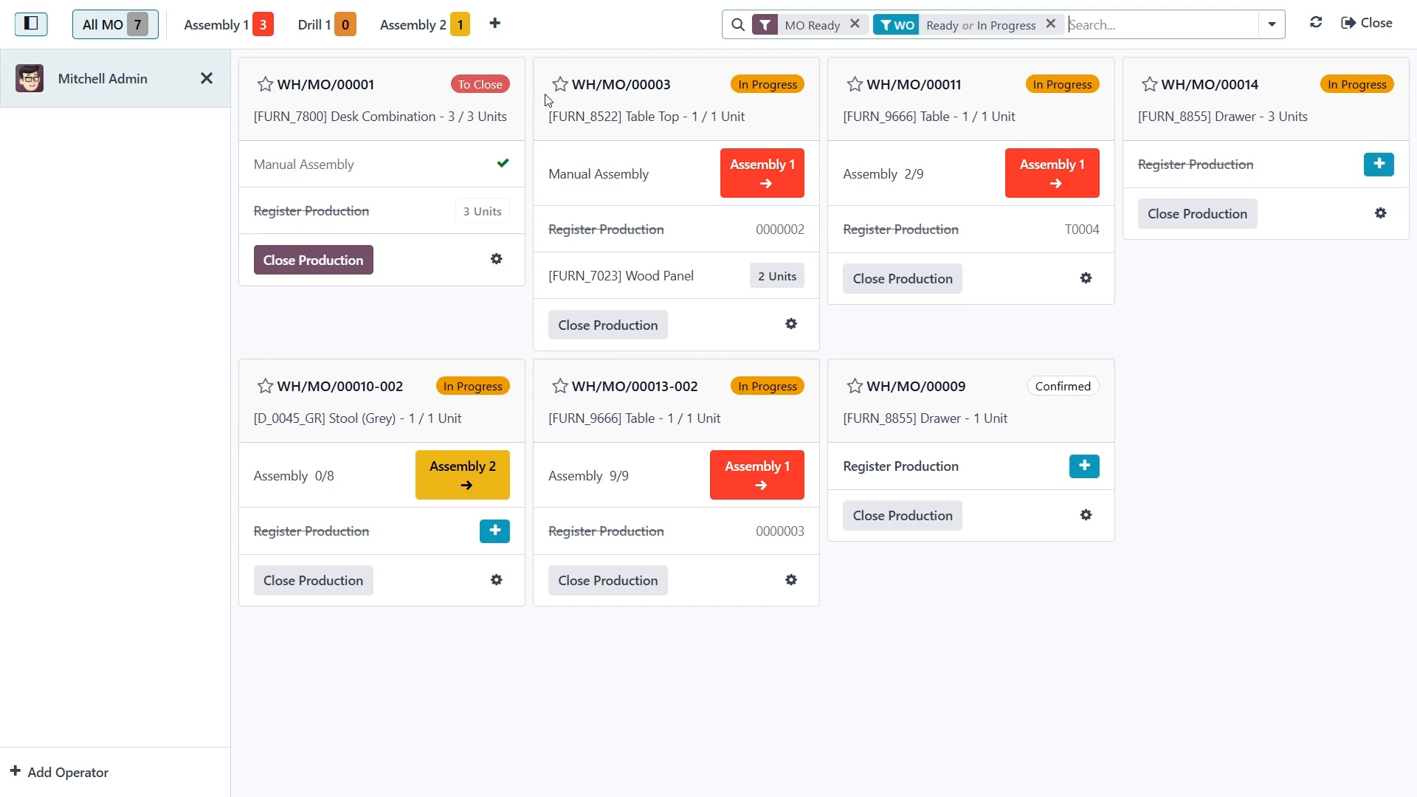
{"action": "mouse_move", "coordinate": [667, 91]}
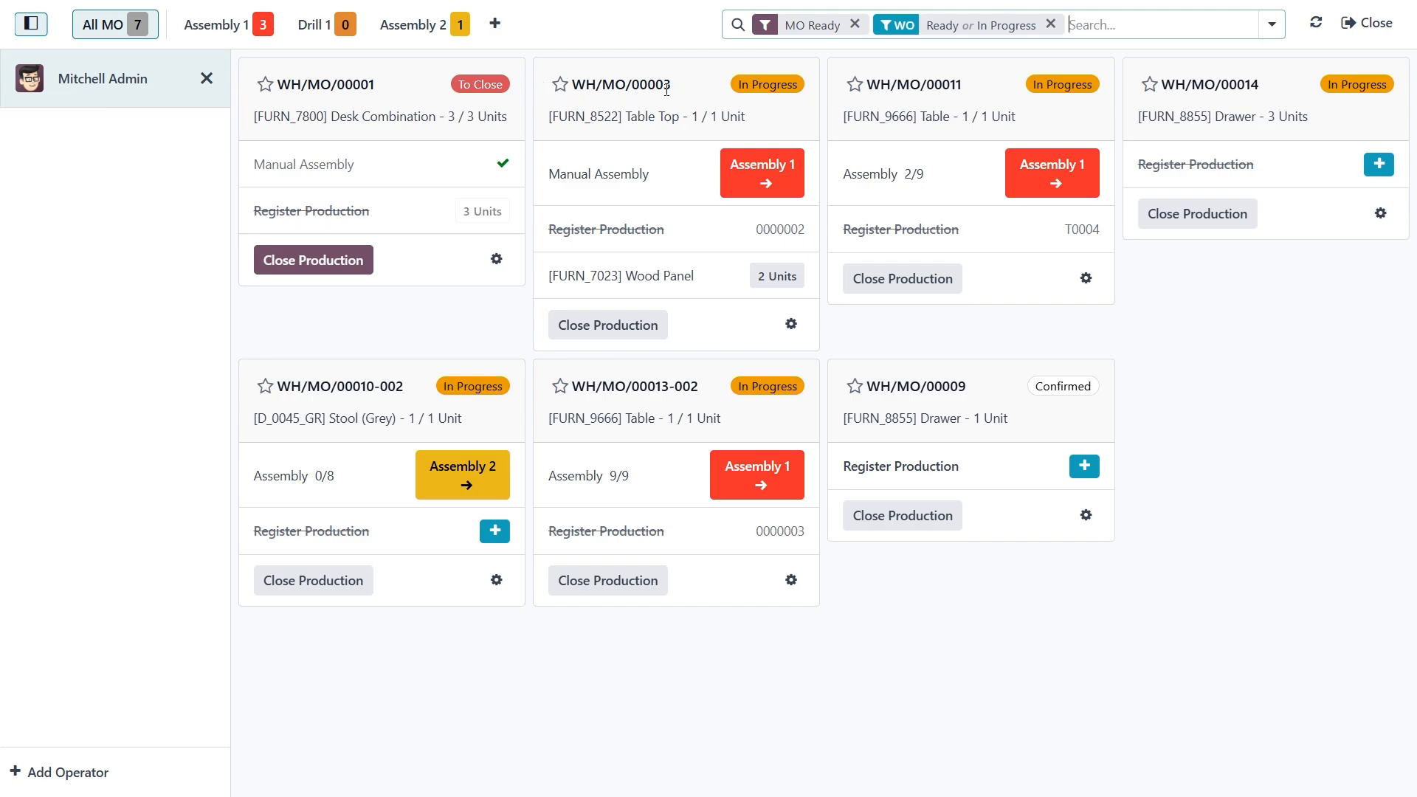
{"action": "mouse_move", "coordinate": [653, 111]}
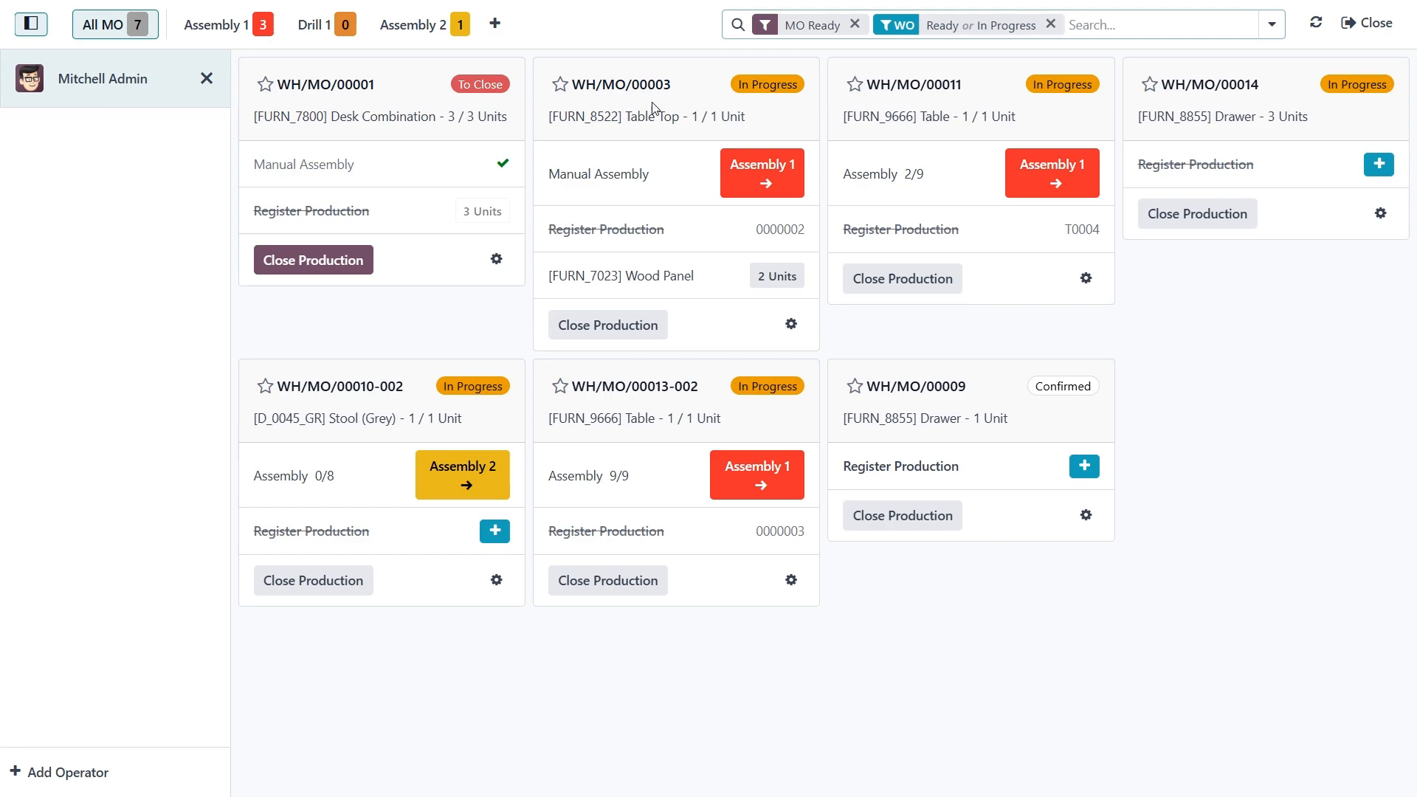
{"action": "mouse_move", "coordinate": [714, 130]}
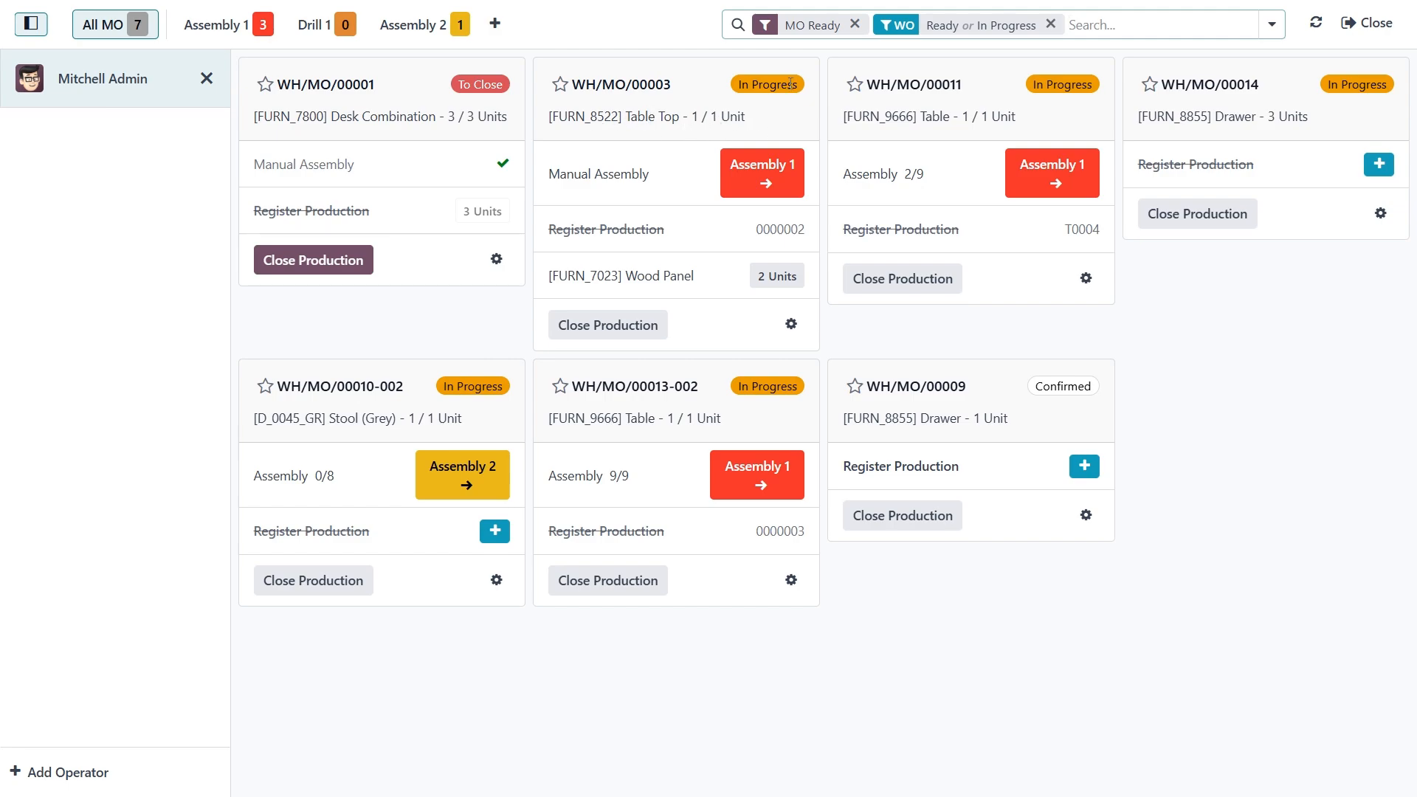
{"action": "mouse_move", "coordinate": [976, 381]}
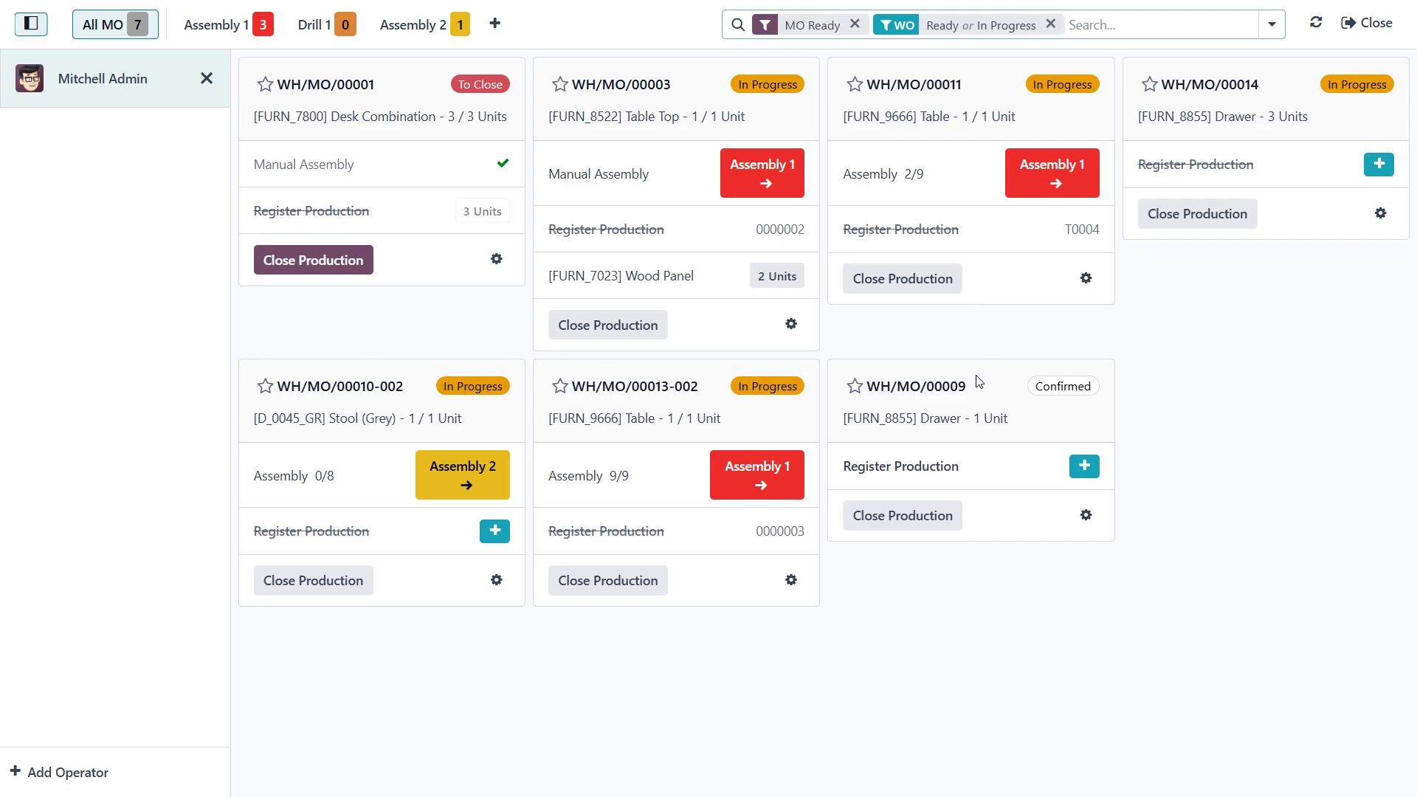
{"action": "mouse_move", "coordinate": [1035, 413]}
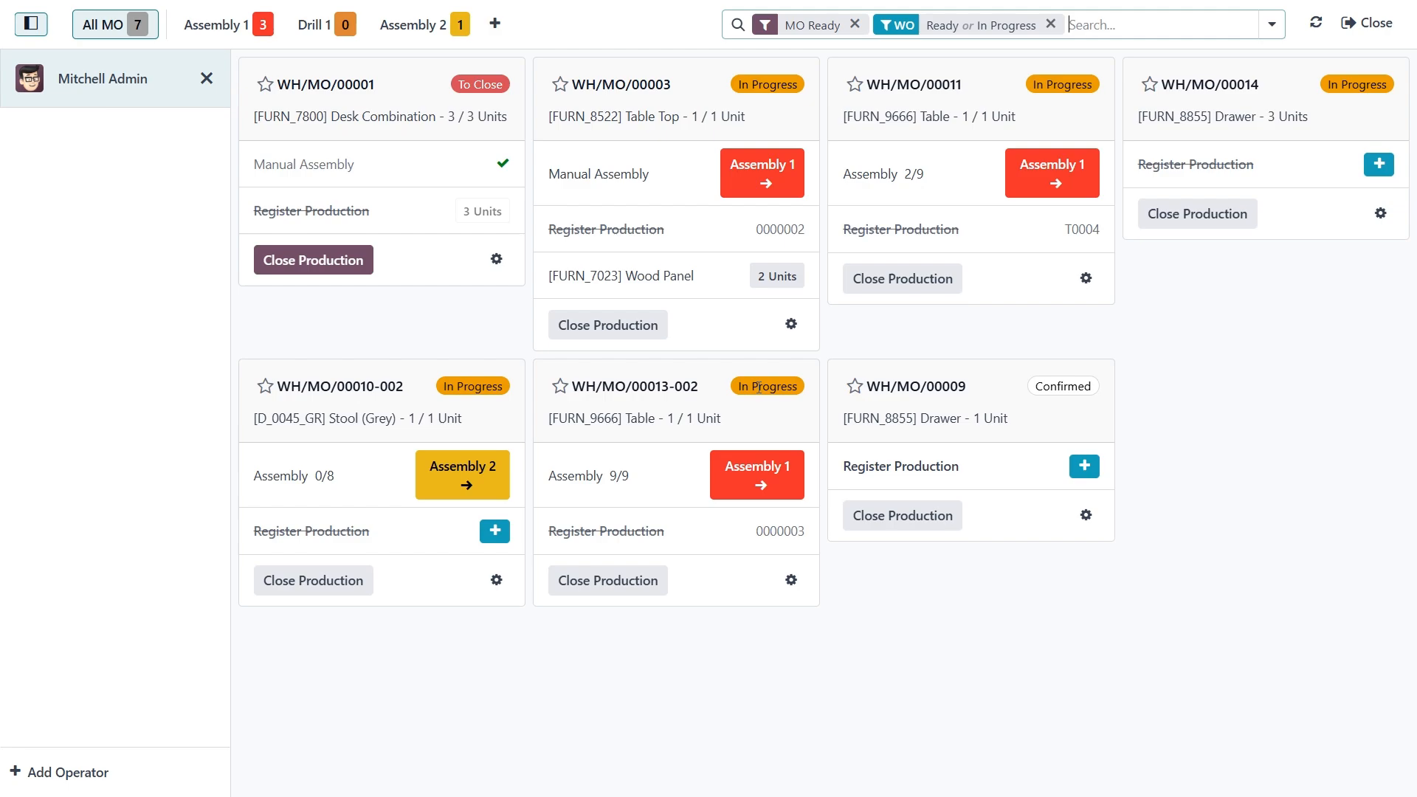
{"action": "mouse_move", "coordinate": [554, 175]}
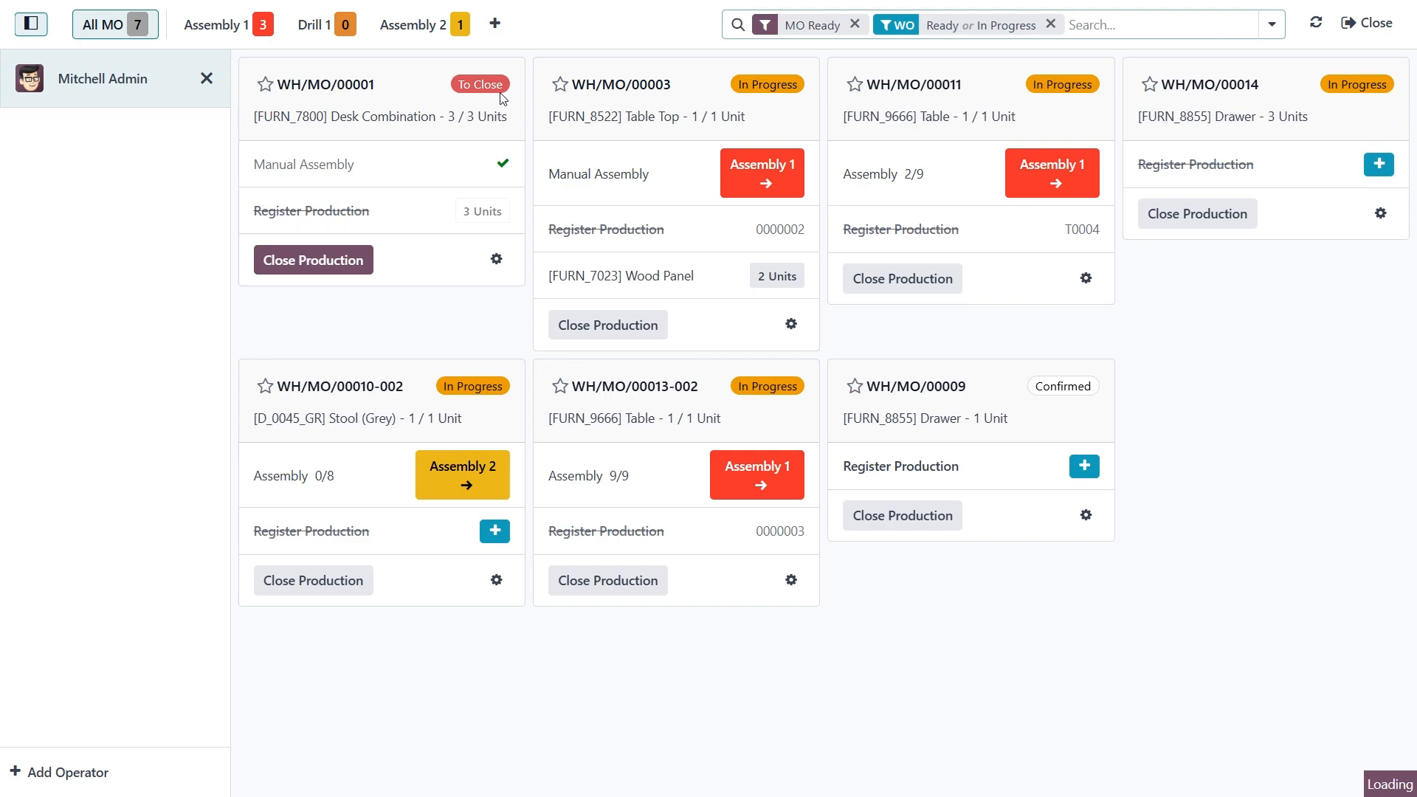
{"action": "mouse_move", "coordinate": [483, 103]}
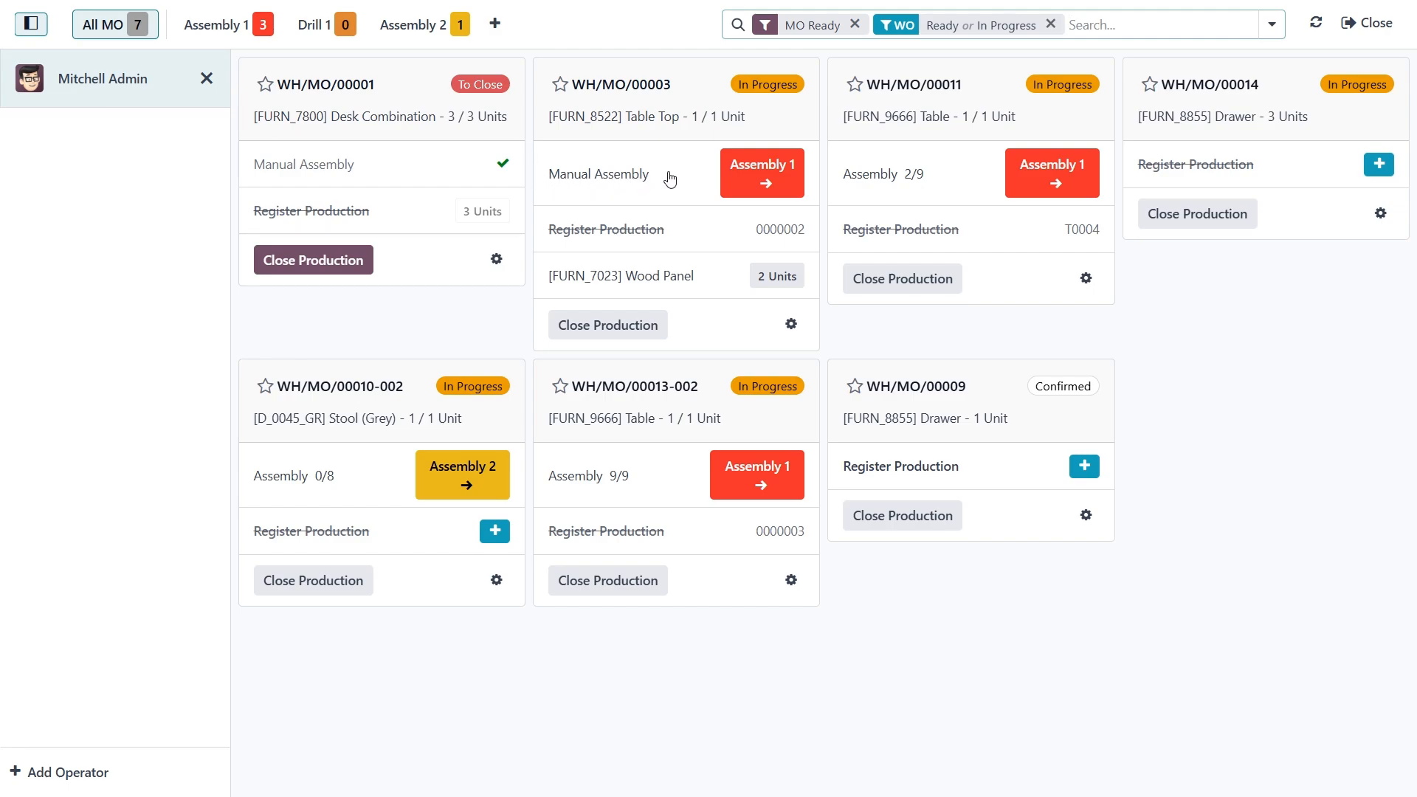
{"action": "mouse_move", "coordinate": [812, 176]}
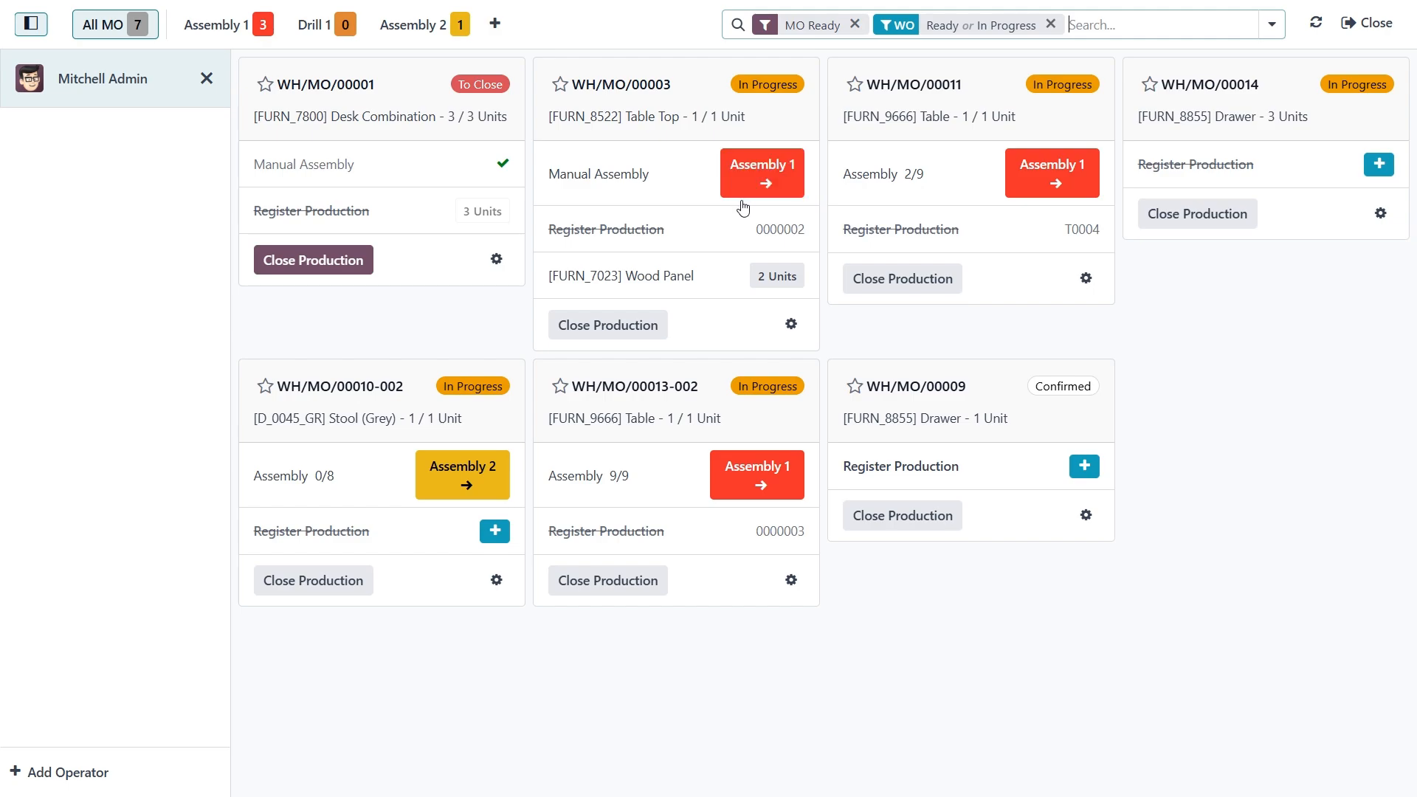
{"action": "mouse_move", "coordinate": [641, 246]}
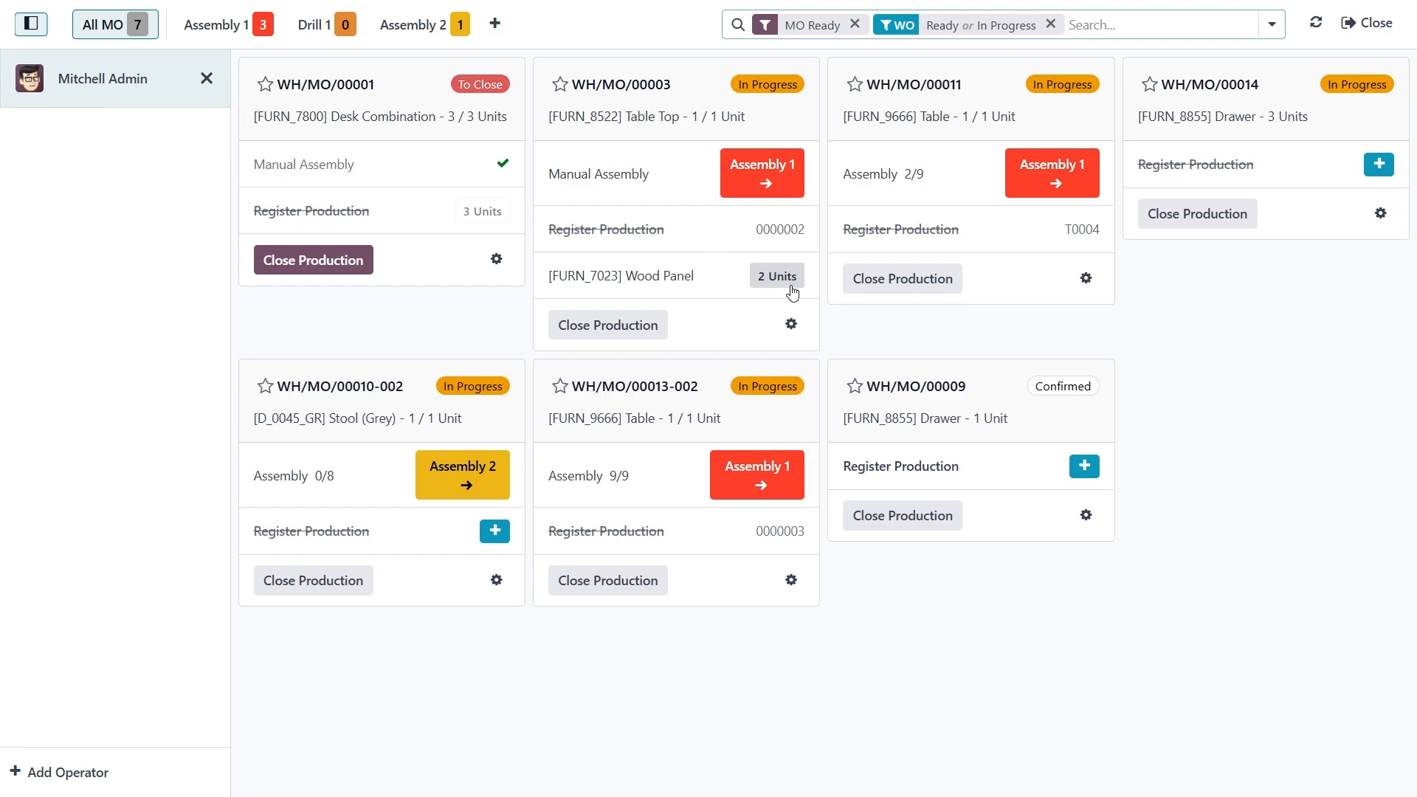
{"action": "mouse_move", "coordinate": [416, 249]}
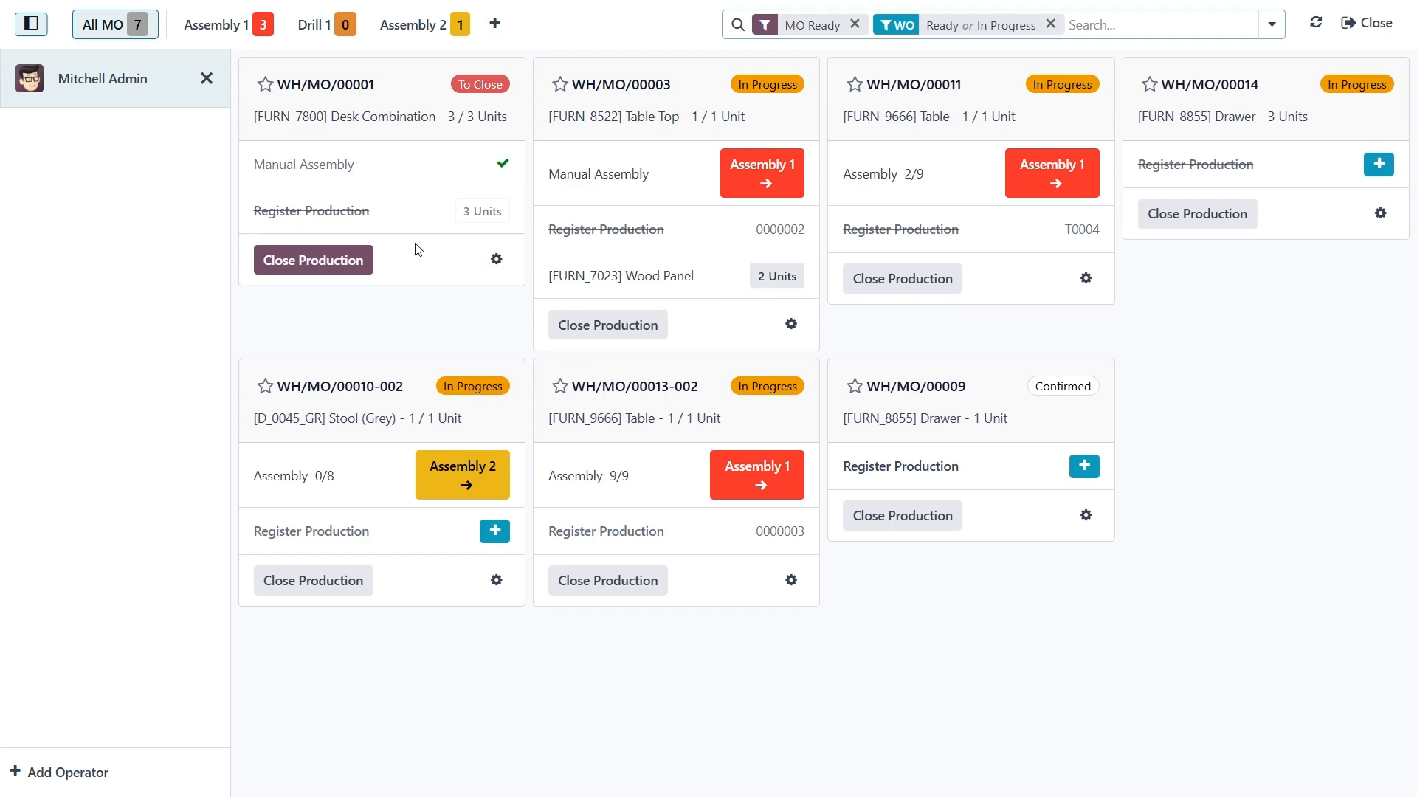
{"action": "left_click", "coordinate": [313, 260]}
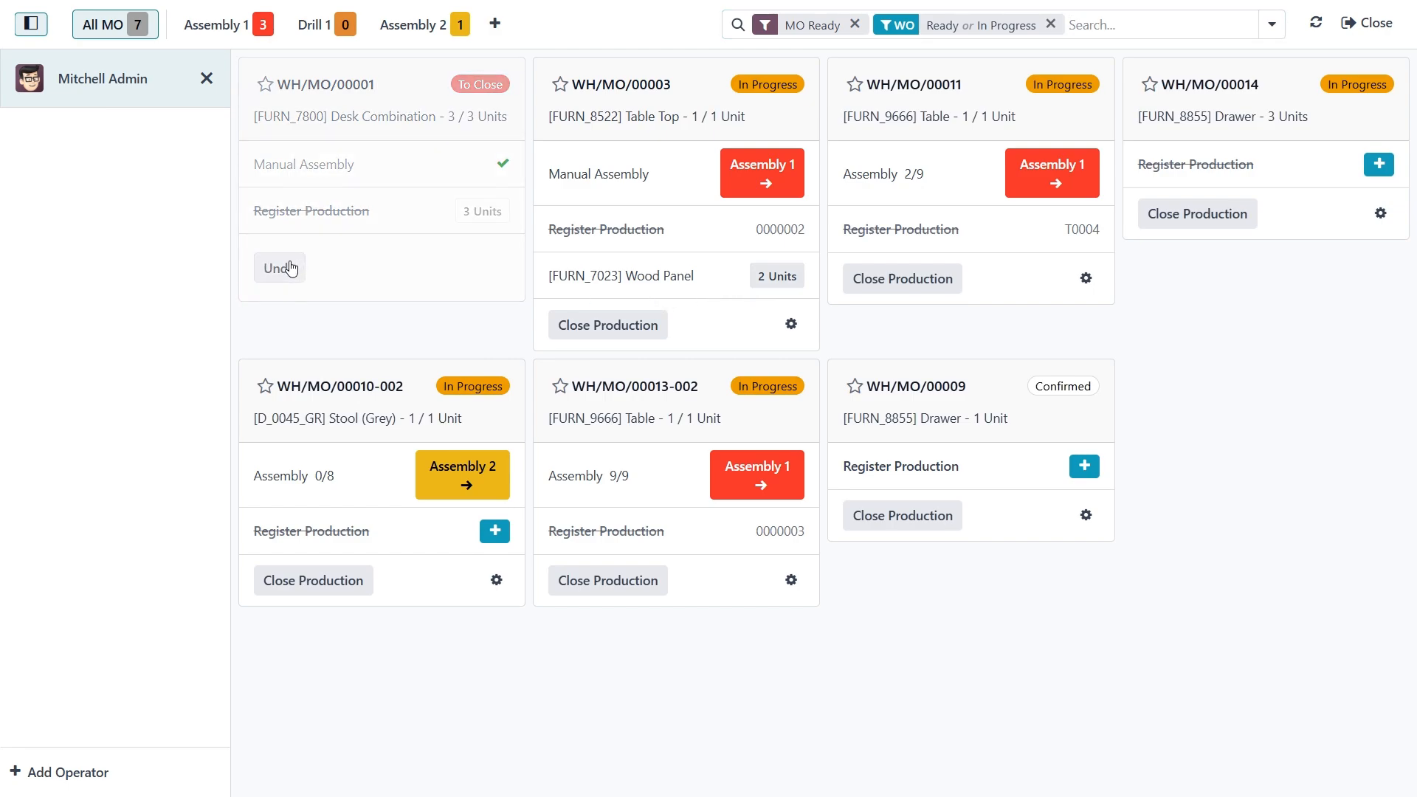
{"action": "left_click", "coordinate": [280, 268]}
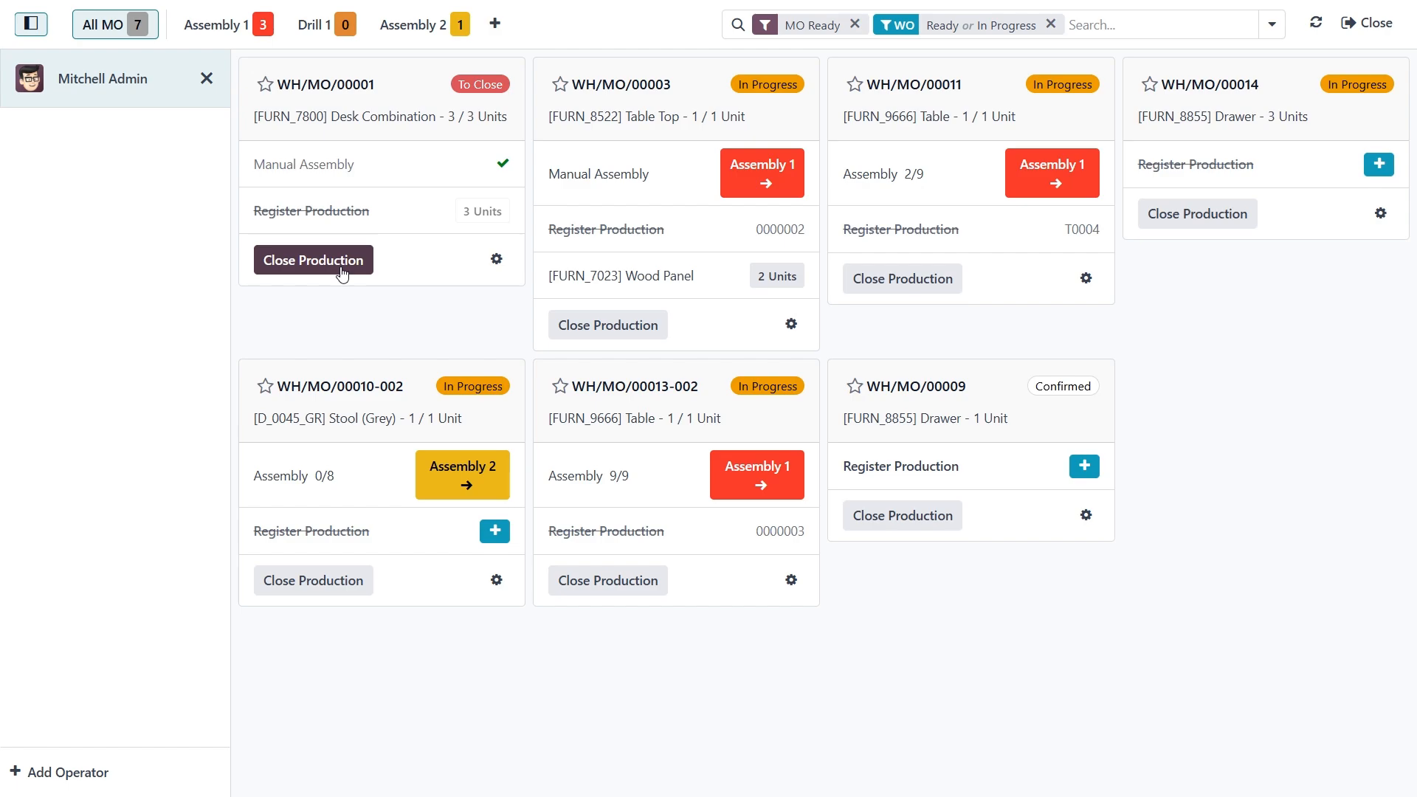
{"action": "mouse_move", "coordinate": [401, 276]}
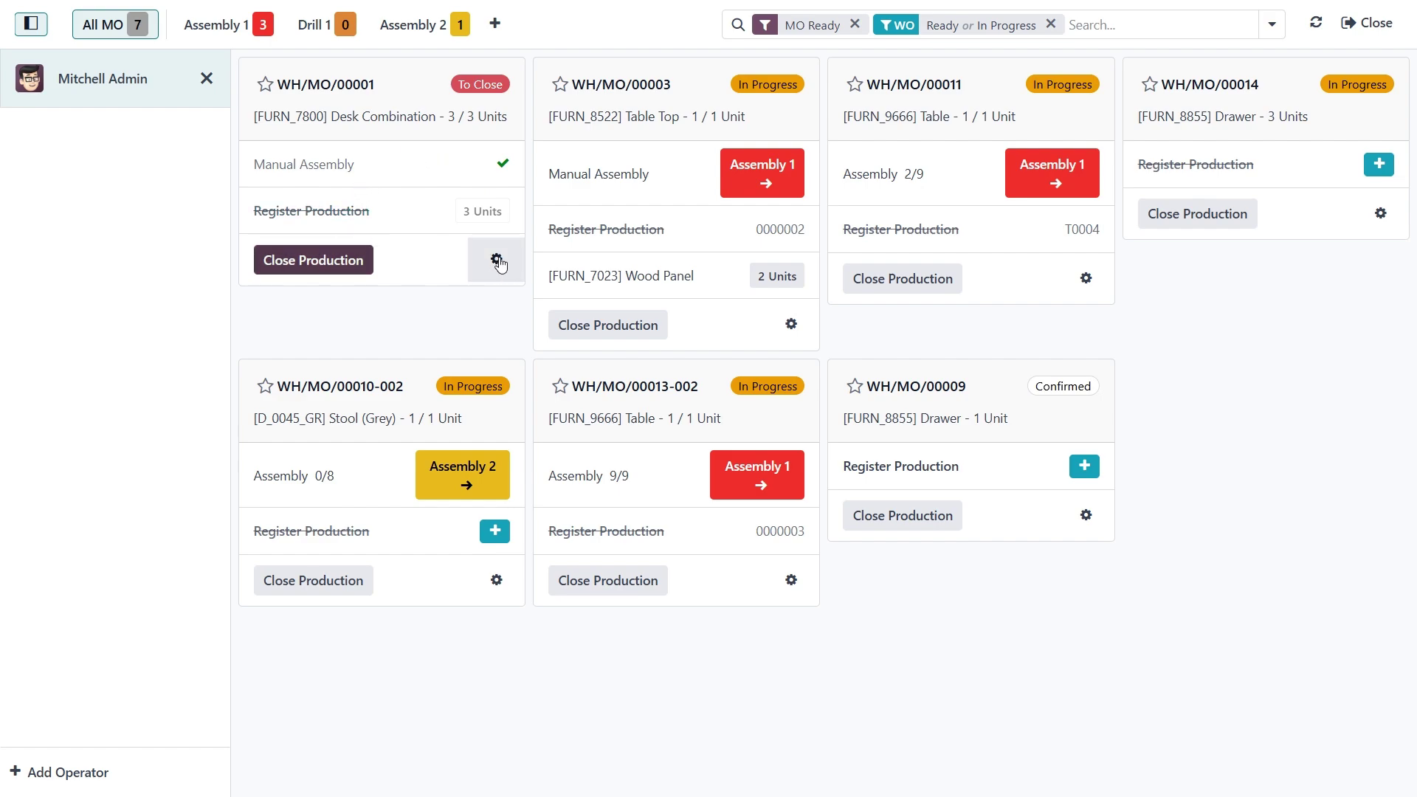
{"action": "left_click", "coordinate": [494, 259]}
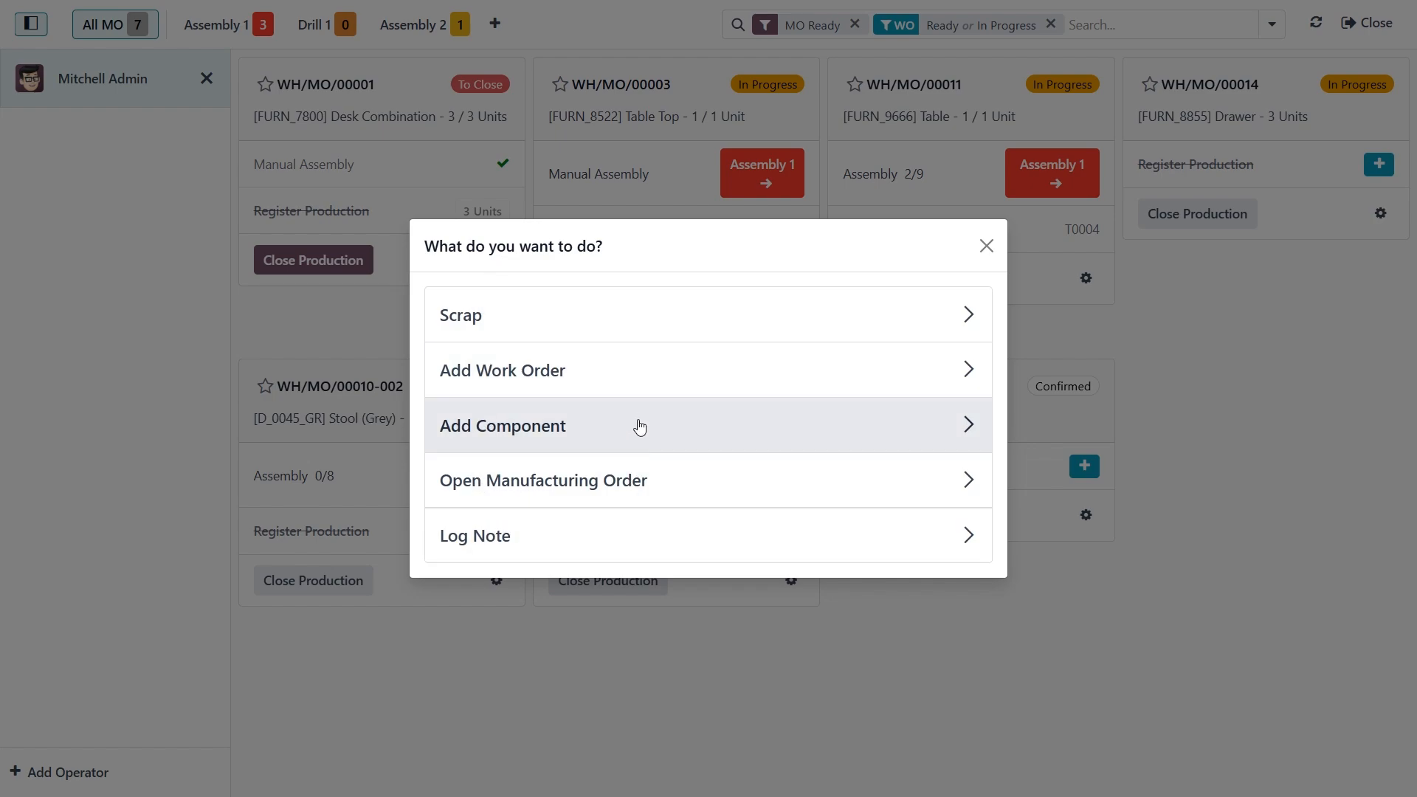
{"action": "mouse_move", "coordinate": [503, 308]}
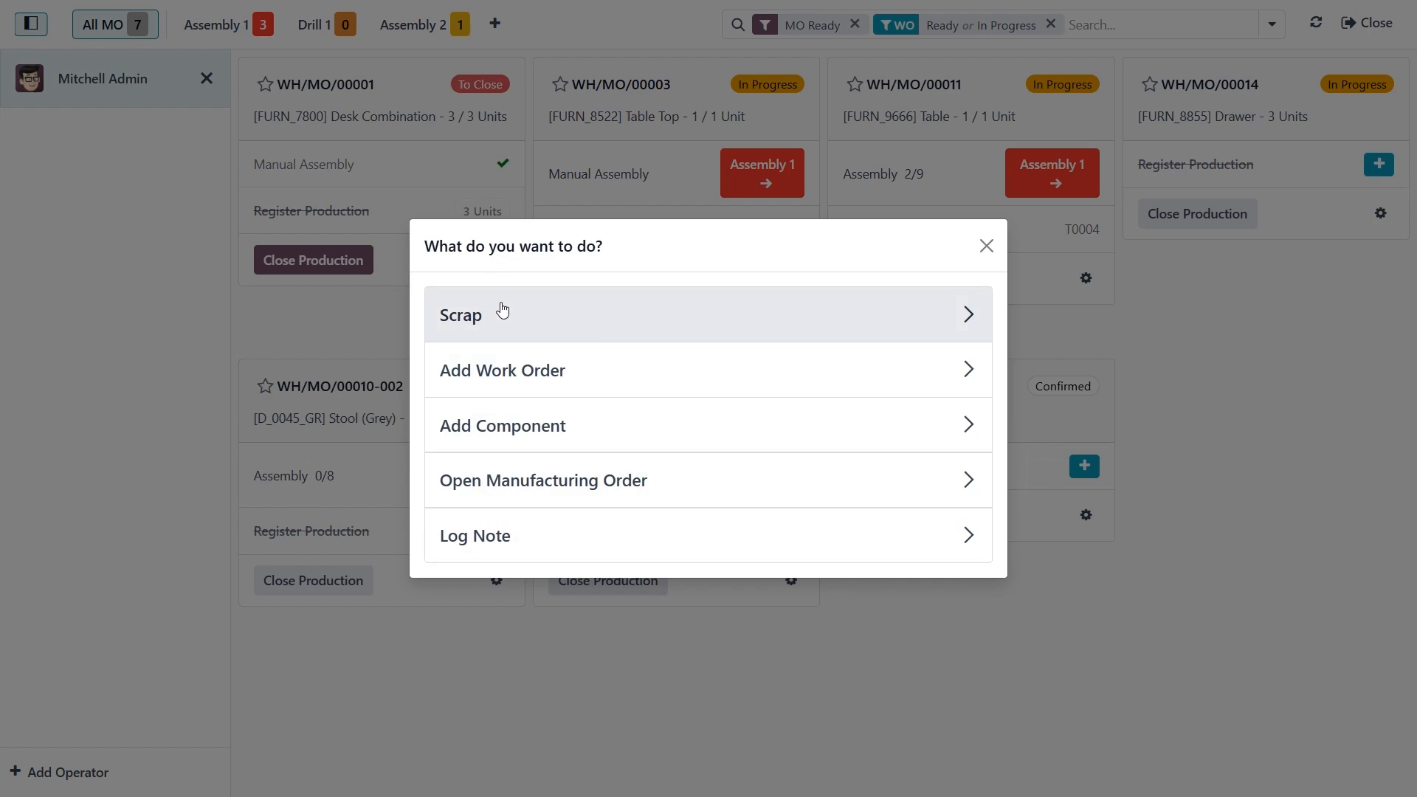
{"action": "mouse_move", "coordinate": [500, 329]}
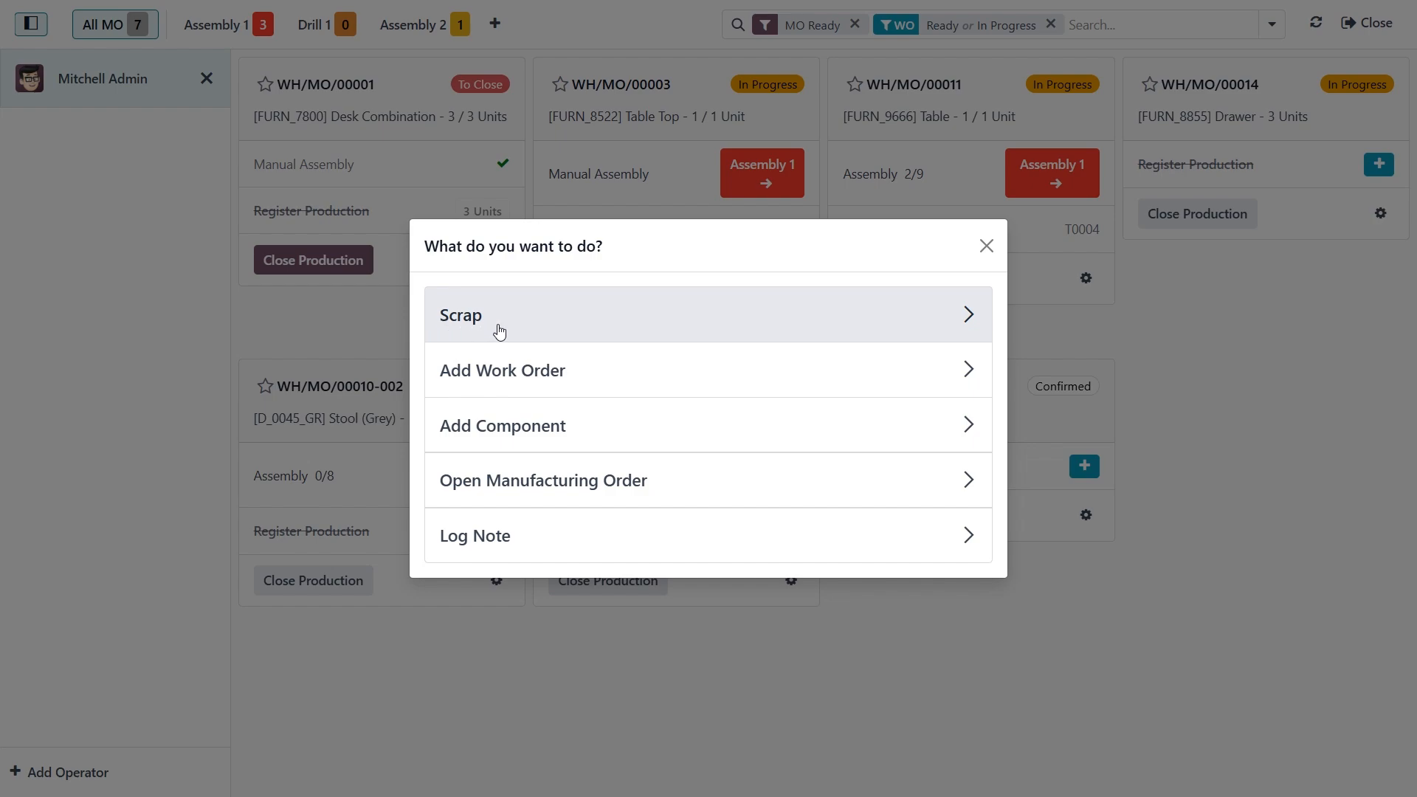
{"action": "mouse_move", "coordinate": [528, 333]}
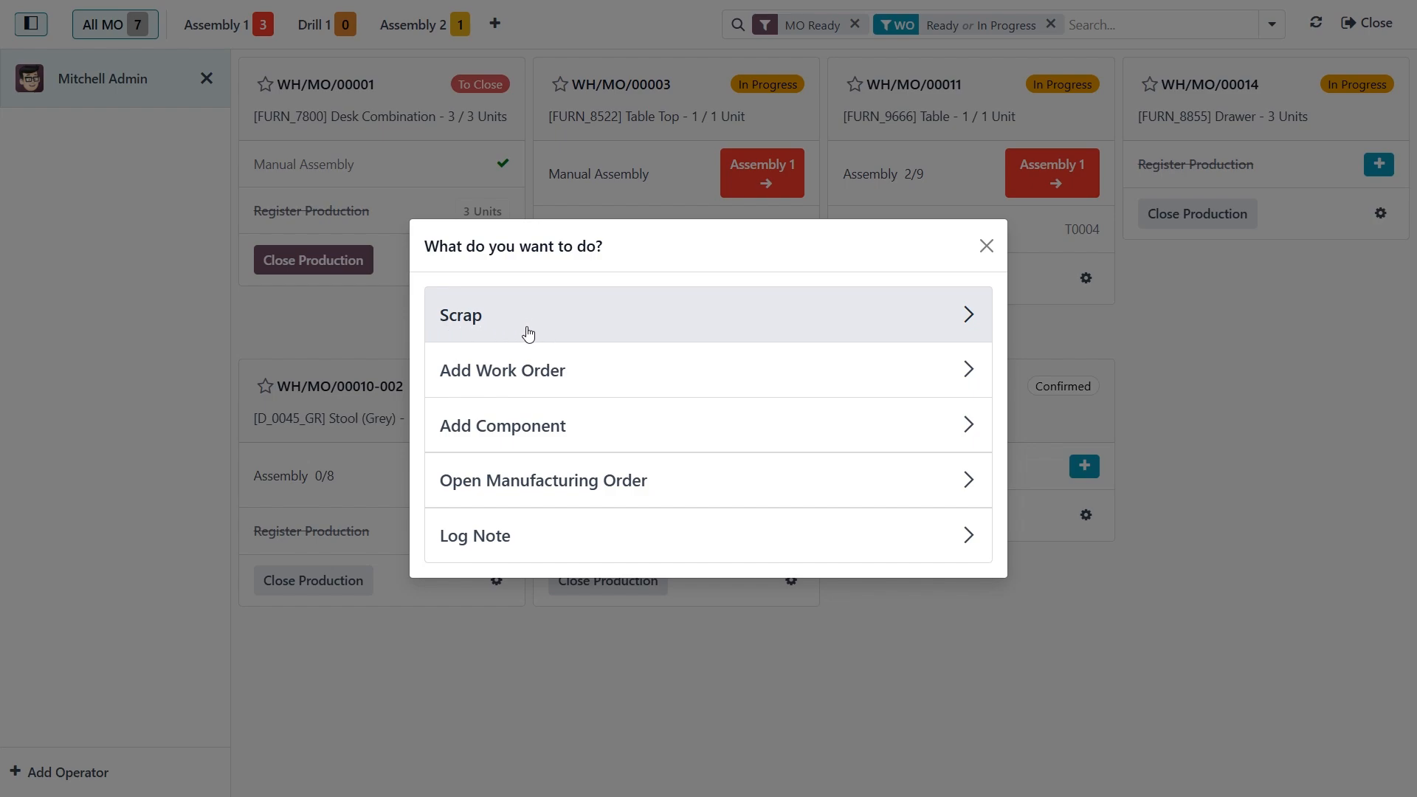
{"action": "mouse_move", "coordinate": [446, 331]}
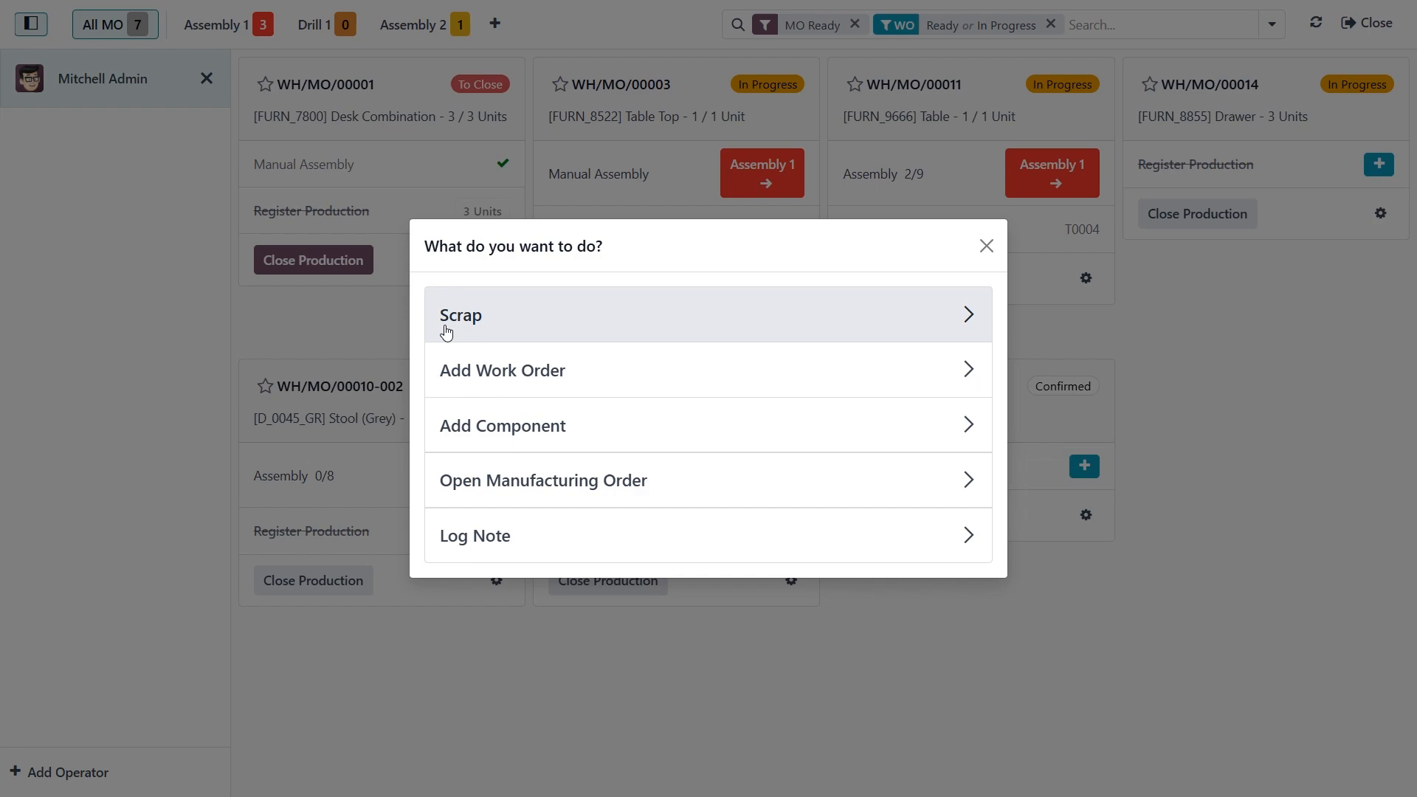
{"action": "mouse_move", "coordinate": [489, 359]}
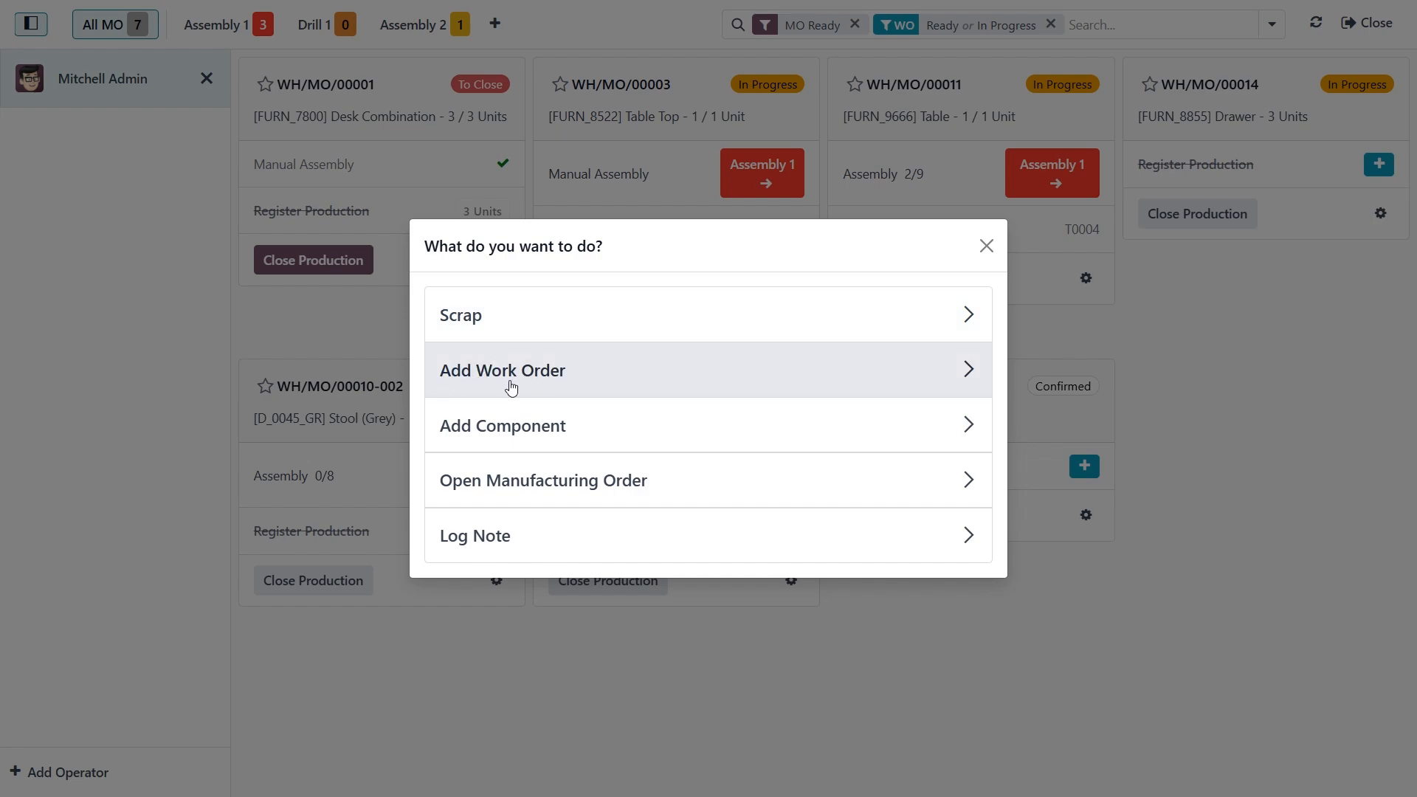
{"action": "mouse_move", "coordinate": [568, 390]}
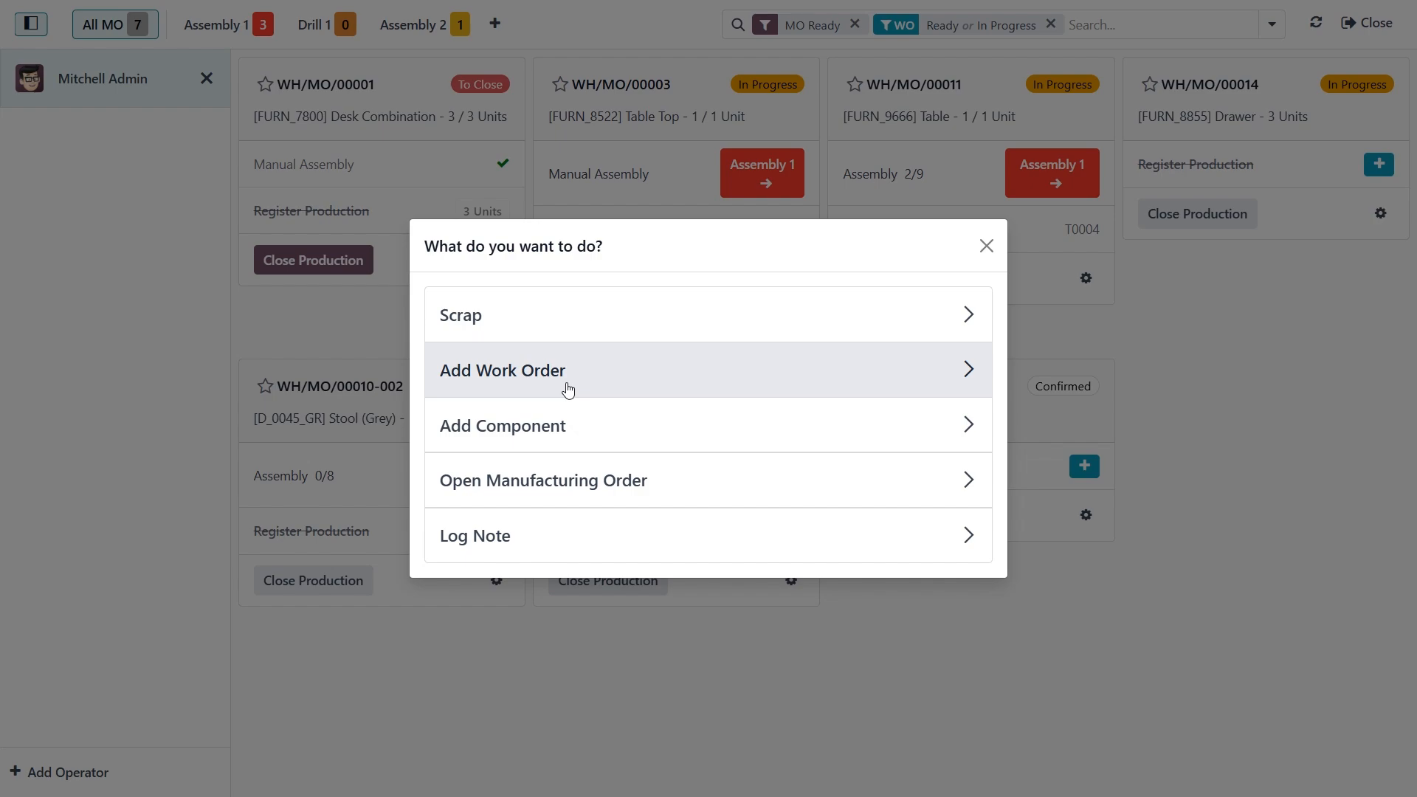
{"action": "mouse_move", "coordinate": [602, 378]}
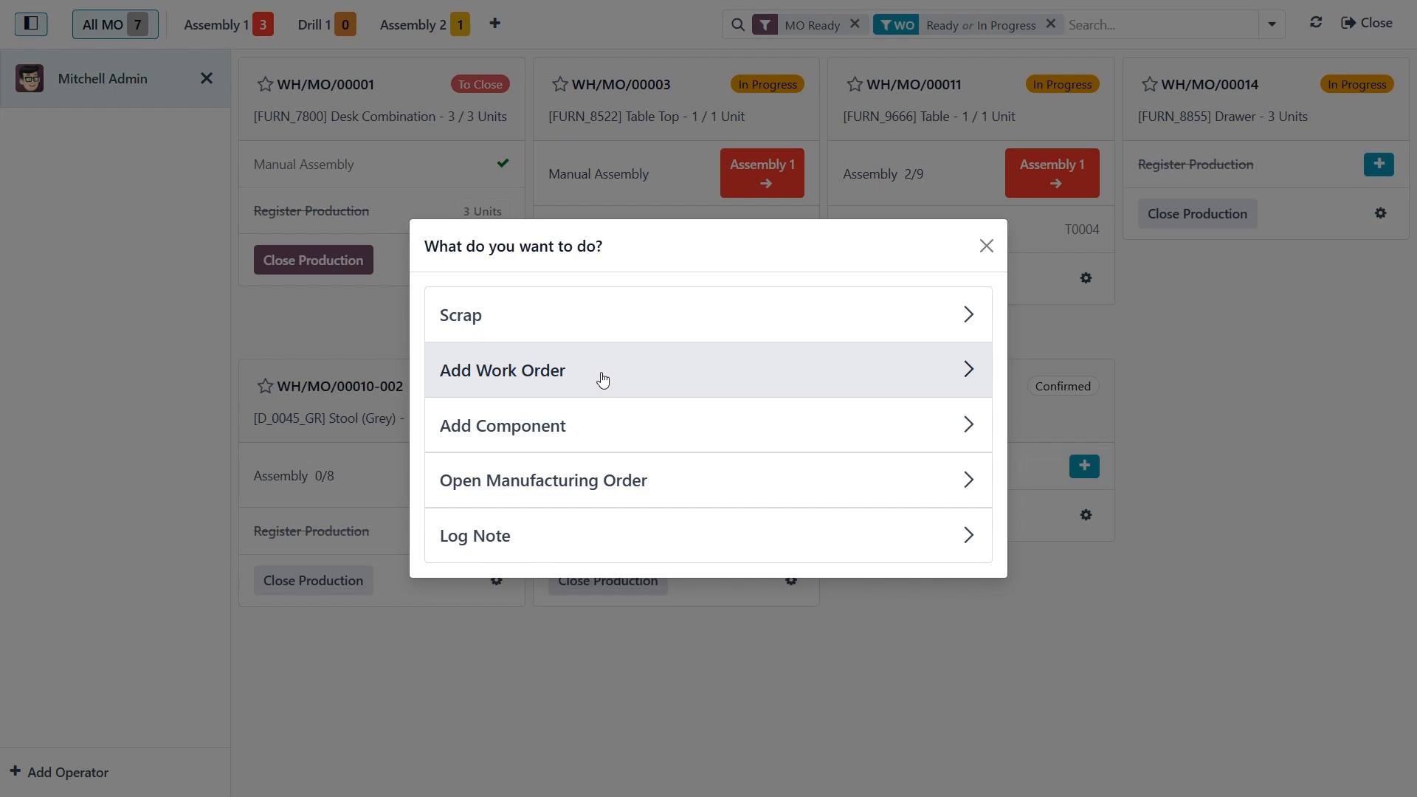
{"action": "mouse_move", "coordinate": [485, 433]}
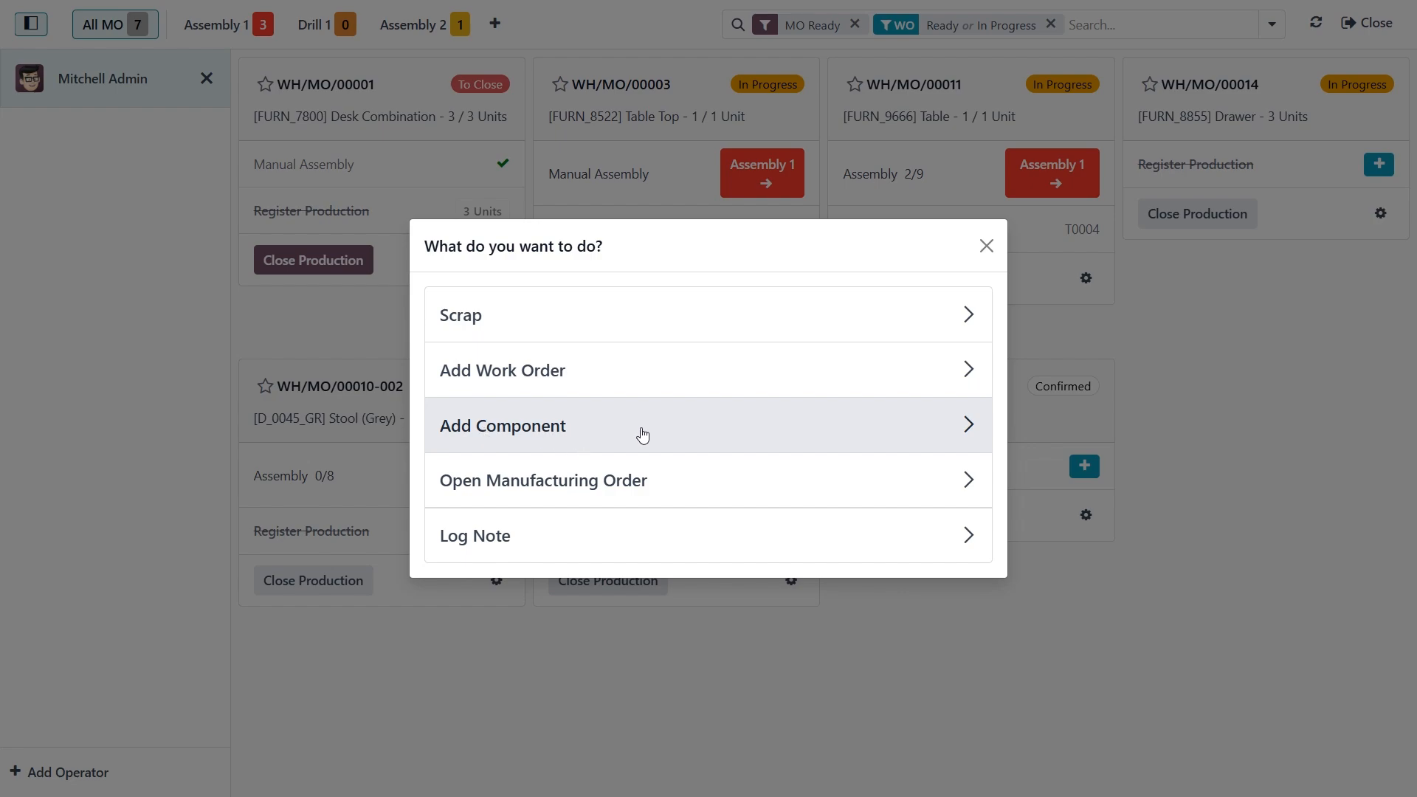
{"action": "mouse_move", "coordinate": [570, 446]}
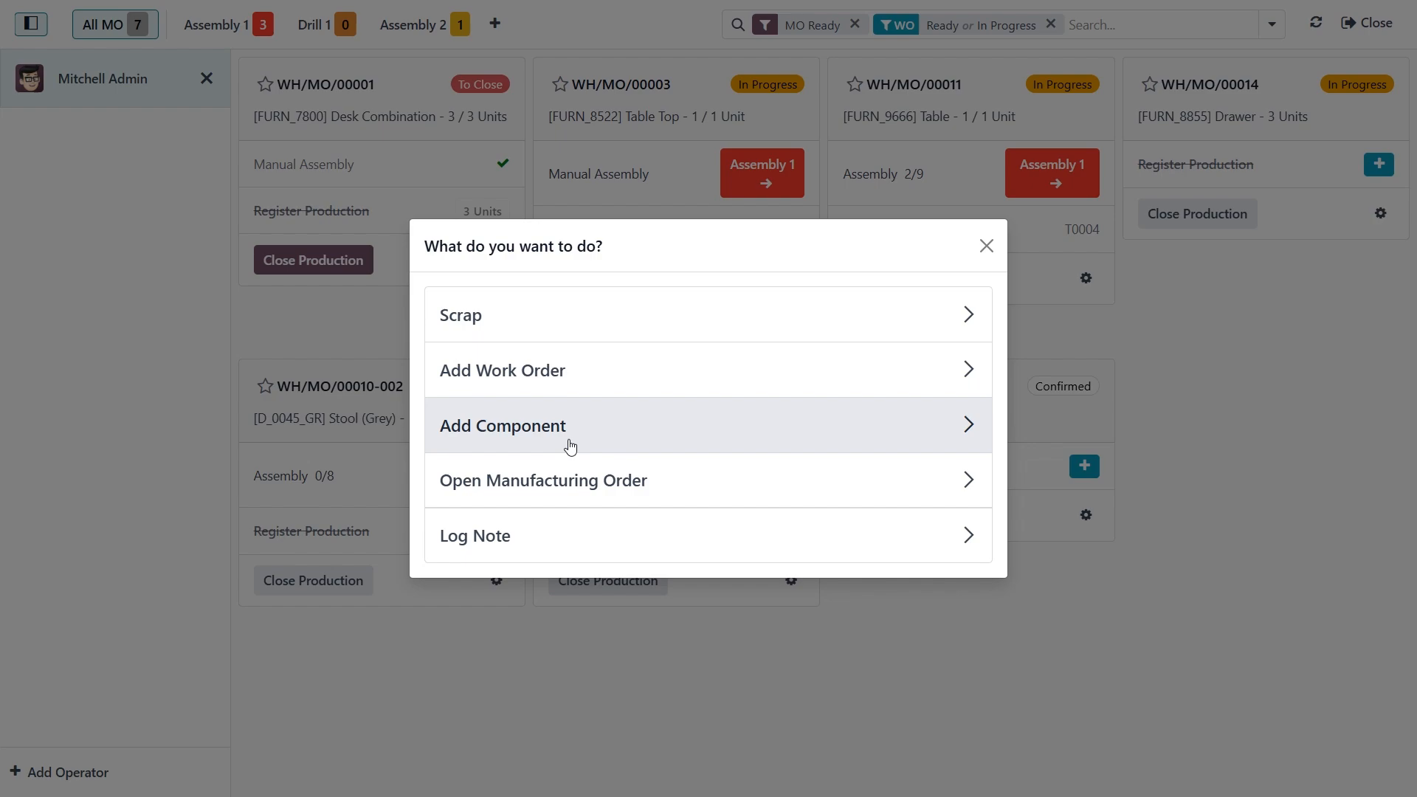
{"action": "mouse_move", "coordinate": [488, 499]}
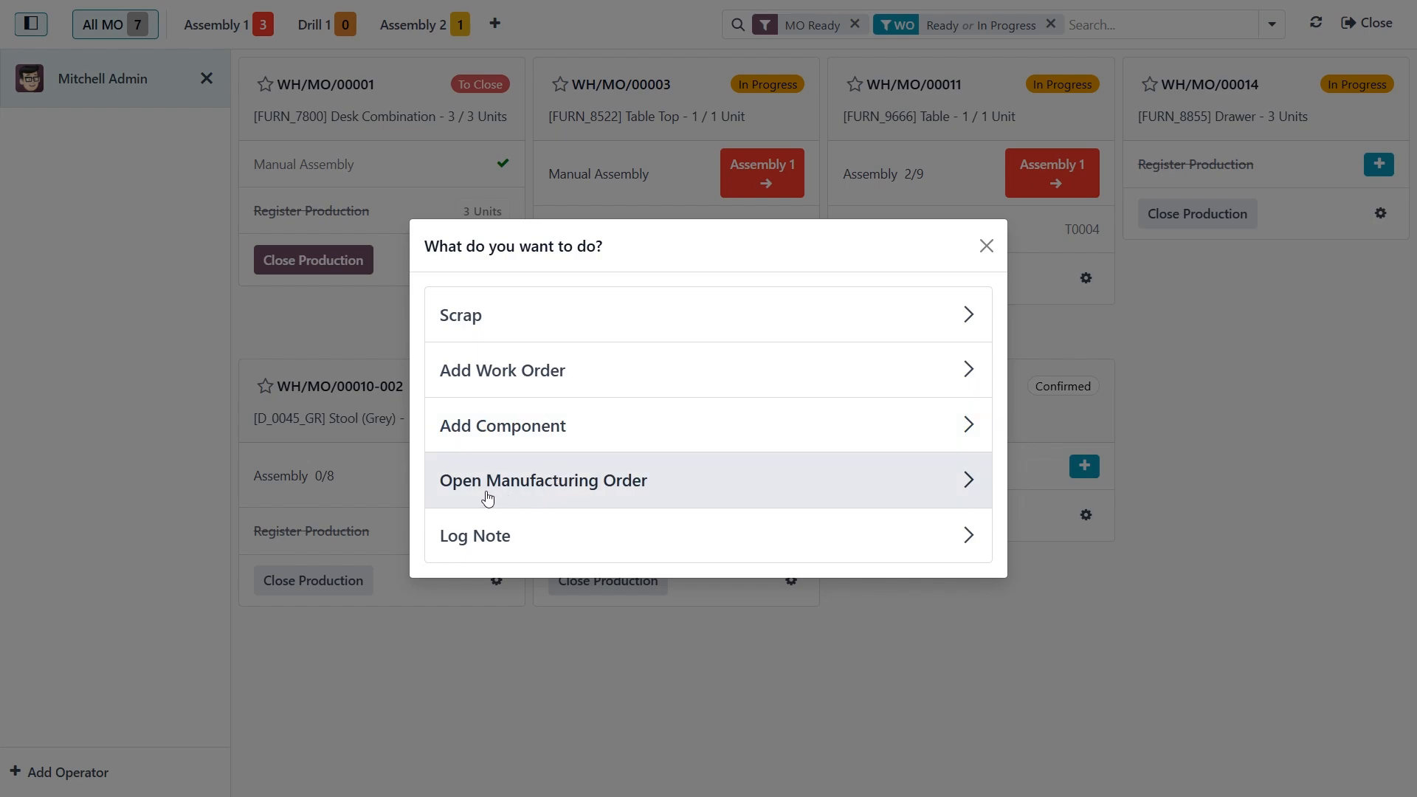
{"action": "mouse_move", "coordinate": [665, 493]}
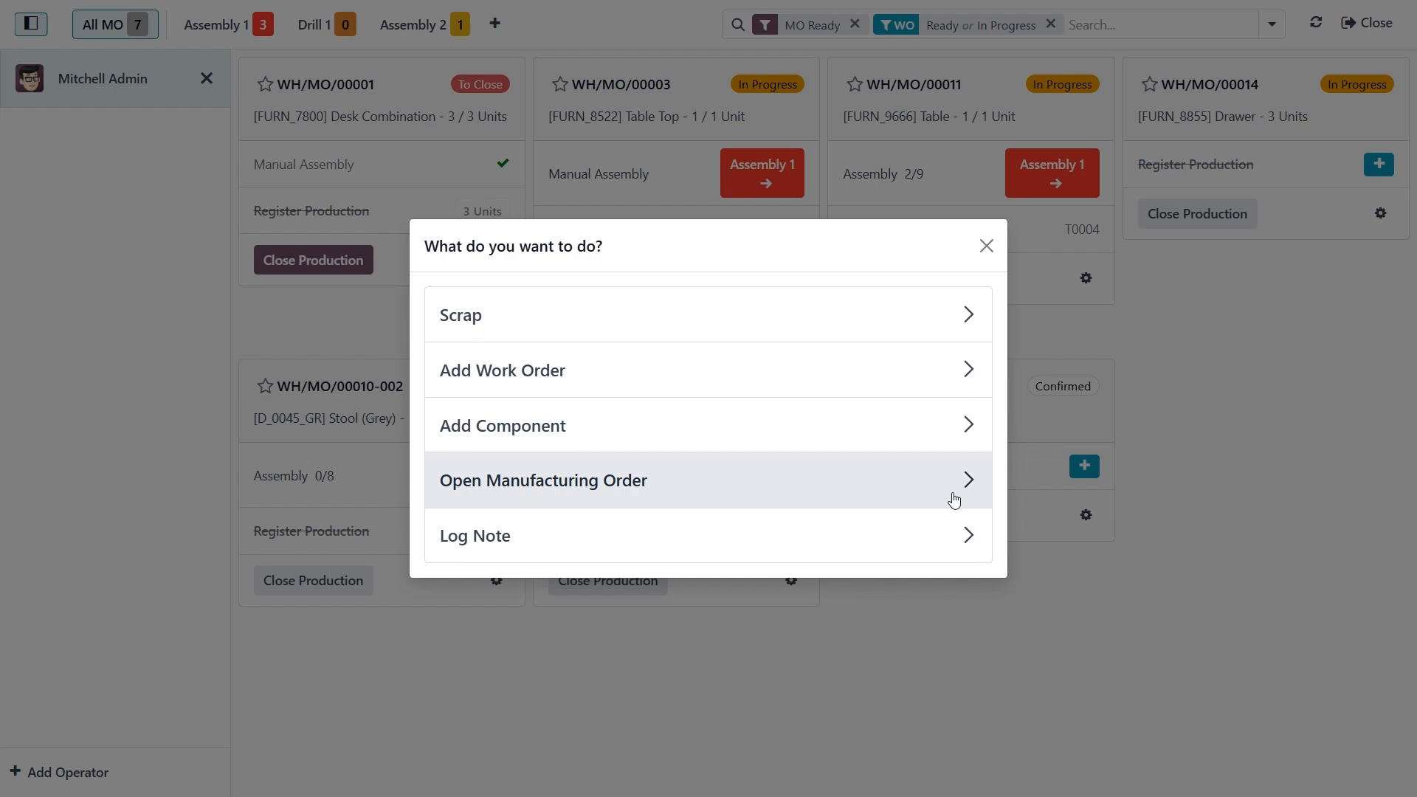
{"action": "mouse_move", "coordinate": [959, 500]}
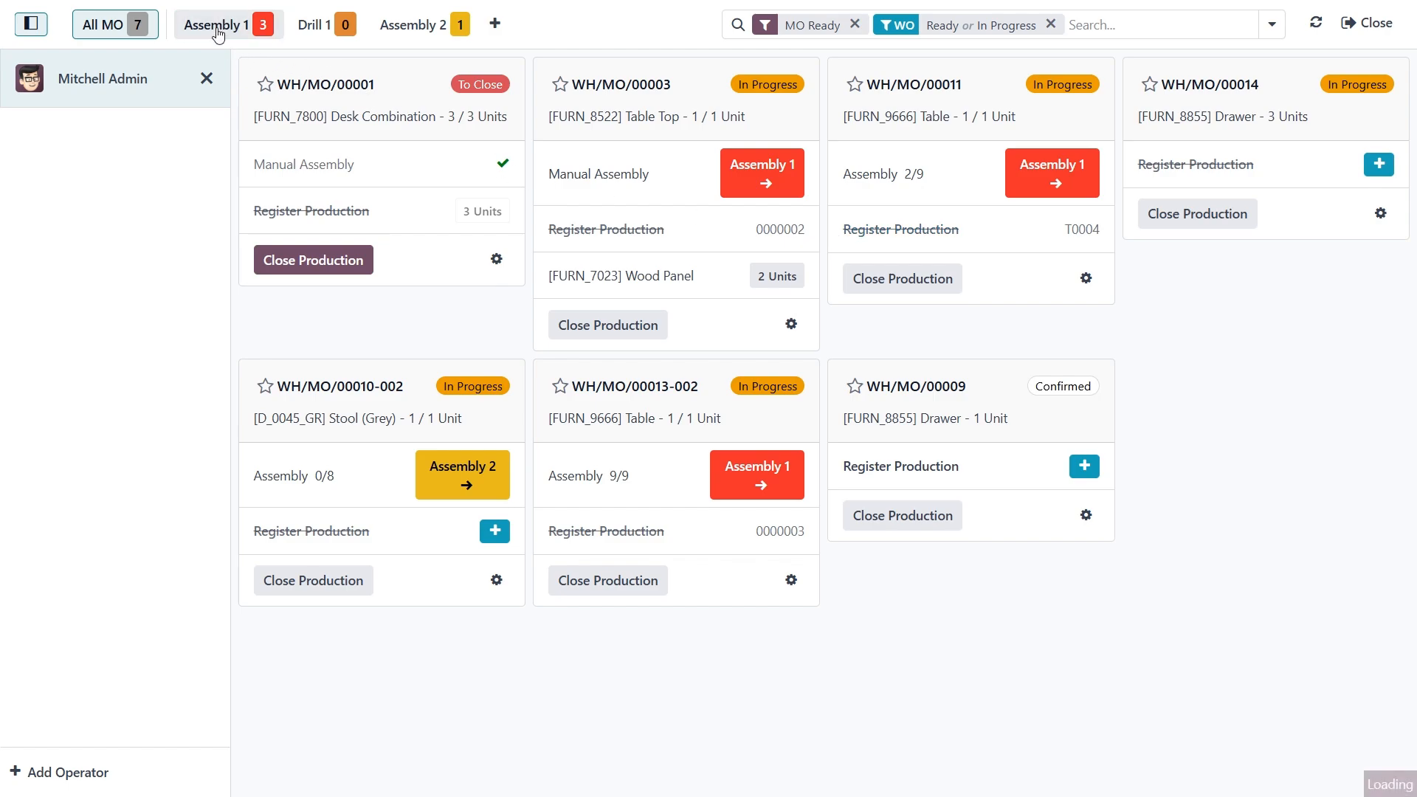
- Filter to the Assembly 1 work center and start the WH/MO/00003 manual assembly timer
{"action": "left_click", "coordinate": [219, 24]}
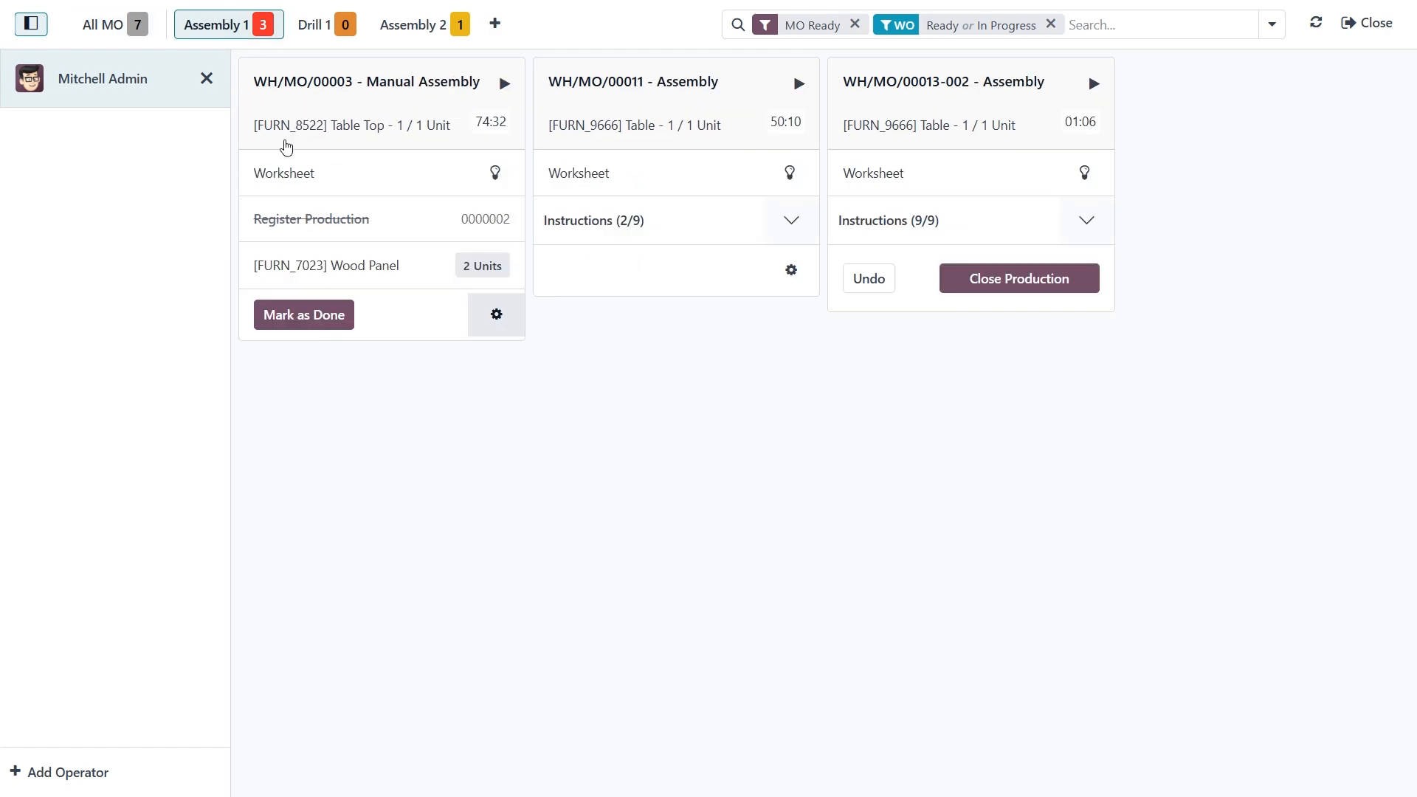
{"action": "mouse_move", "coordinate": [429, 100]}
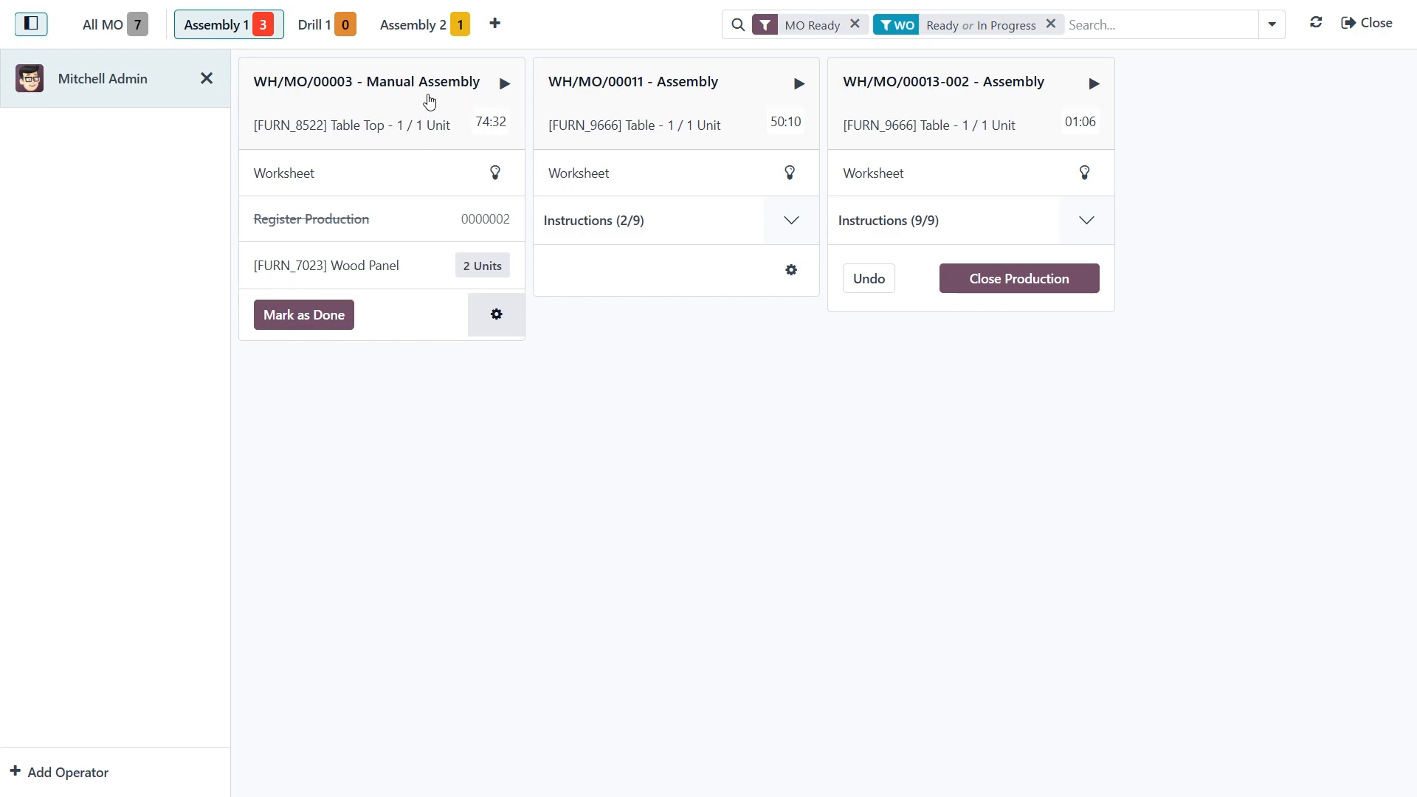
{"action": "mouse_move", "coordinate": [519, 179]}
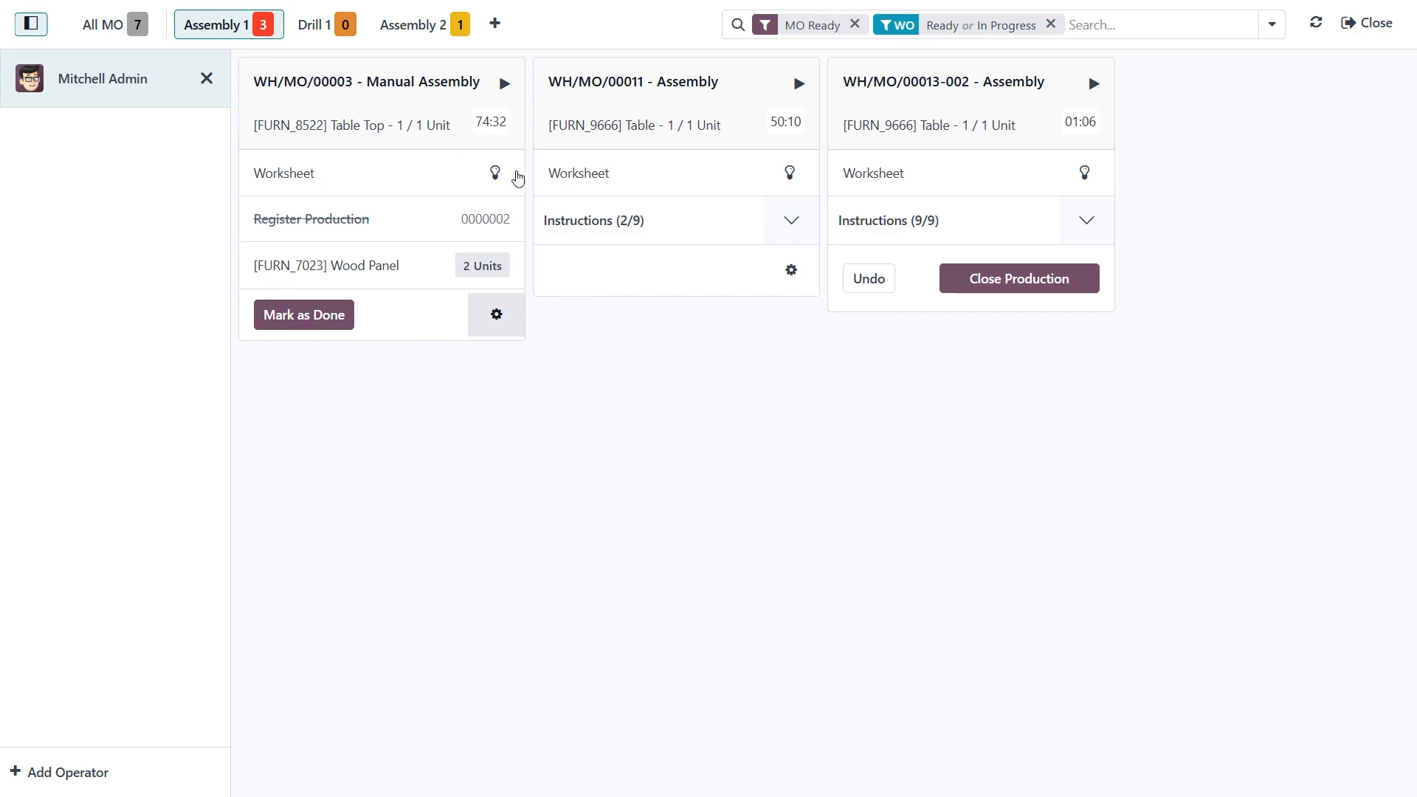
{"action": "mouse_move", "coordinate": [507, 85]}
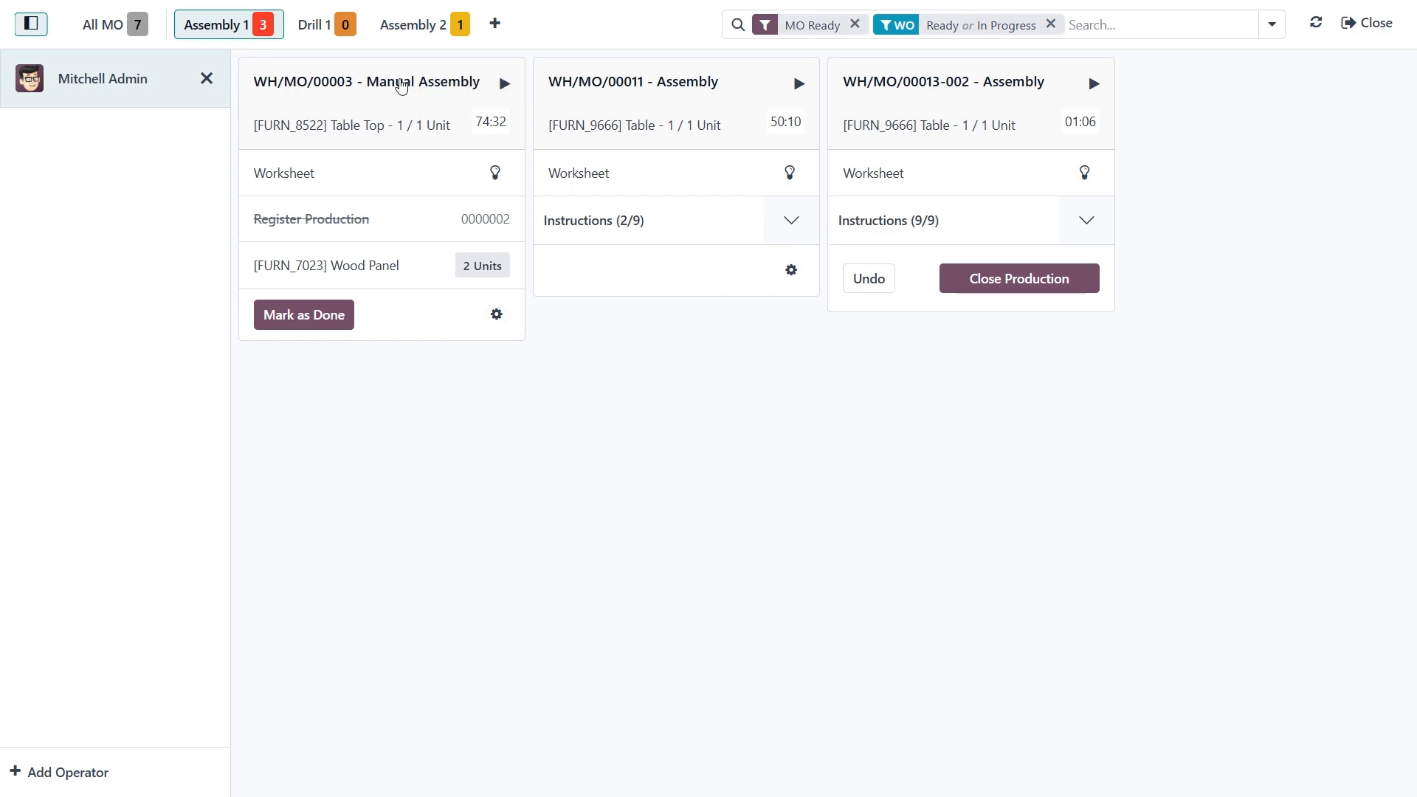
{"action": "left_click", "coordinate": [505, 83]}
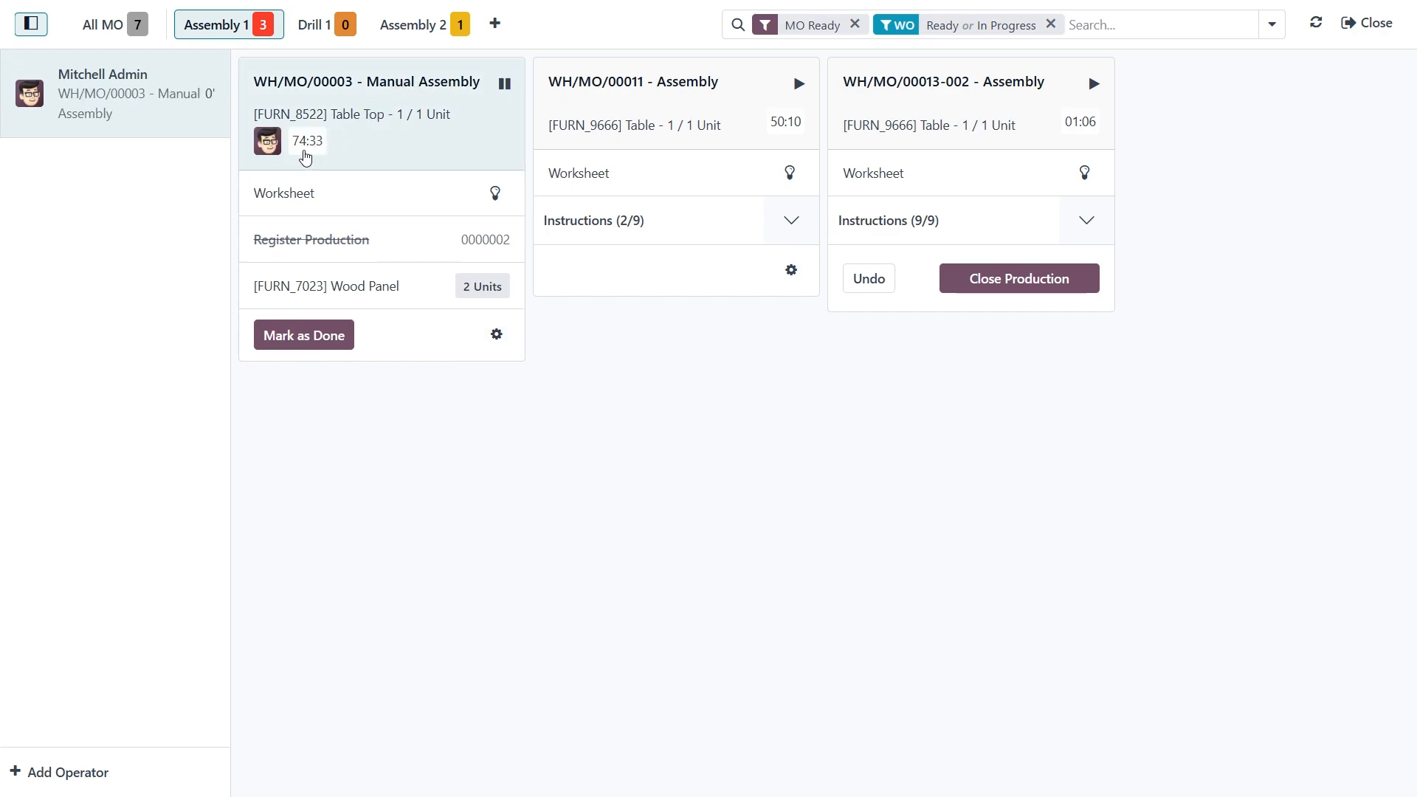
{"action": "mouse_move", "coordinate": [324, 157]}
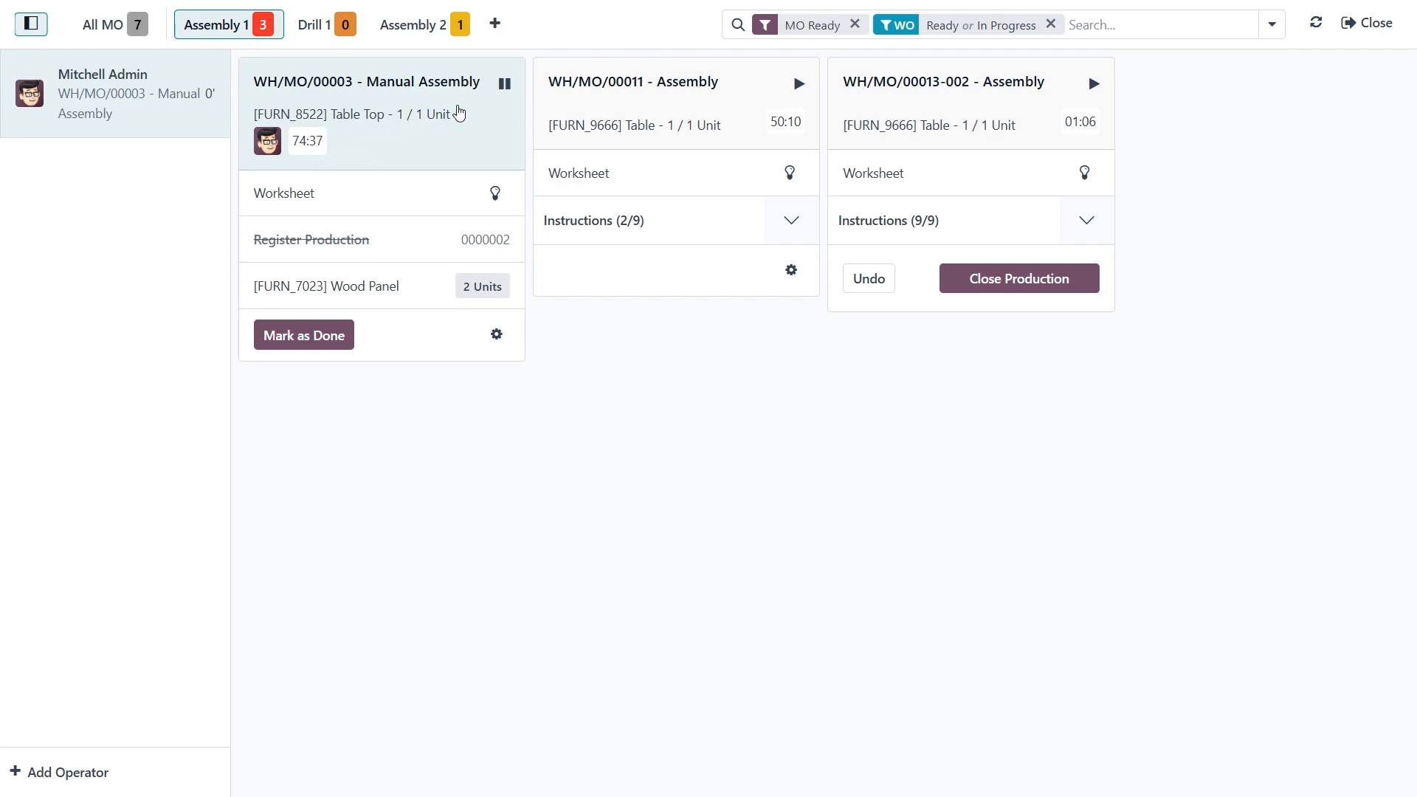
{"action": "mouse_move", "coordinate": [482, 158]}
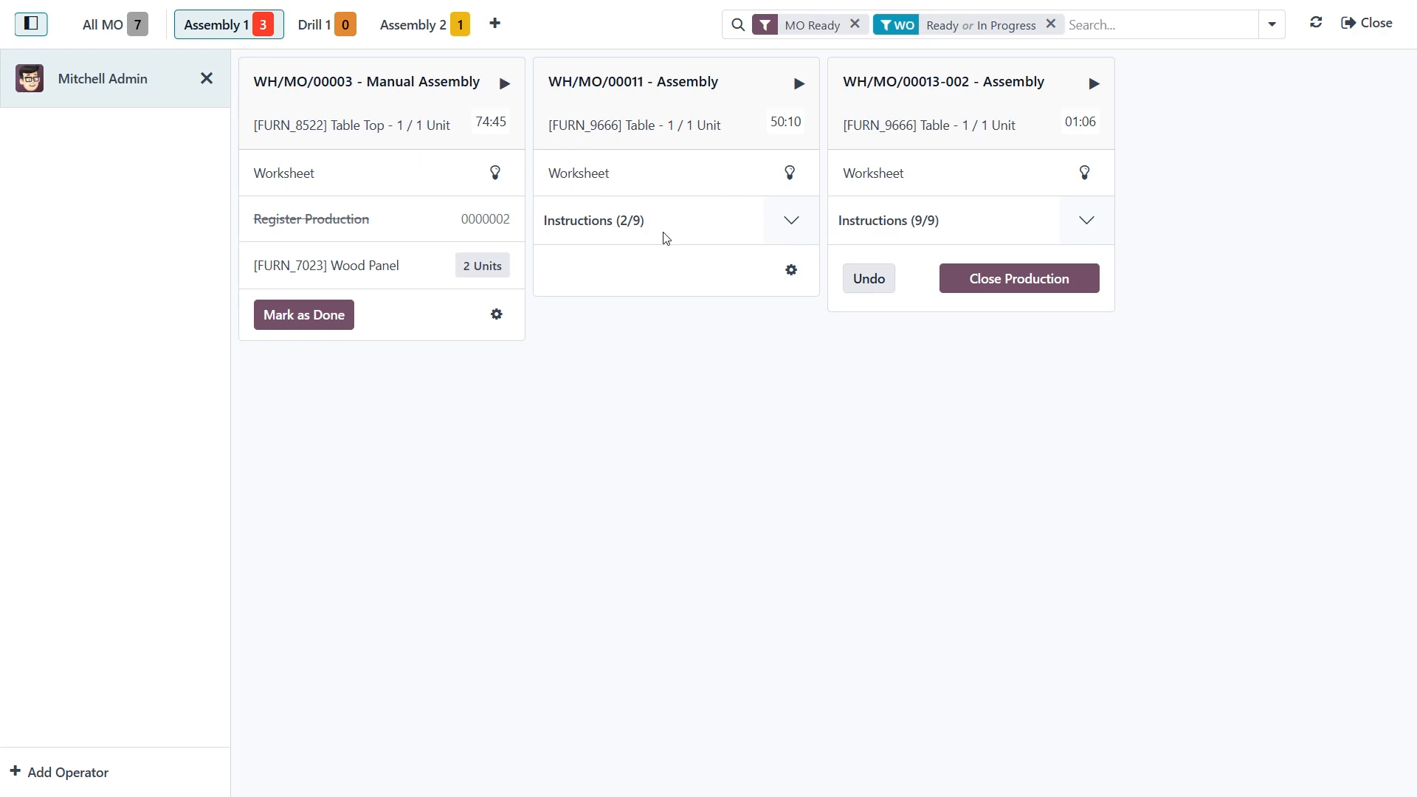
- Pass WH/MO/00011's fastenings quality check, then close the Measure the Angle step unvalidated
{"action": "left_click", "coordinate": [791, 220]}
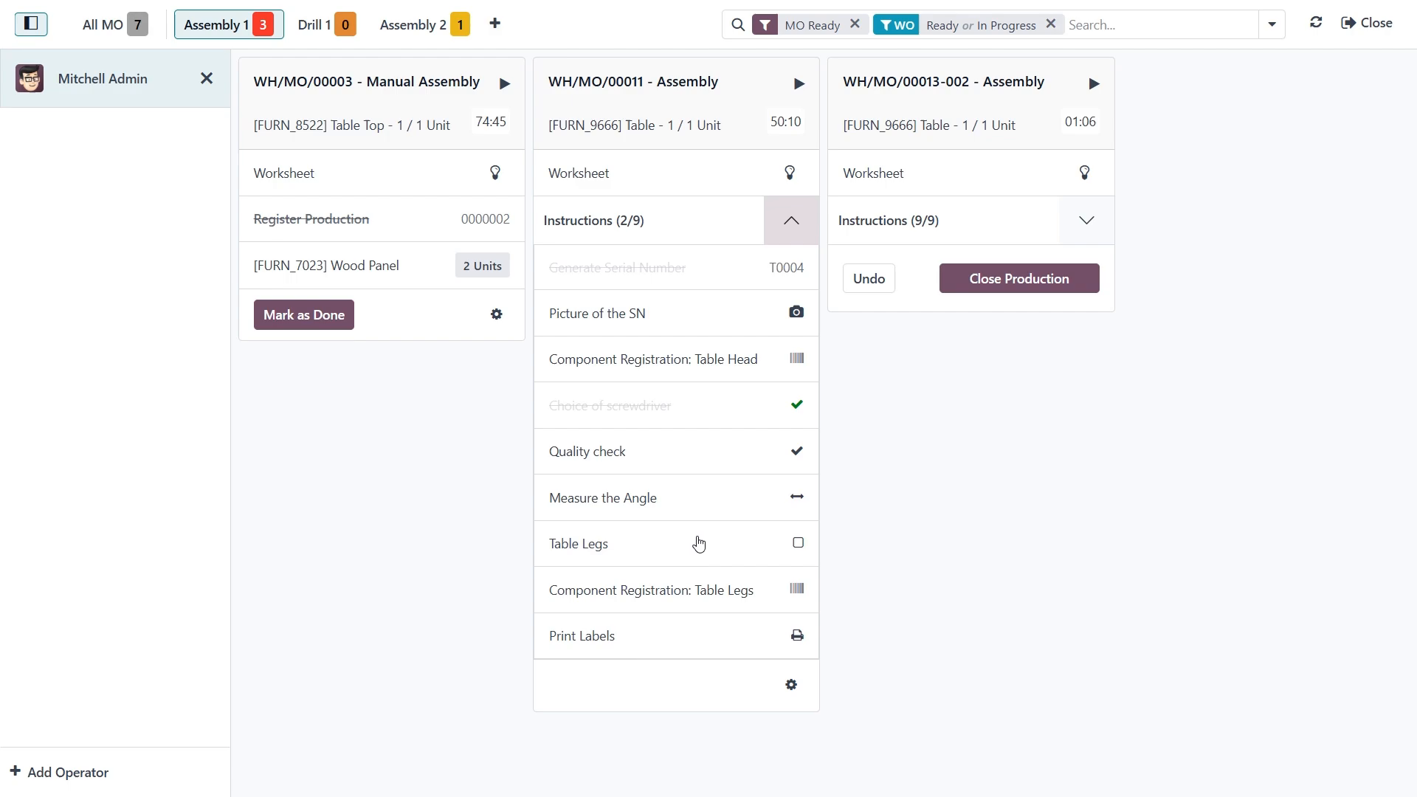
{"action": "mouse_move", "coordinate": [667, 472]}
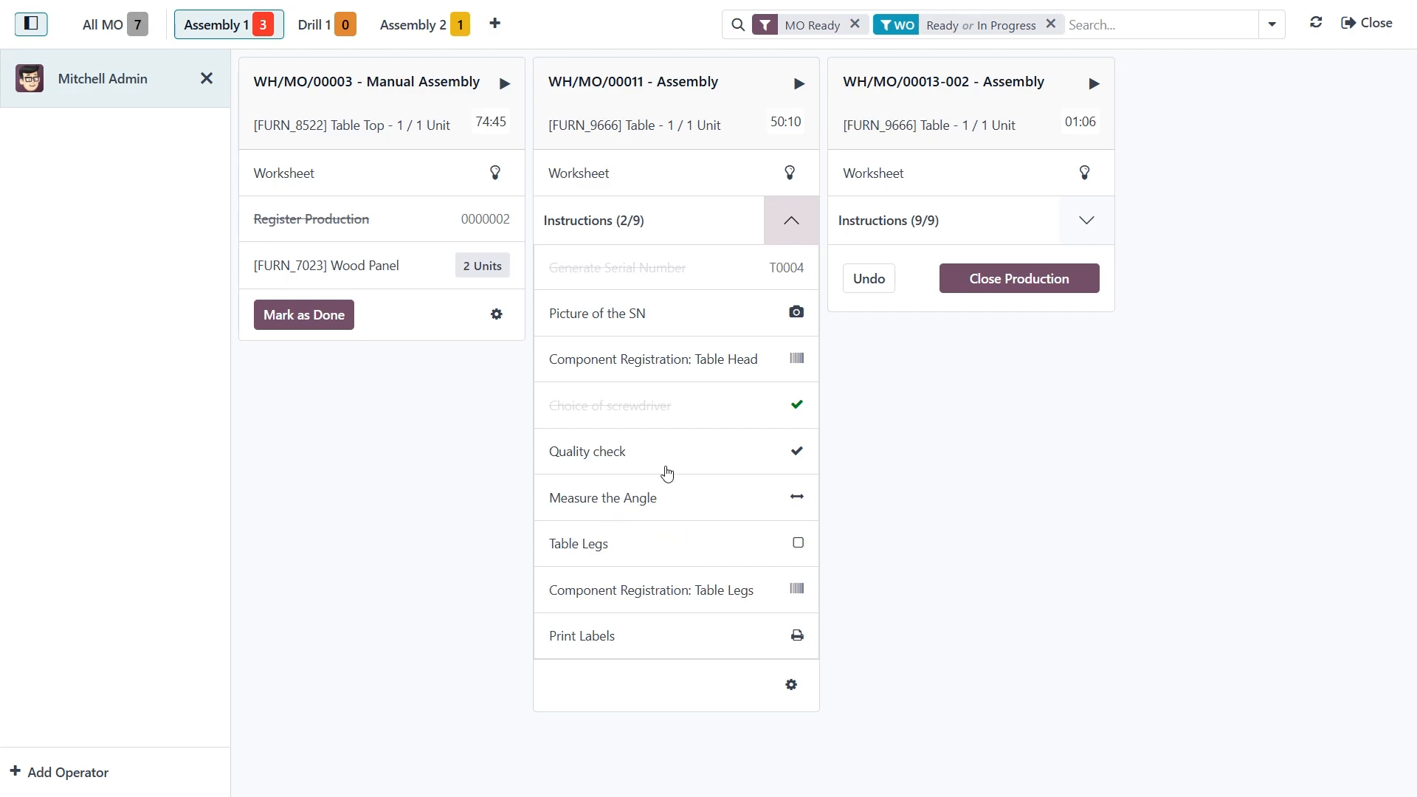
{"action": "left_click", "coordinate": [587, 452]}
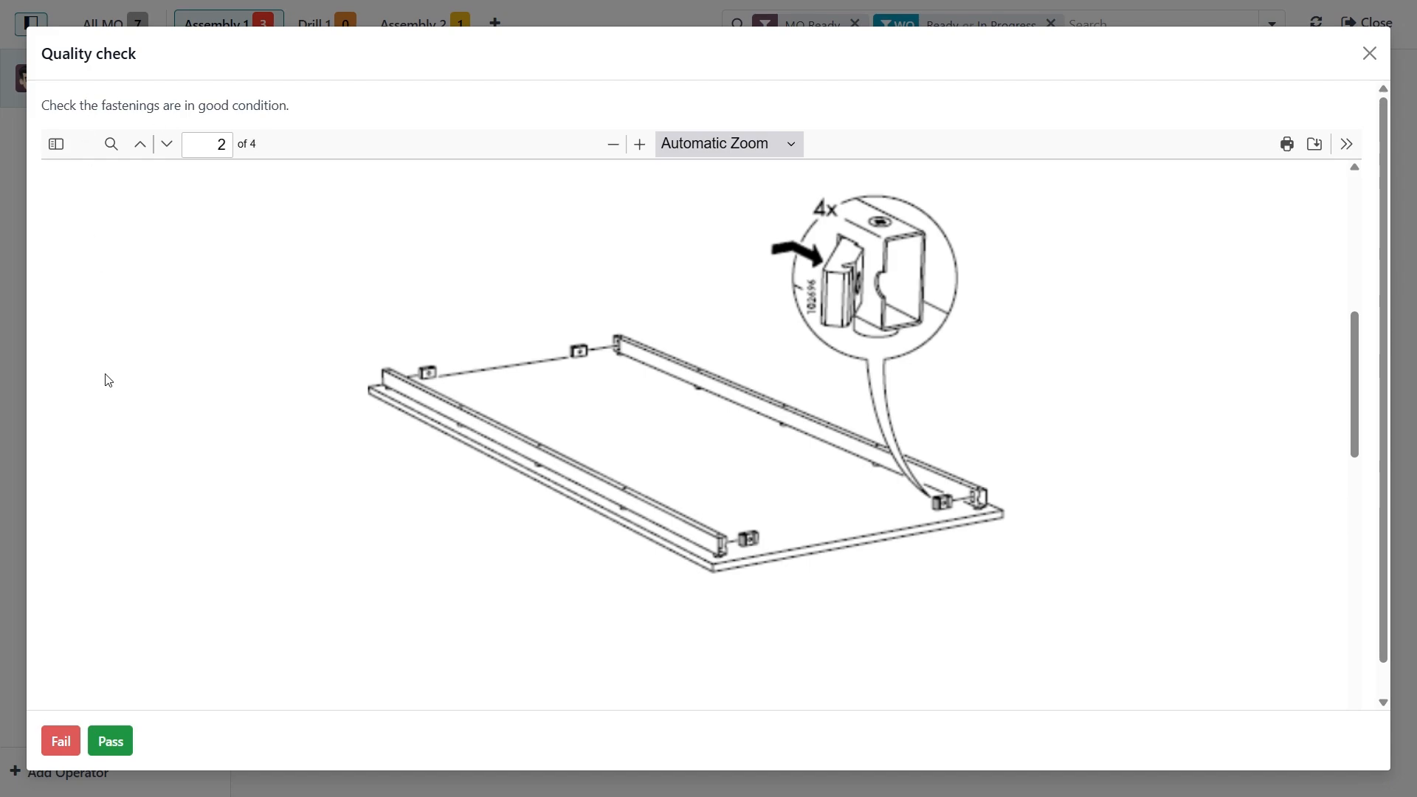
{"action": "left_click", "coordinate": [110, 740]}
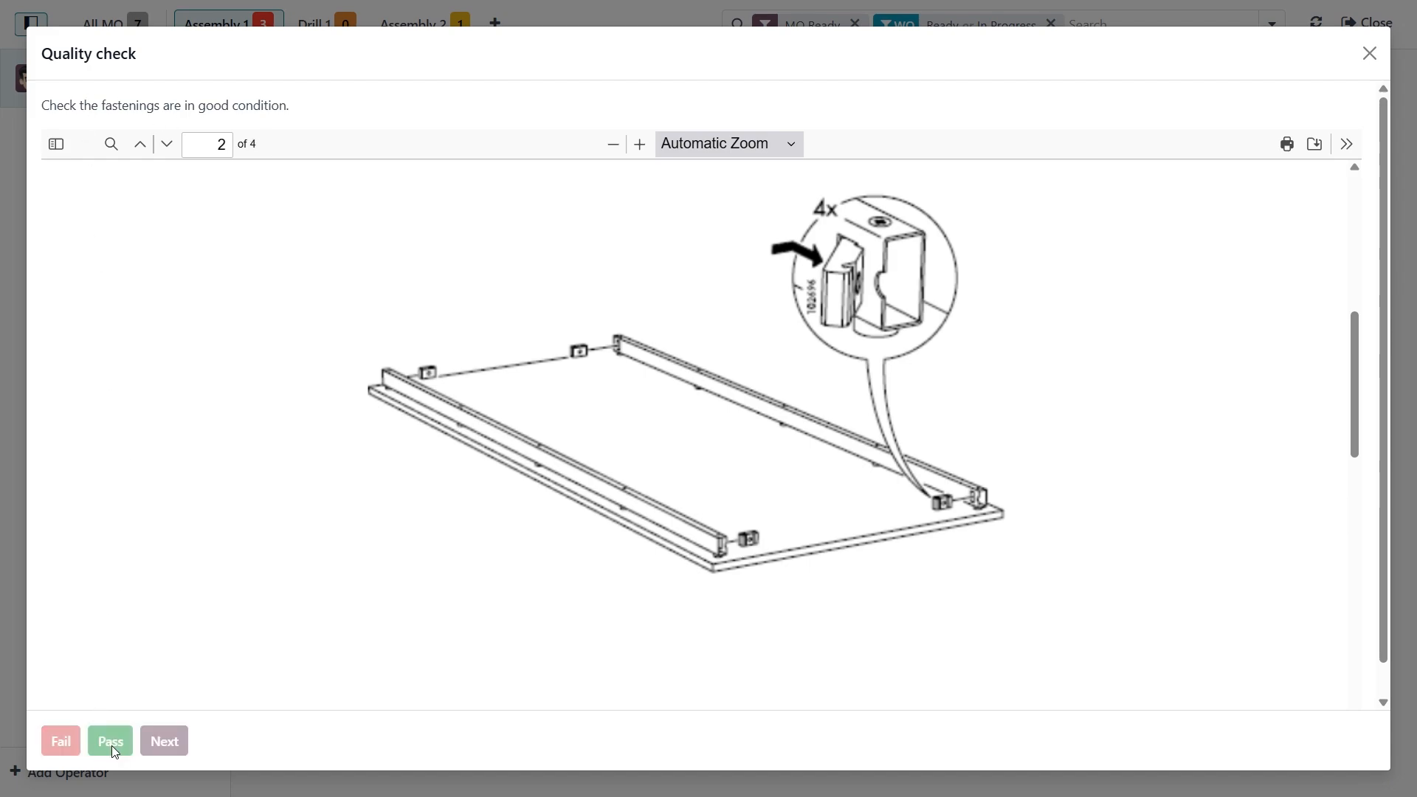
{"action": "left_click", "coordinate": [110, 741]}
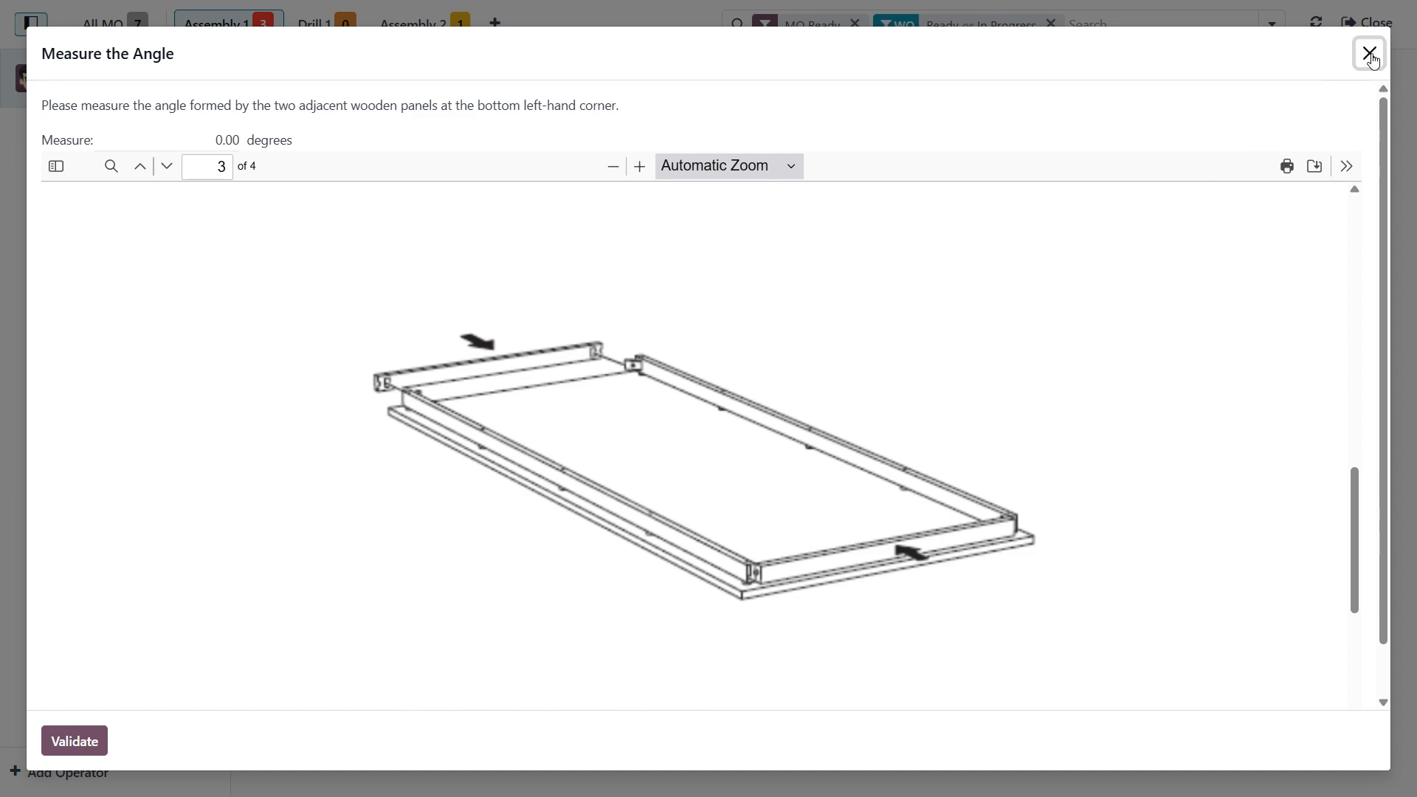
{"action": "left_click", "coordinate": [1370, 55]}
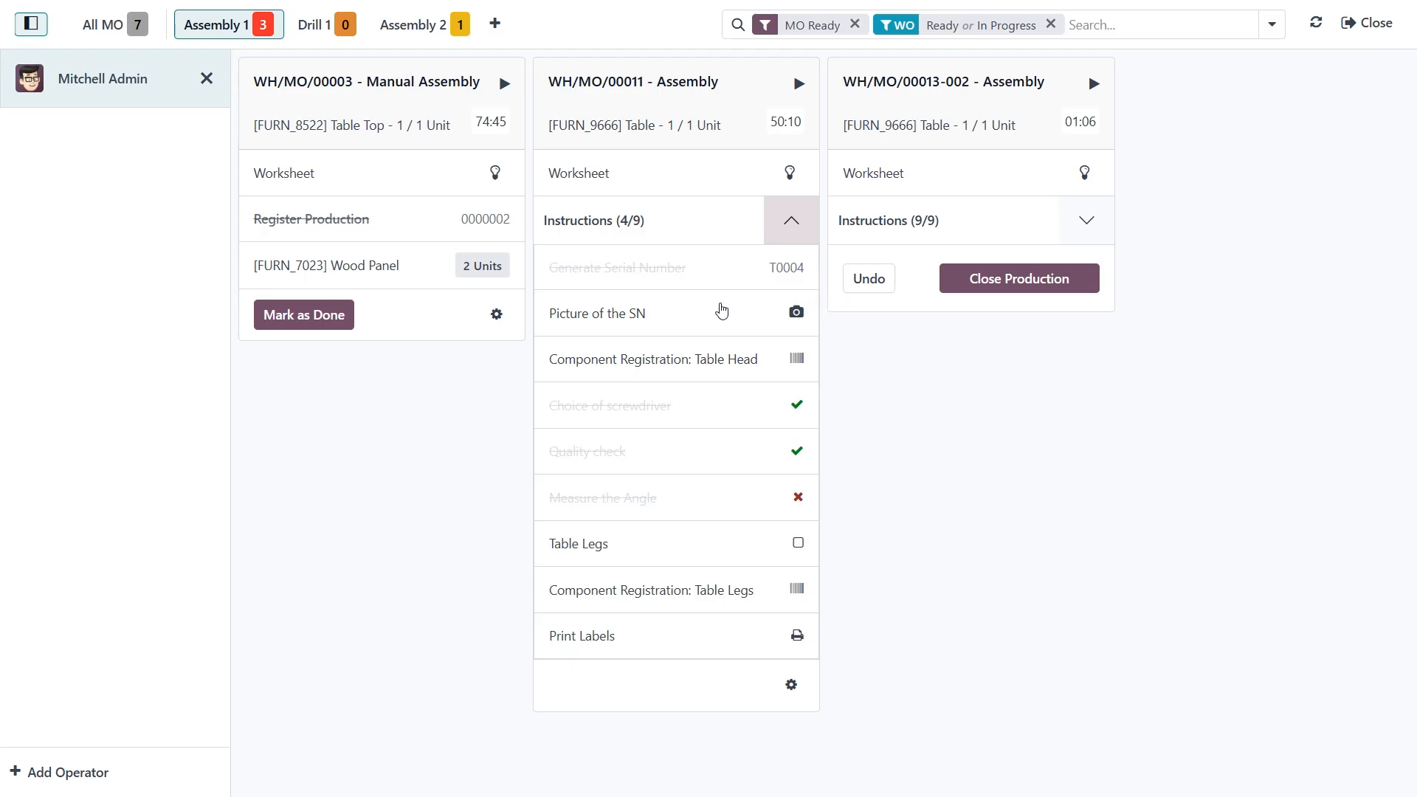
{"action": "mouse_move", "coordinate": [648, 322]}
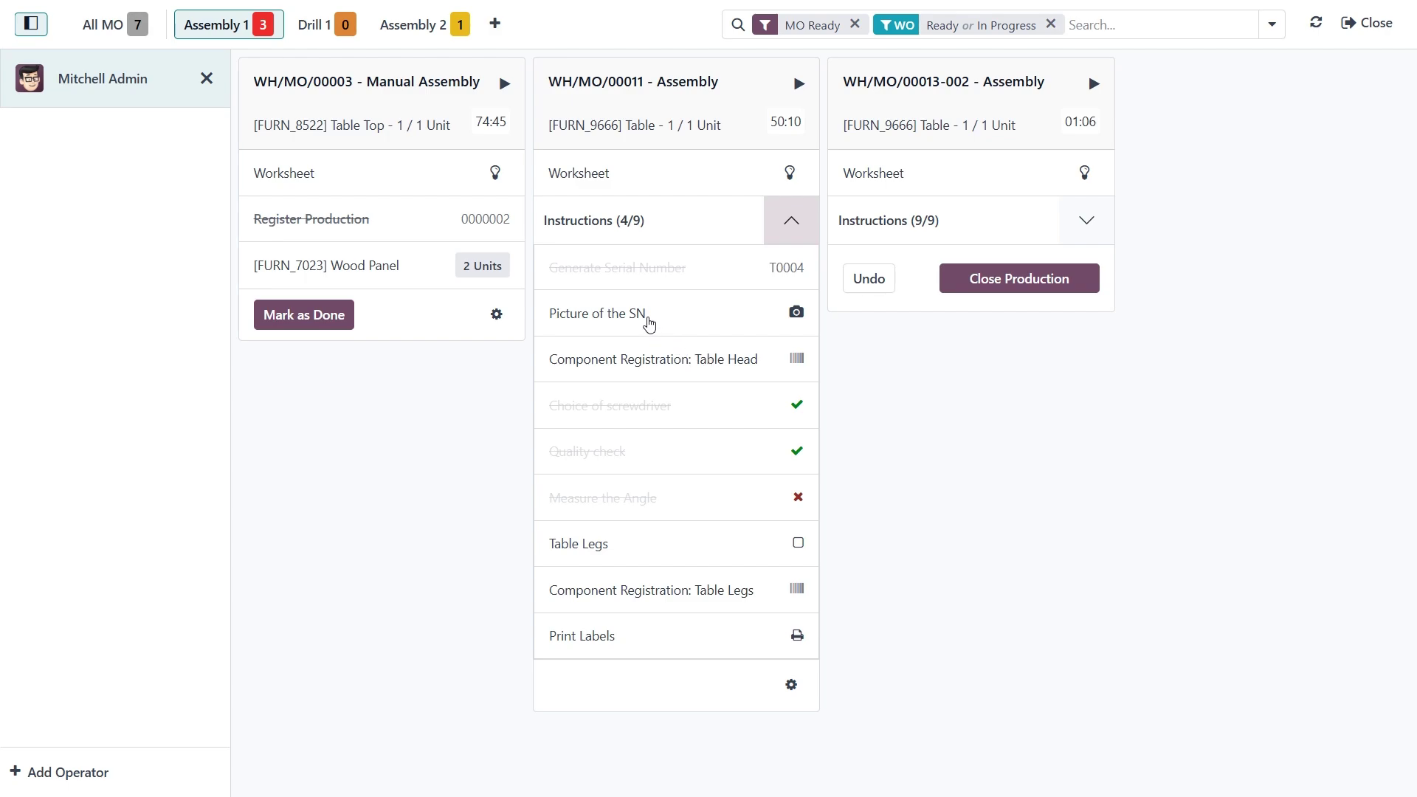
{"action": "mouse_move", "coordinate": [599, 323]}
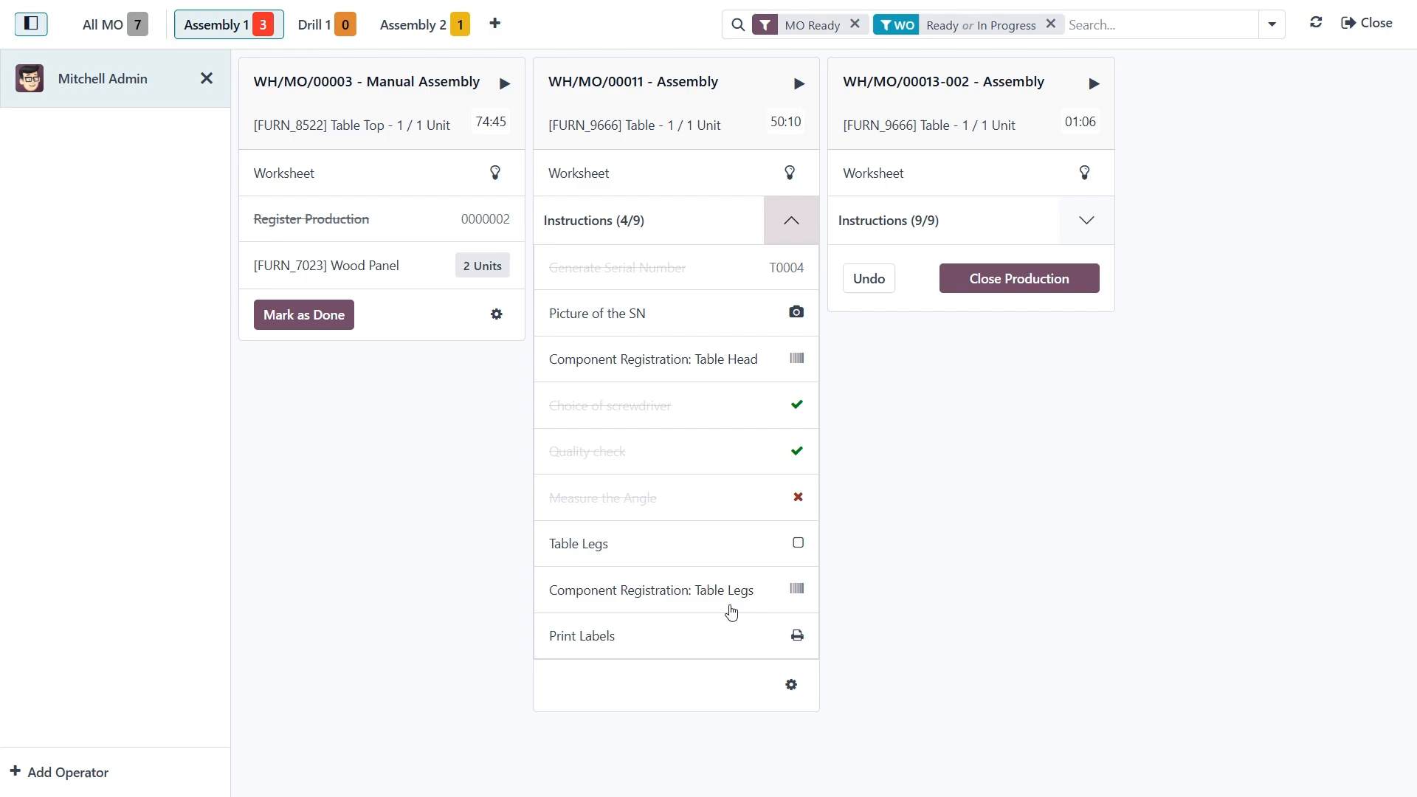
{"action": "mouse_move", "coordinate": [922, 101]}
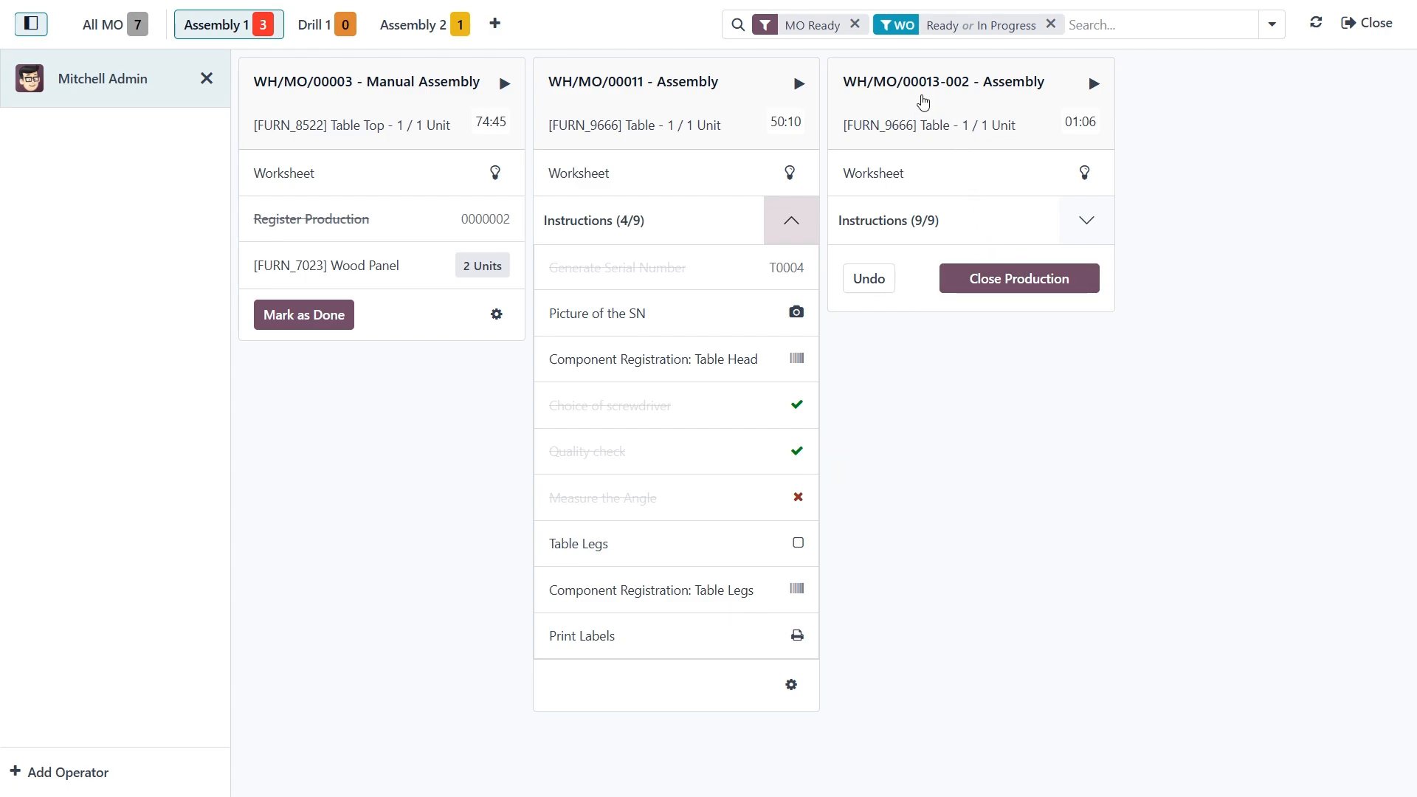
{"action": "mouse_move", "coordinate": [935, 283]}
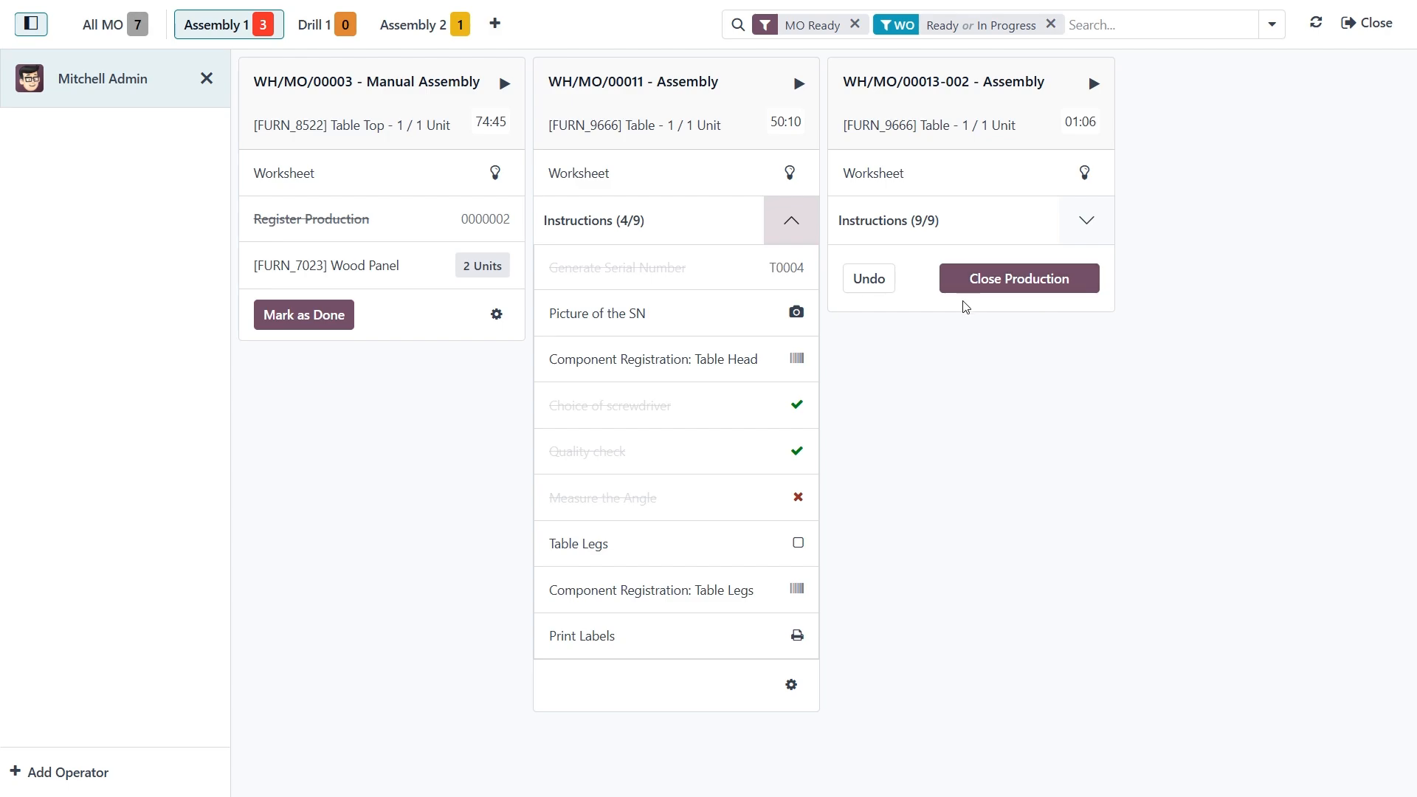
{"action": "mouse_move", "coordinate": [963, 282]}
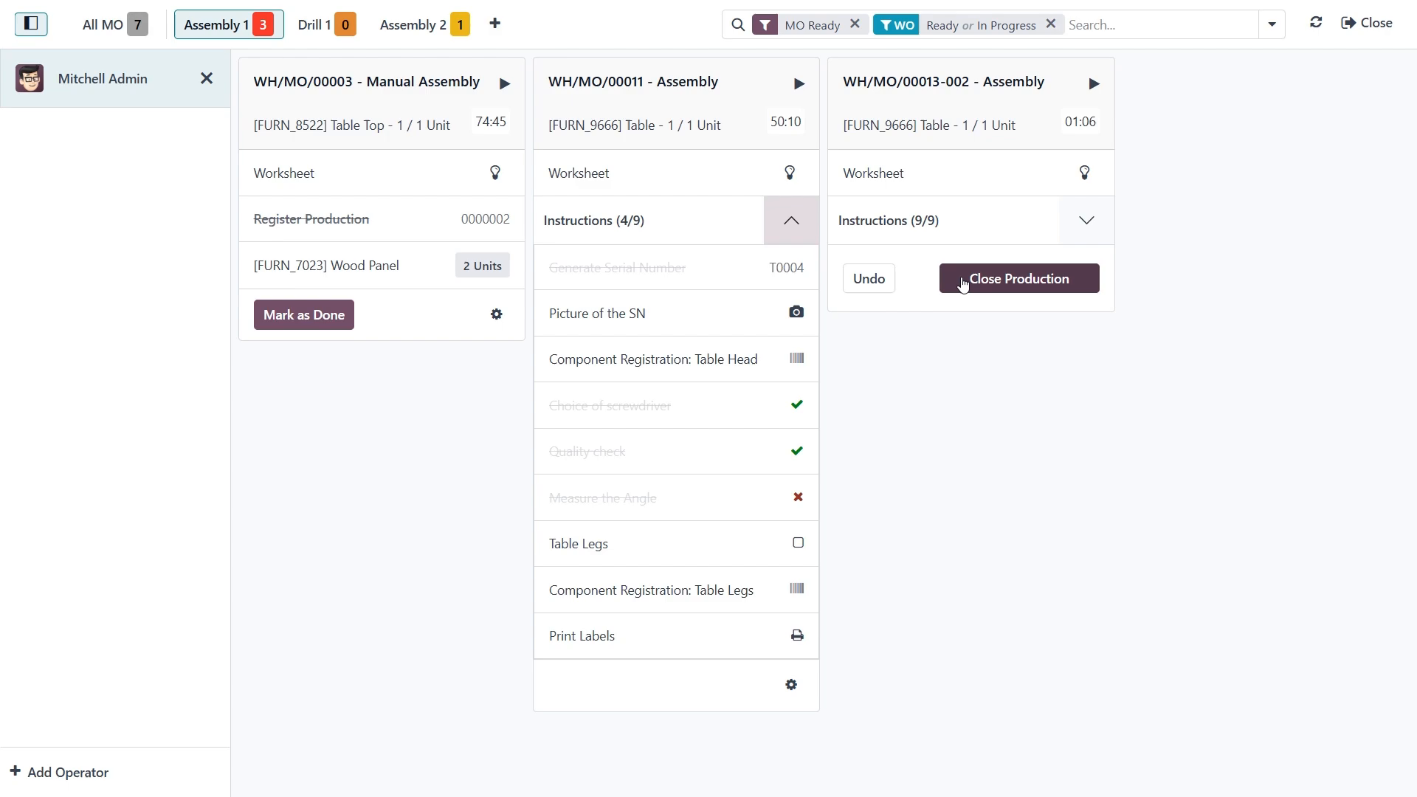
{"action": "mouse_move", "coordinate": [519, 335]}
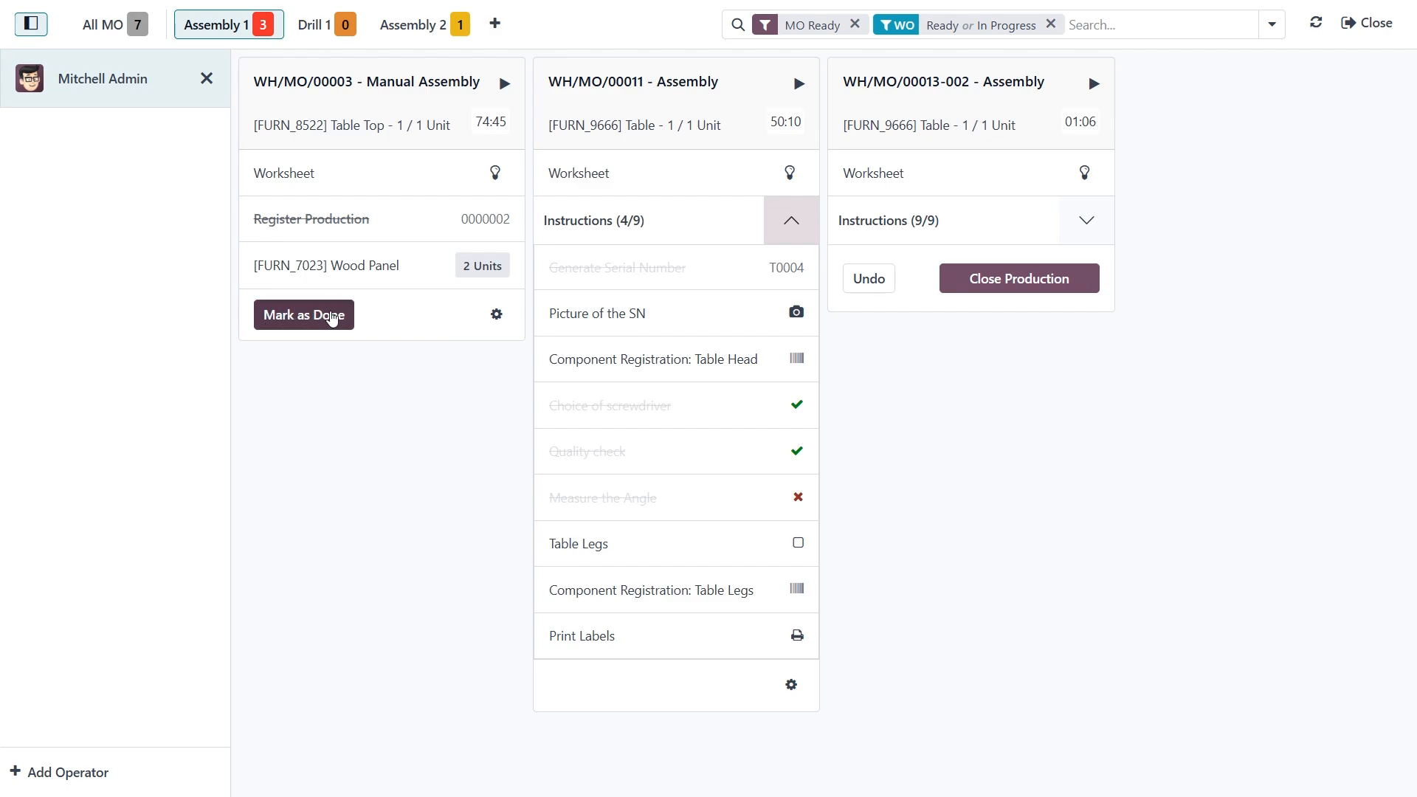
{"action": "mouse_move", "coordinate": [328, 293]}
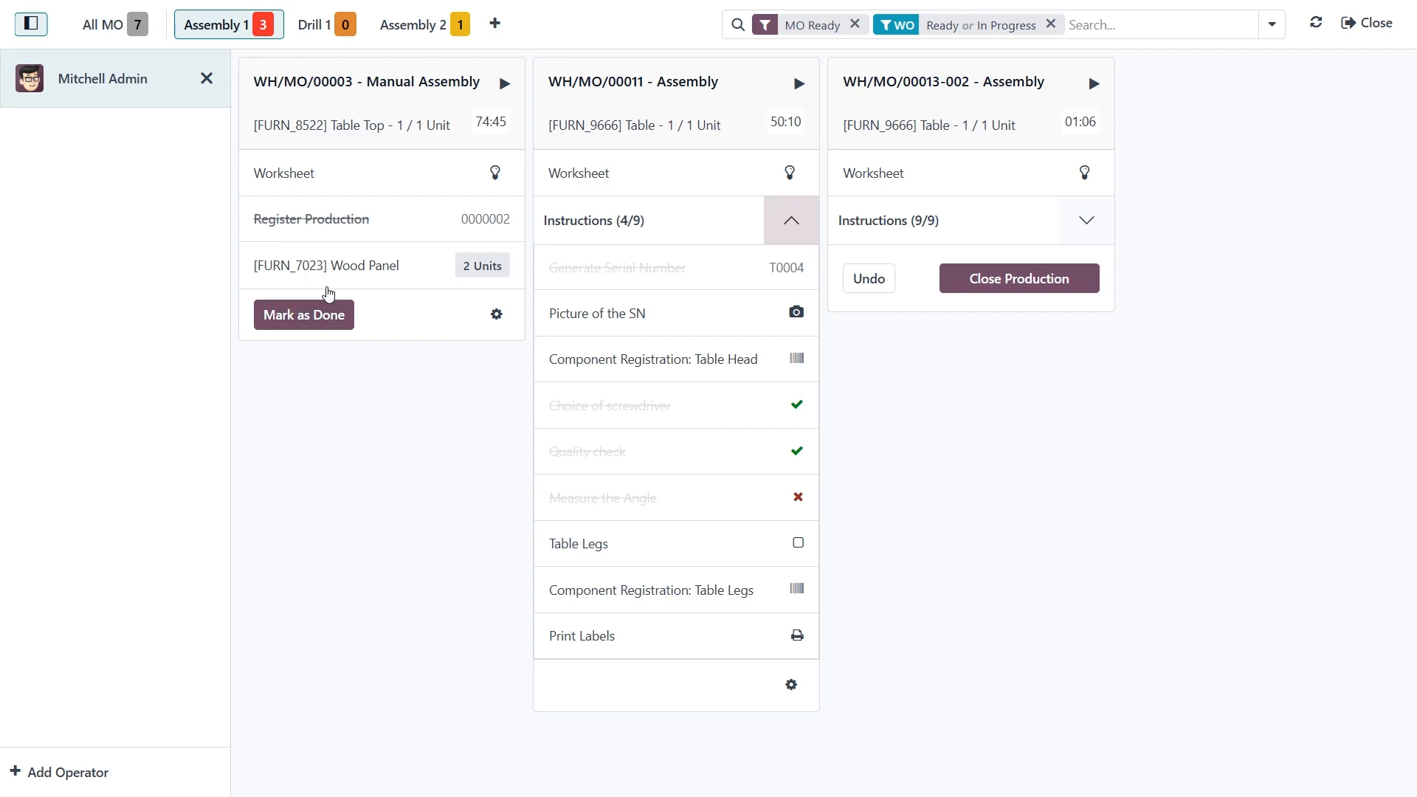
{"action": "mouse_move", "coordinate": [328, 285]}
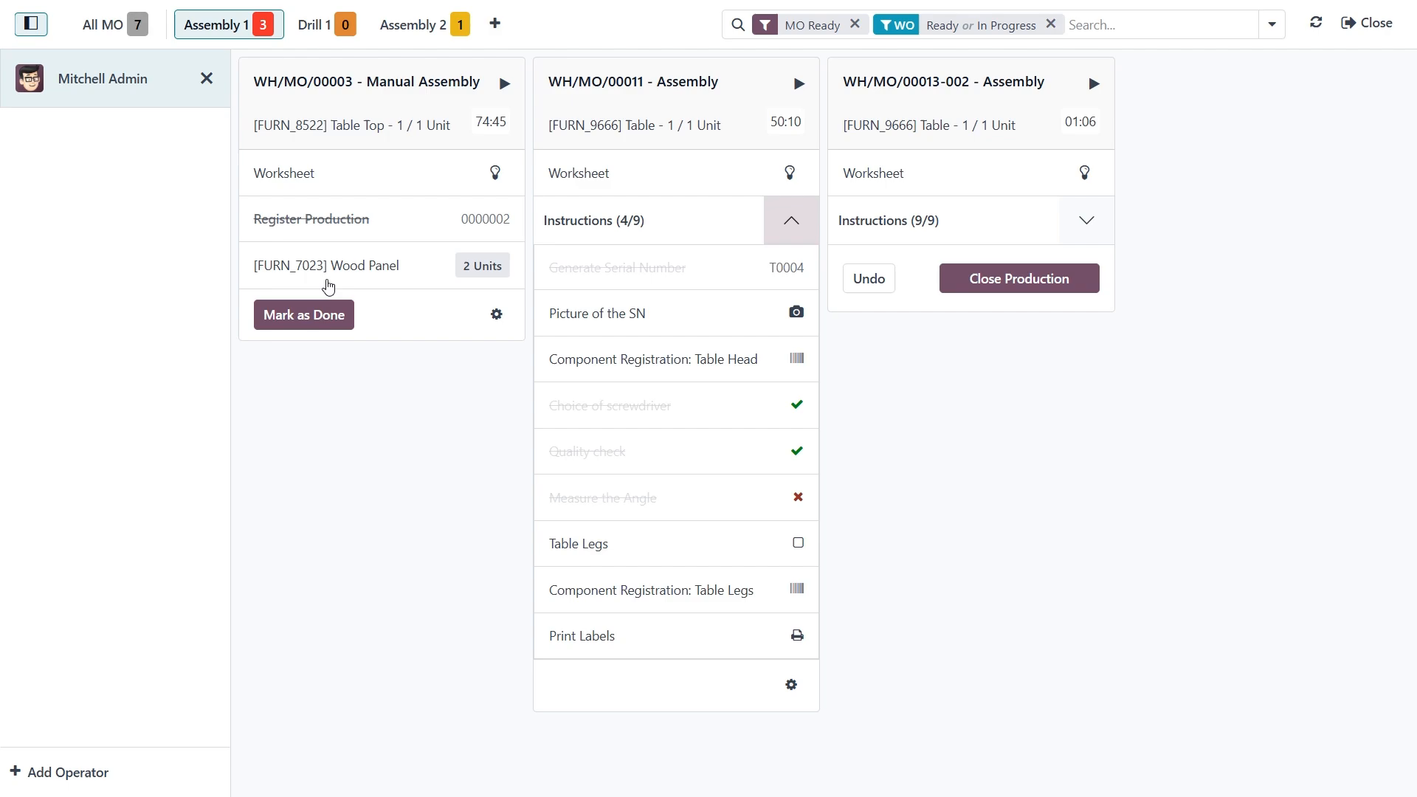
{"action": "mouse_move", "coordinate": [301, 44]}
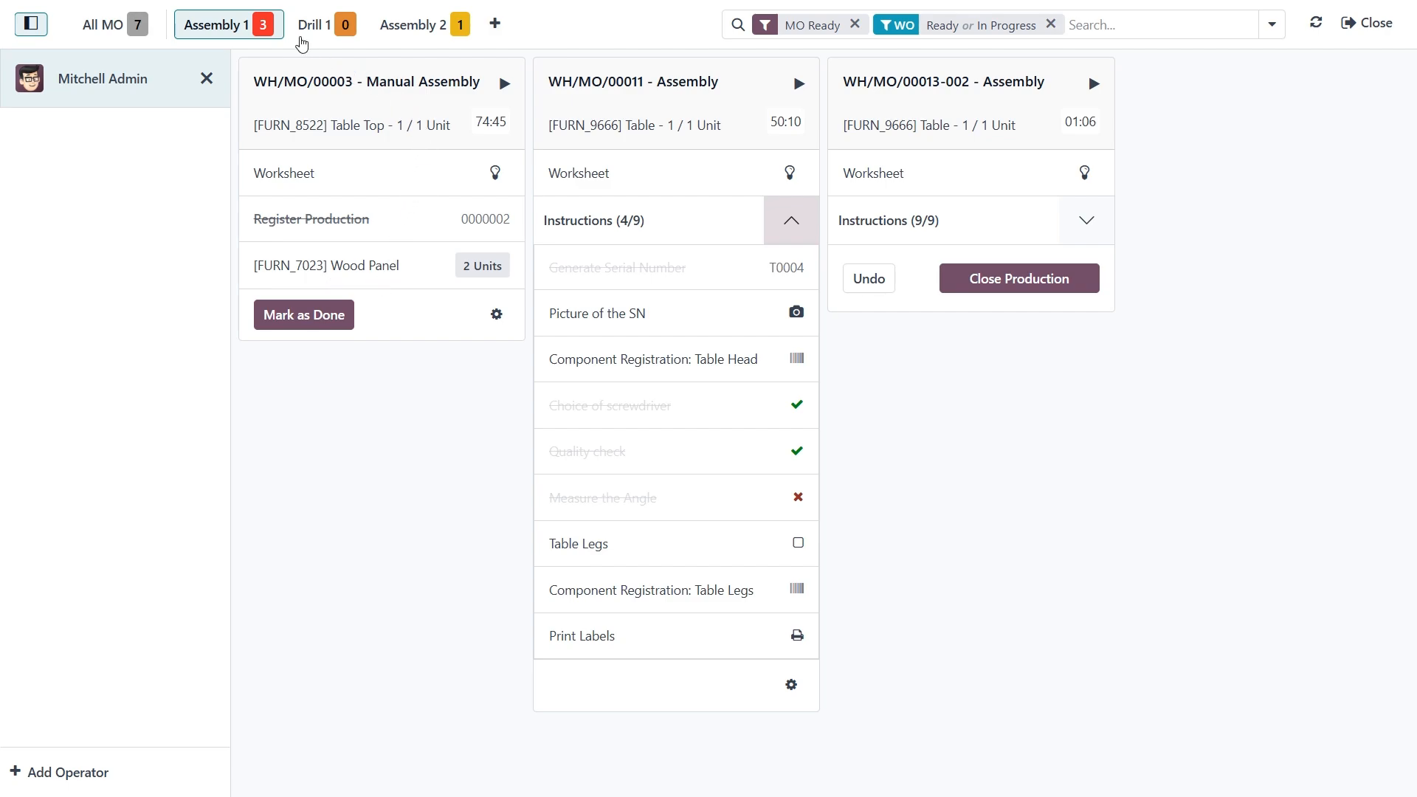
{"action": "mouse_move", "coordinate": [418, 46]}
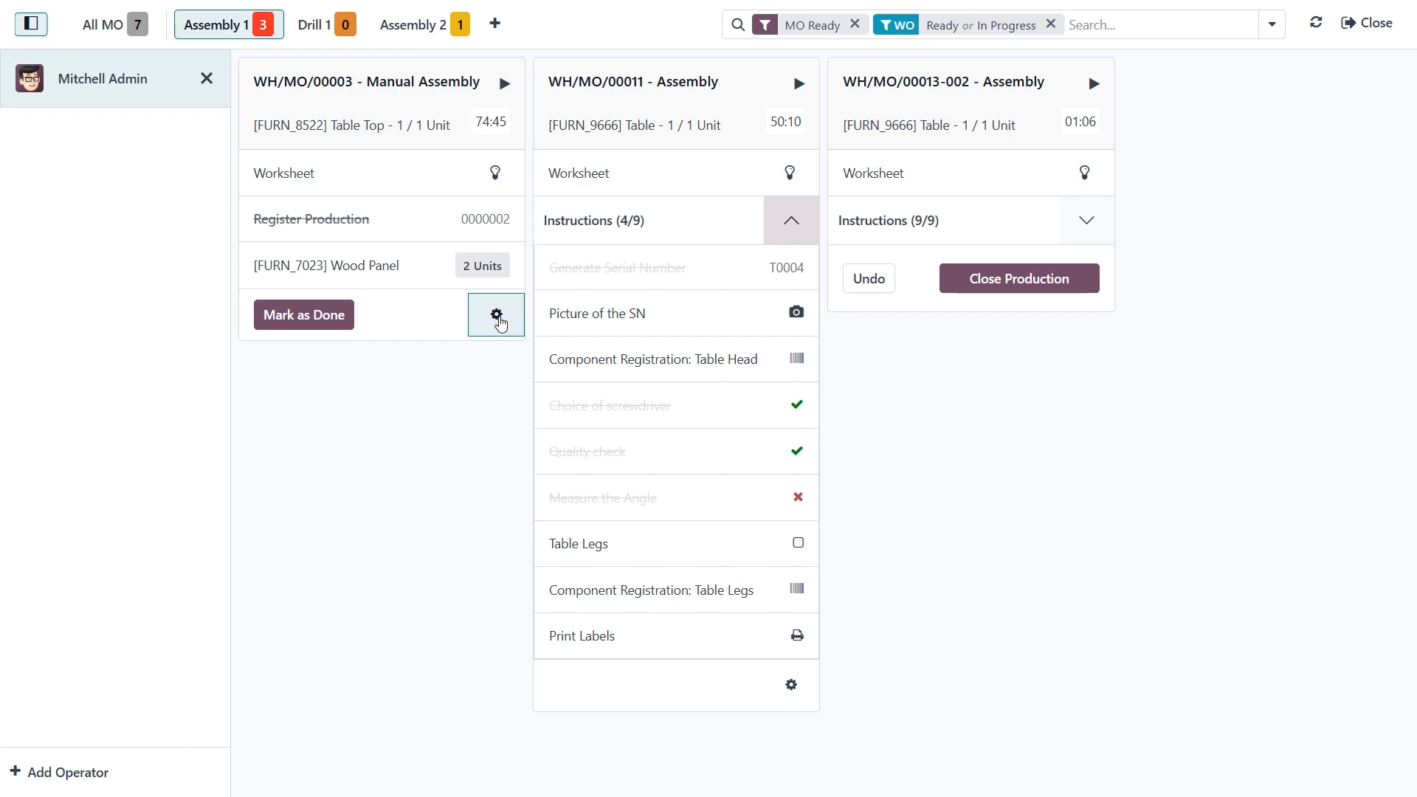
- Open WH/MO/00003's gear actions menu and dismiss it without choosing an action
{"action": "left_click", "coordinate": [496, 315]}
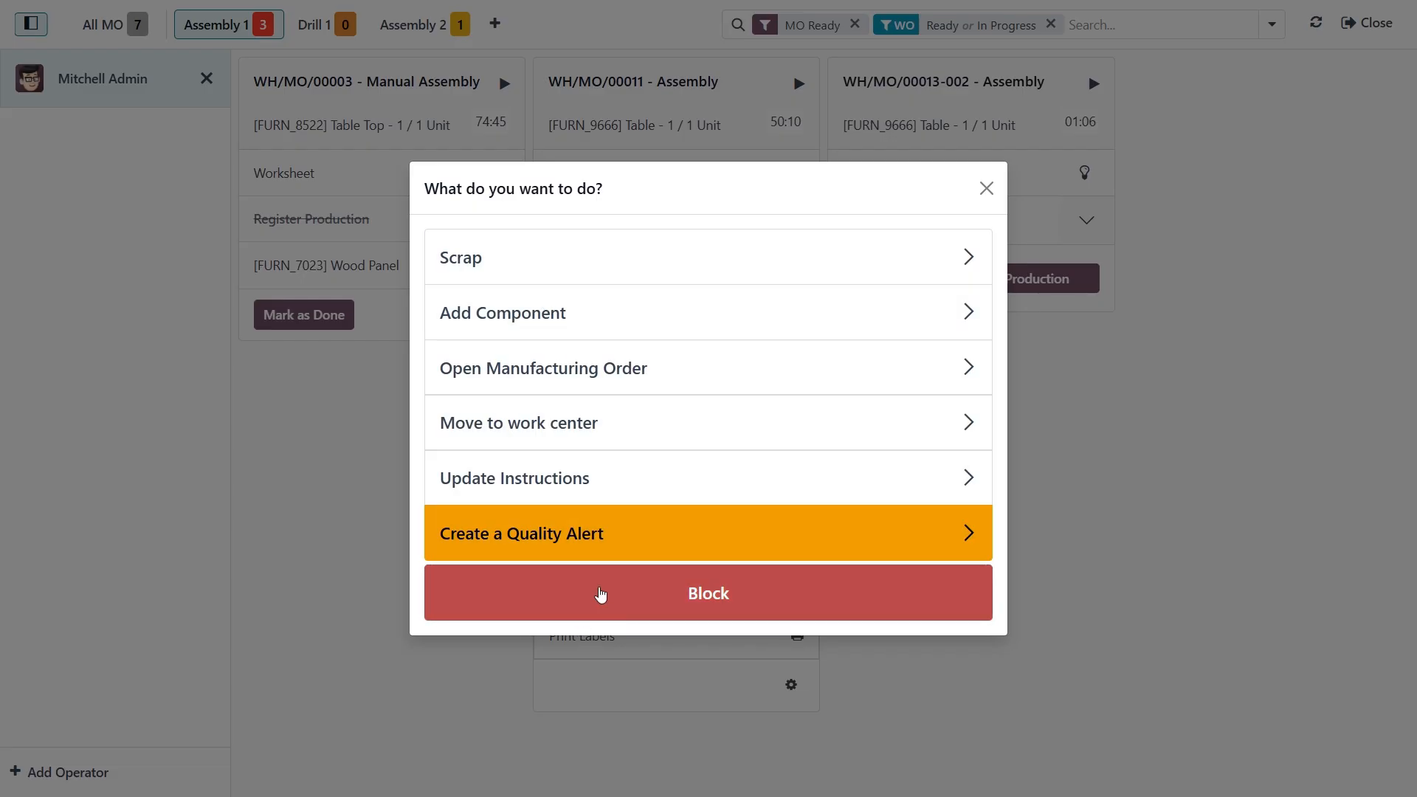
{"action": "mouse_move", "coordinate": [670, 361]}
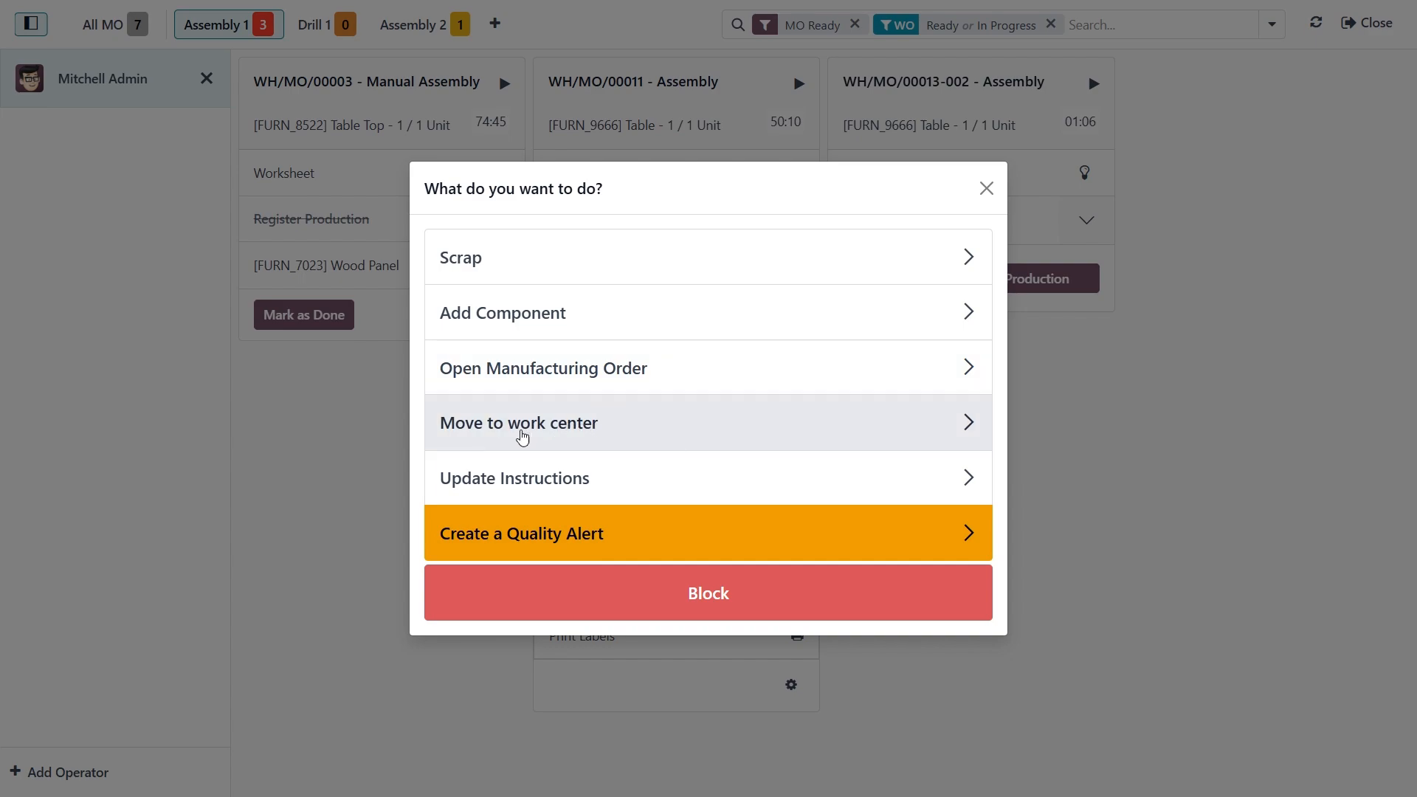
{"action": "mouse_move", "coordinate": [613, 434]}
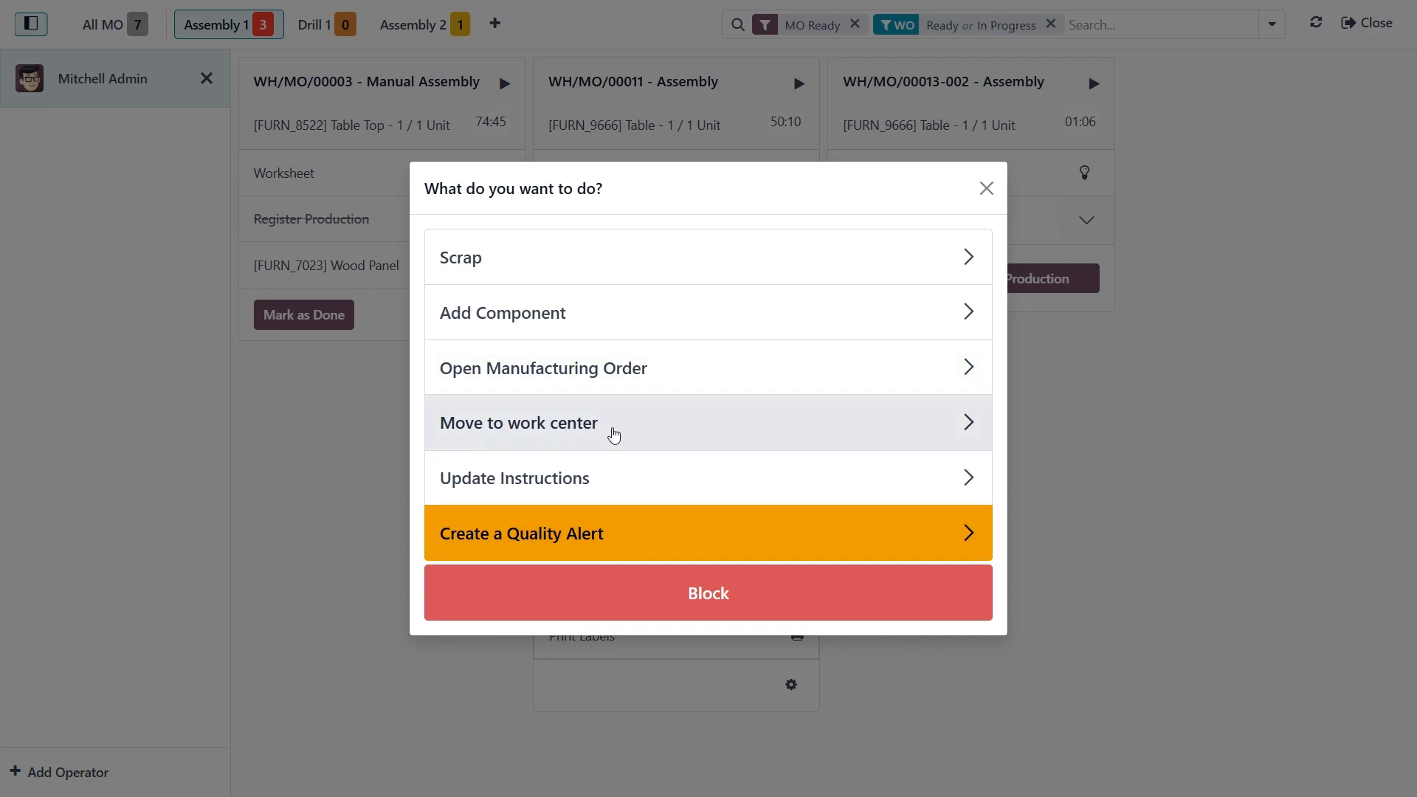
{"action": "mouse_move", "coordinate": [765, 432]}
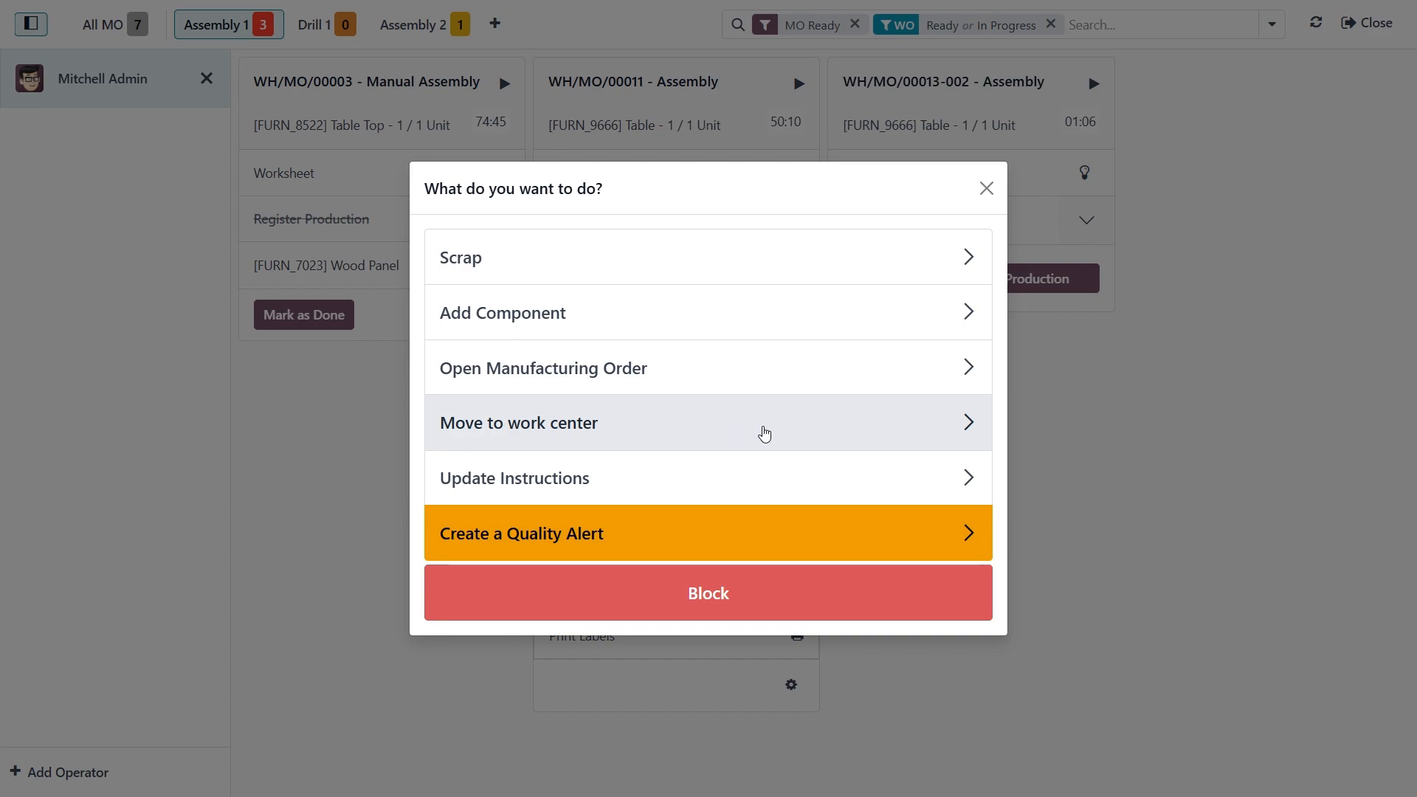
{"action": "mouse_move", "coordinate": [525, 437]}
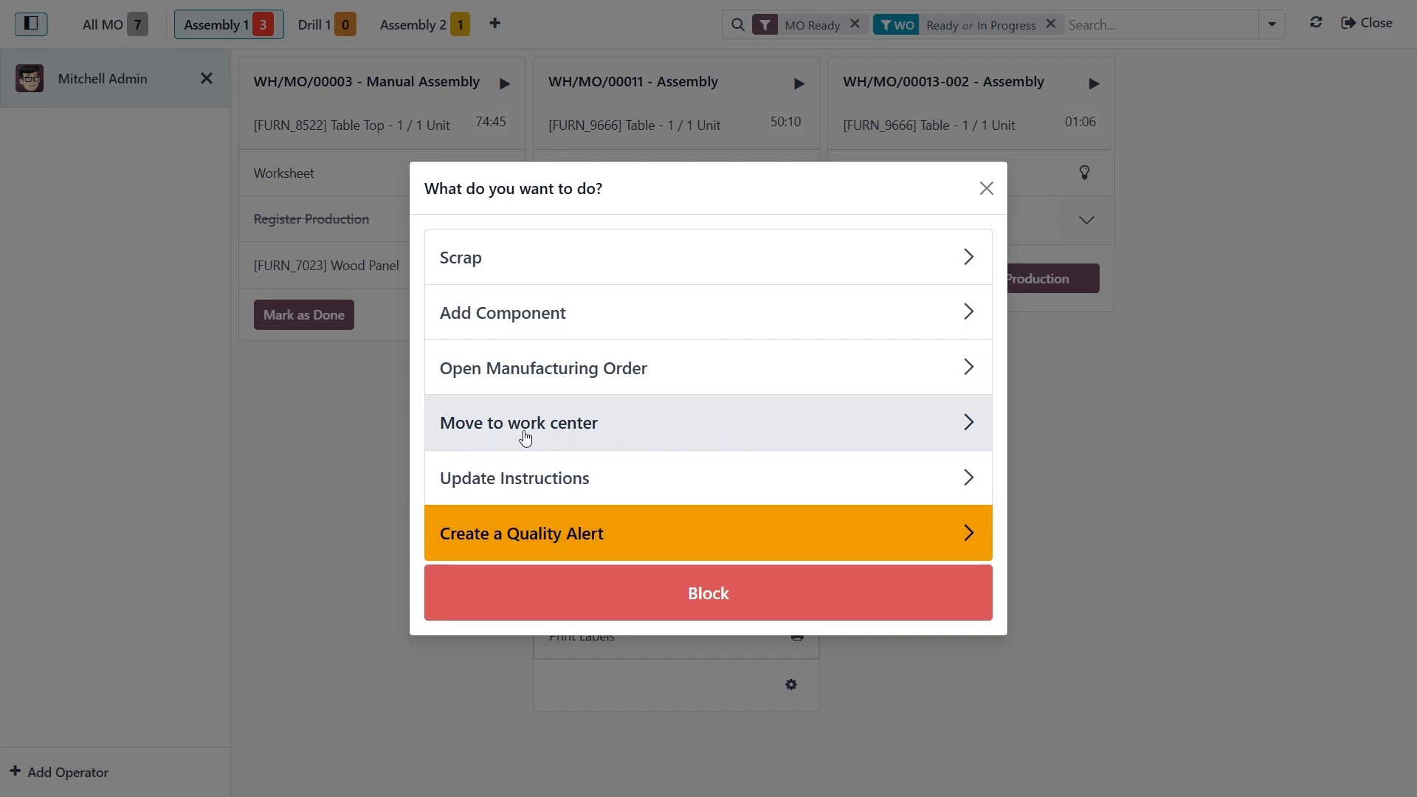
{"action": "mouse_move", "coordinate": [502, 478]}
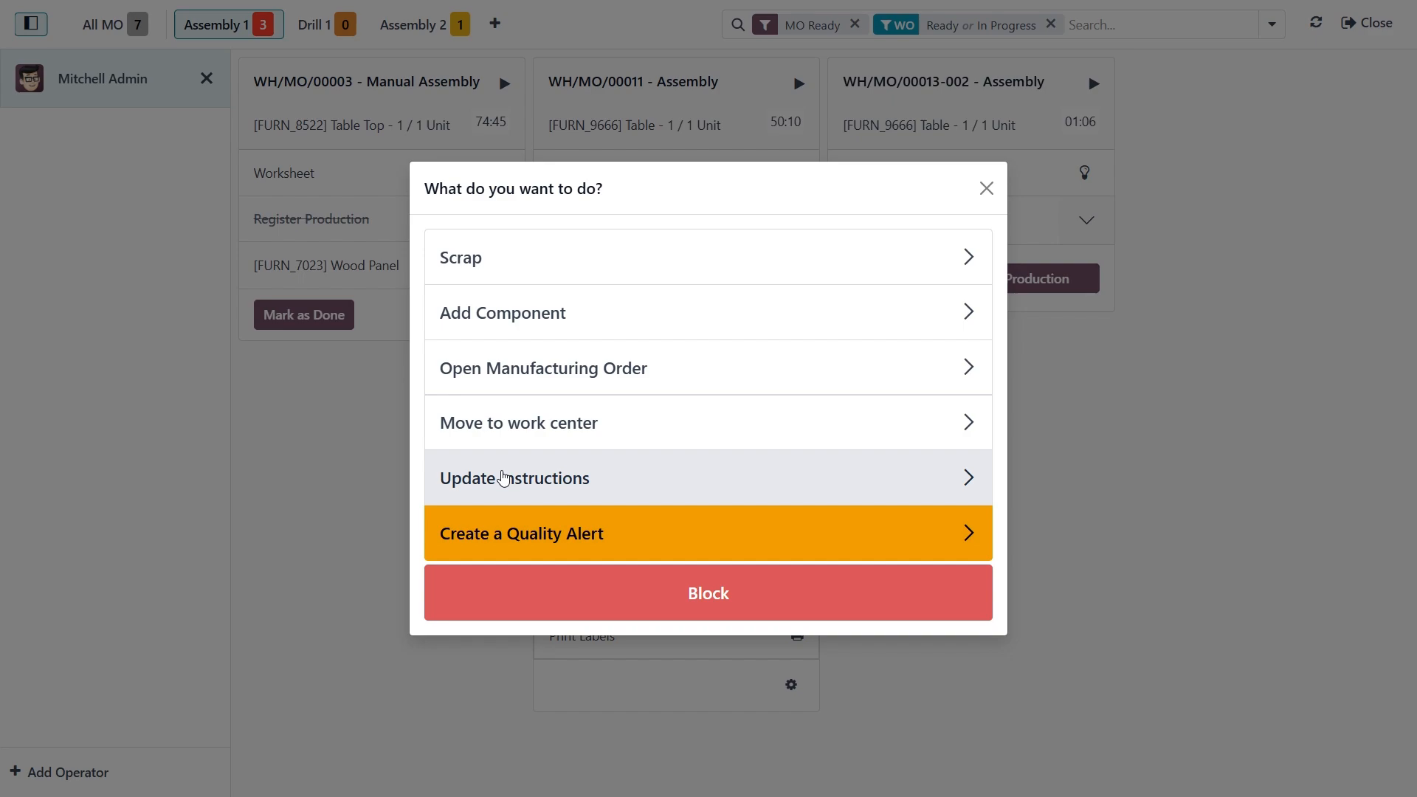
{"action": "mouse_move", "coordinate": [522, 489]}
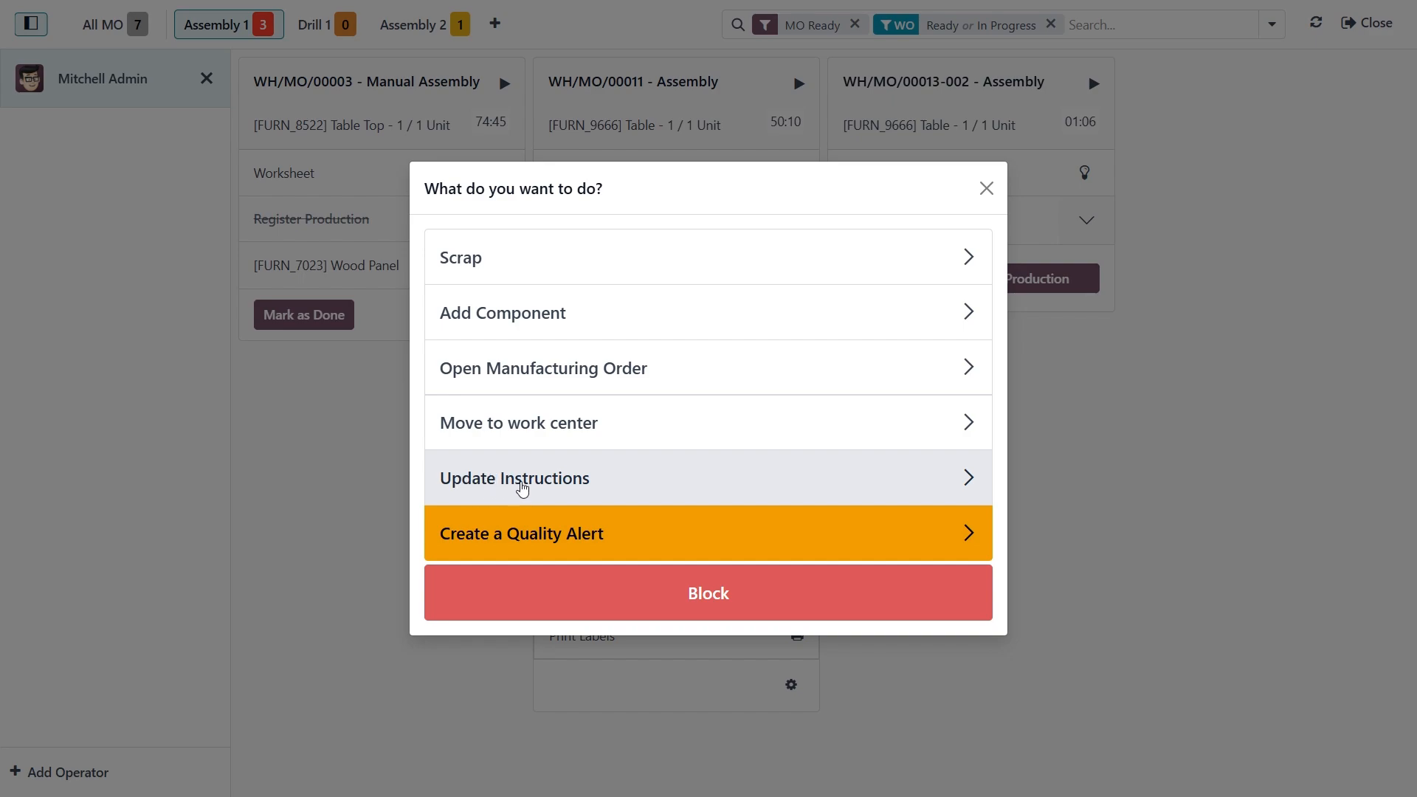
{"action": "mouse_move", "coordinate": [561, 488]}
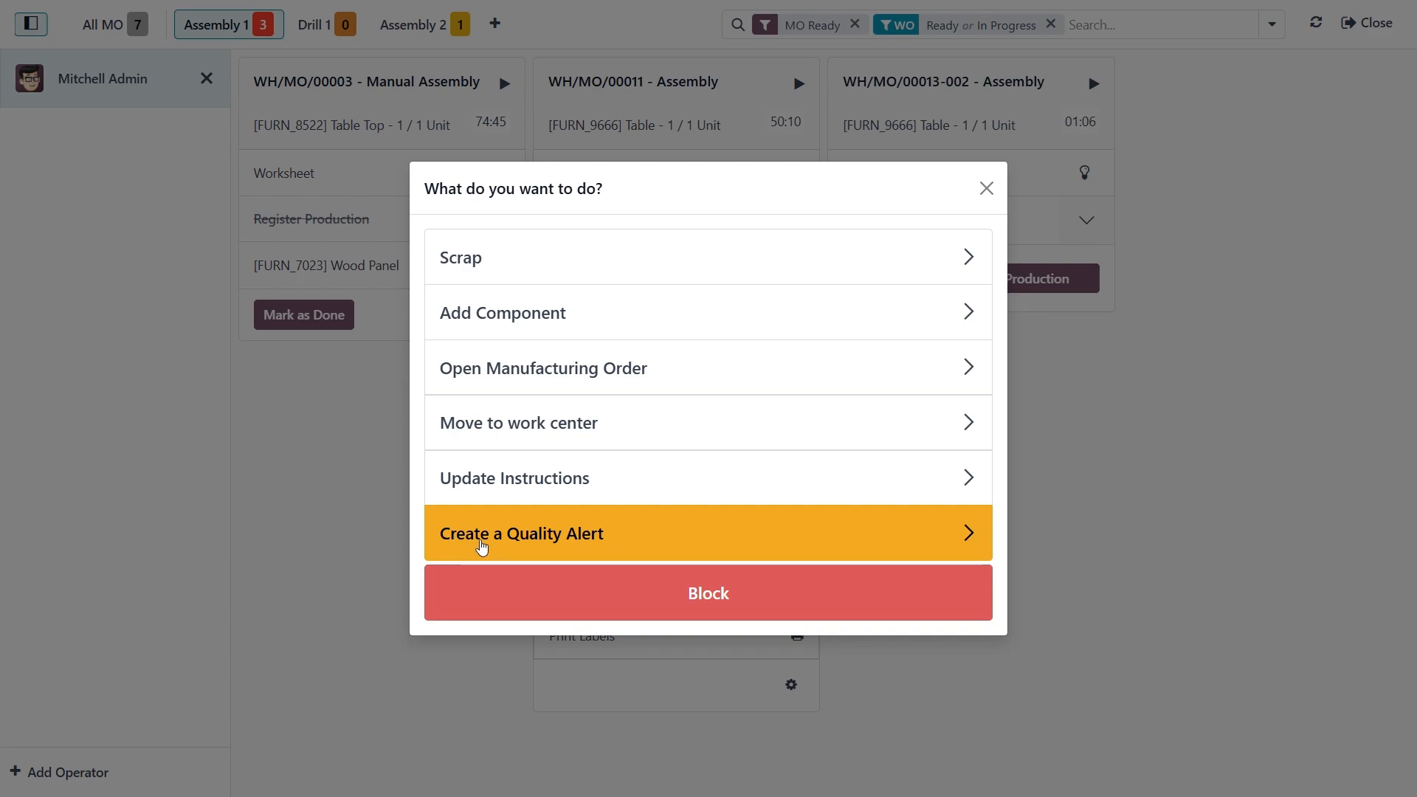
{"action": "mouse_move", "coordinate": [603, 547]}
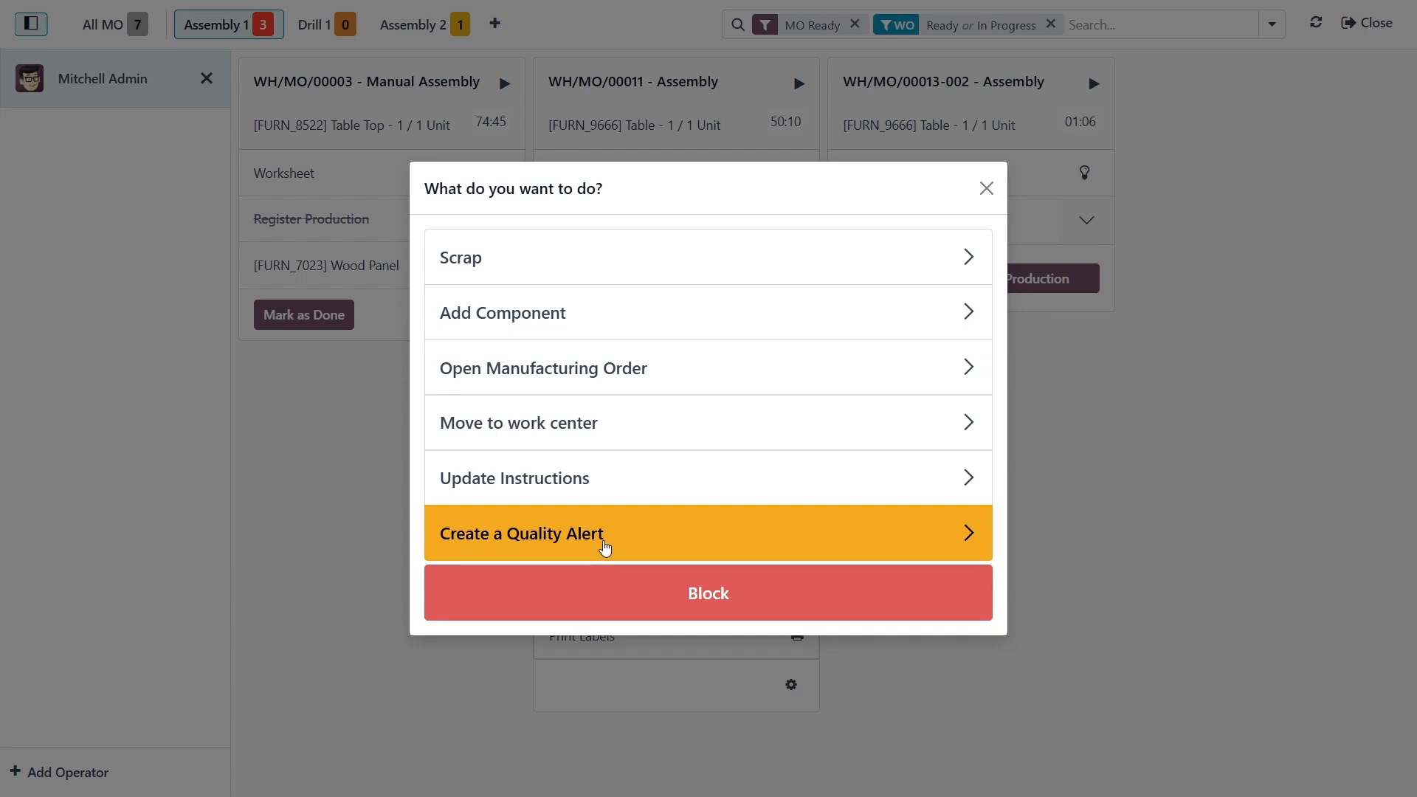
{"action": "mouse_move", "coordinate": [591, 545]}
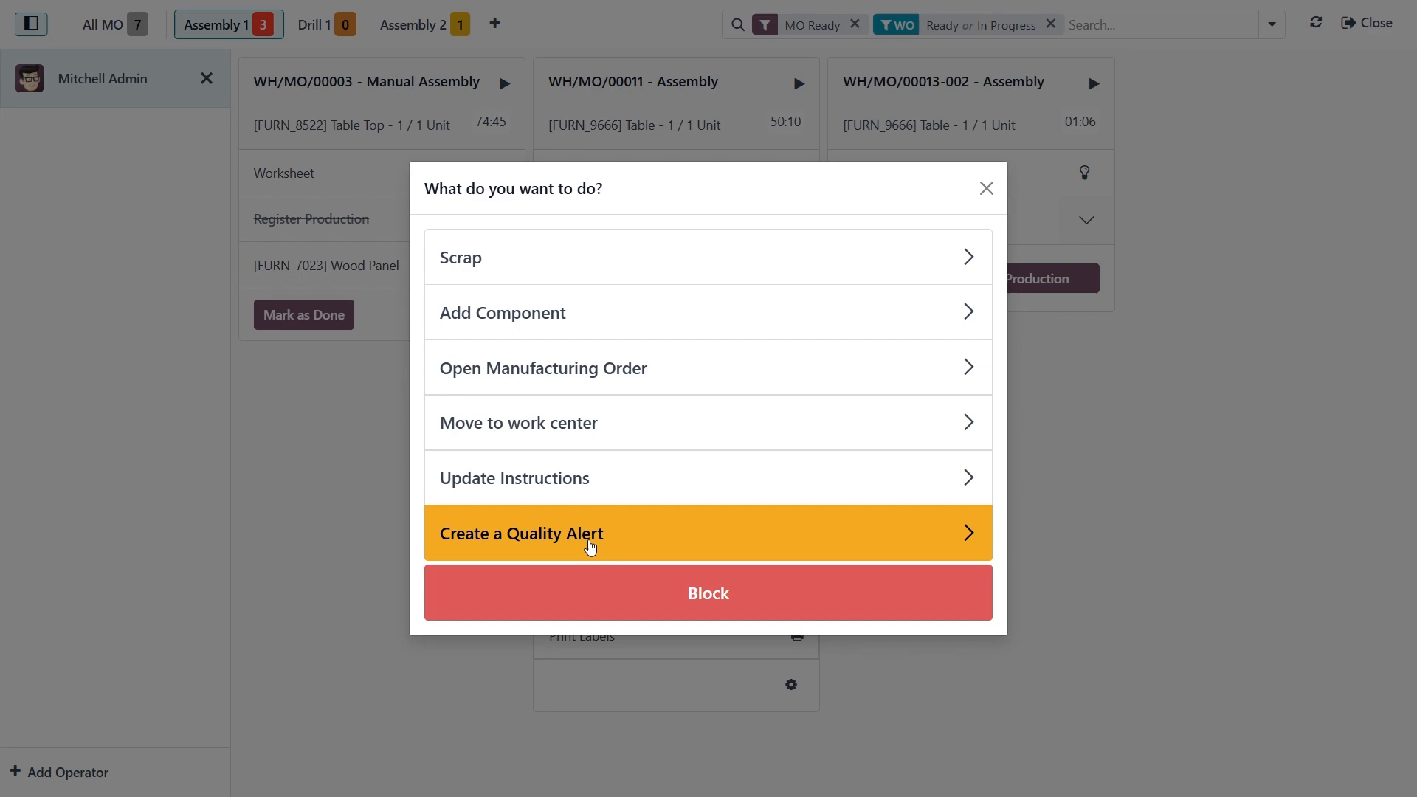
{"action": "mouse_move", "coordinate": [675, 593]}
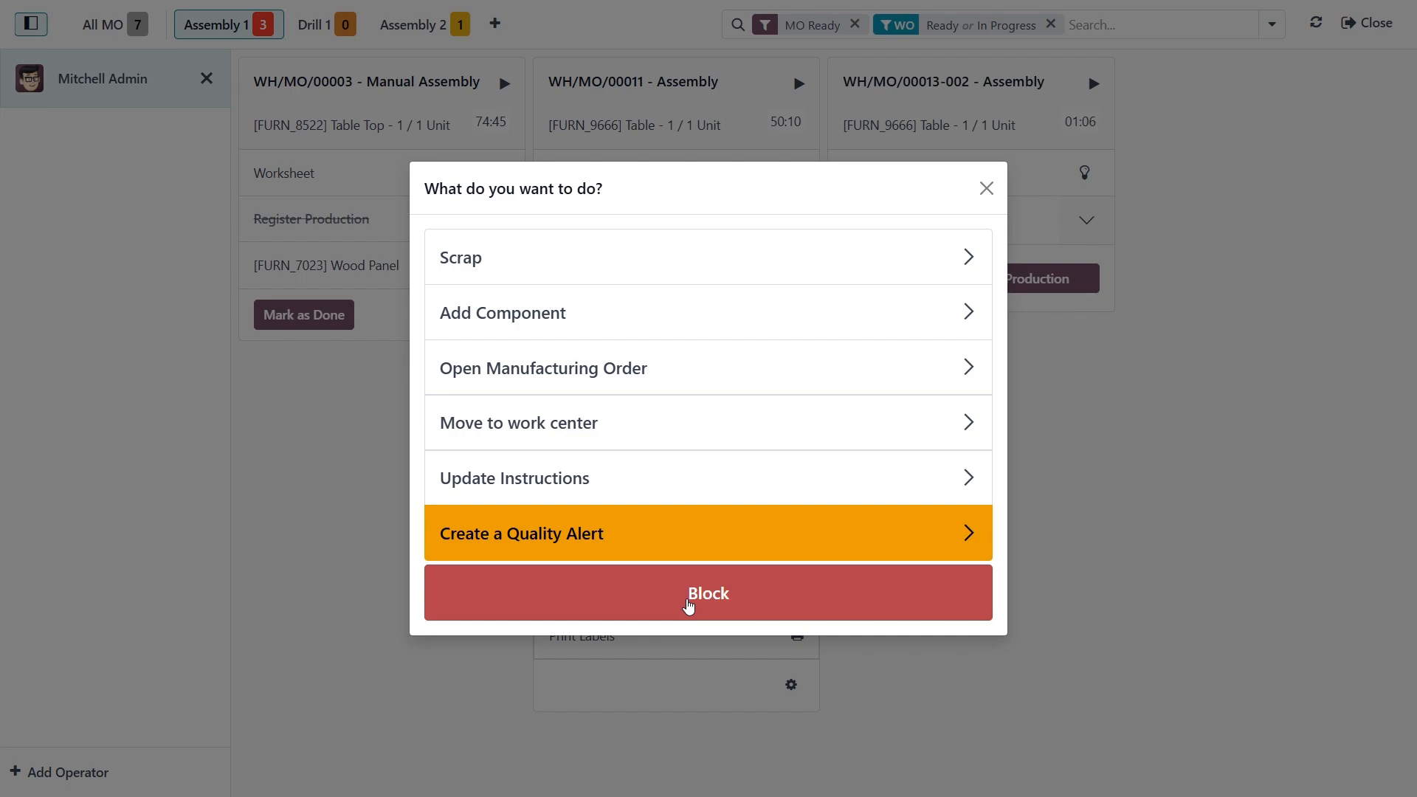
{"action": "mouse_move", "coordinate": [894, 301]}
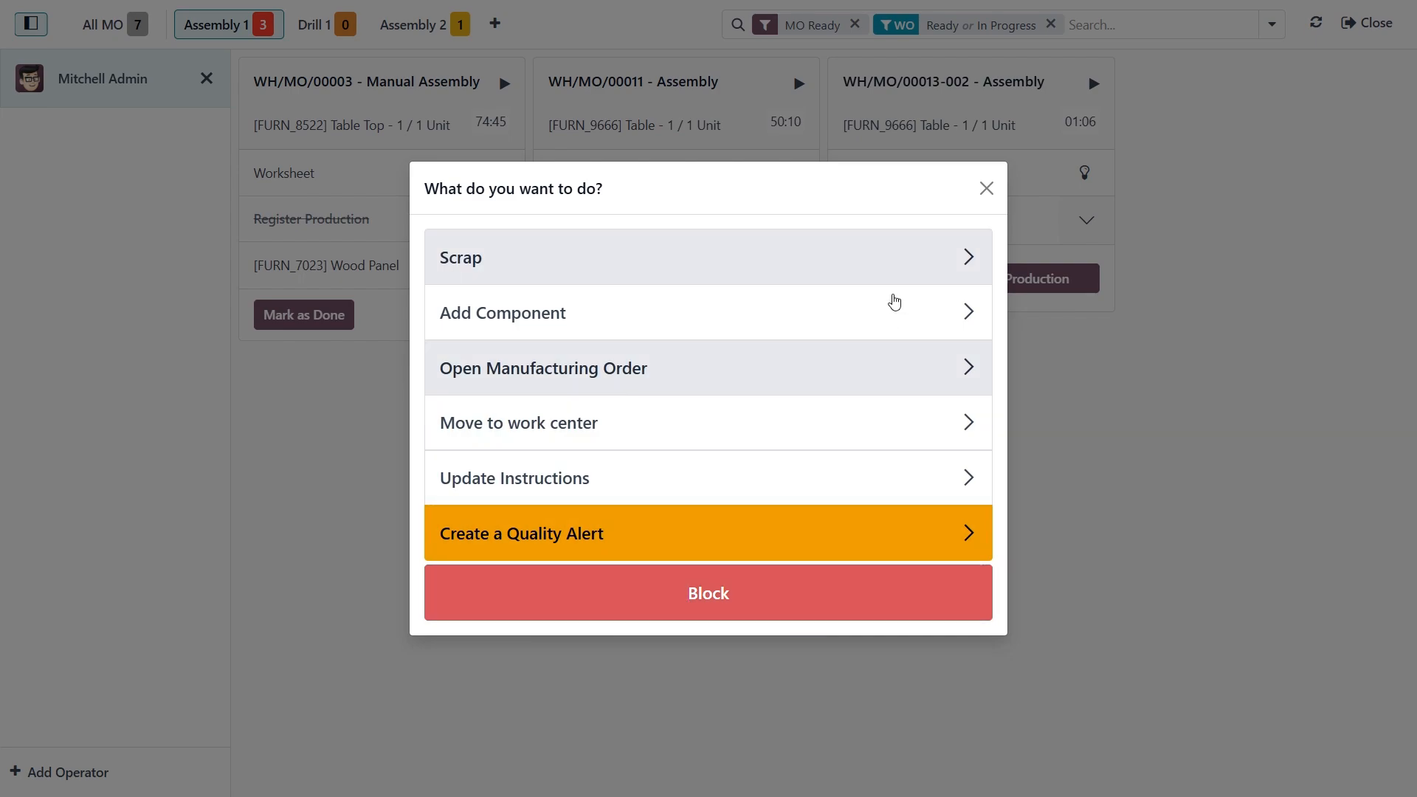
{"action": "left_click", "coordinate": [986, 189]}
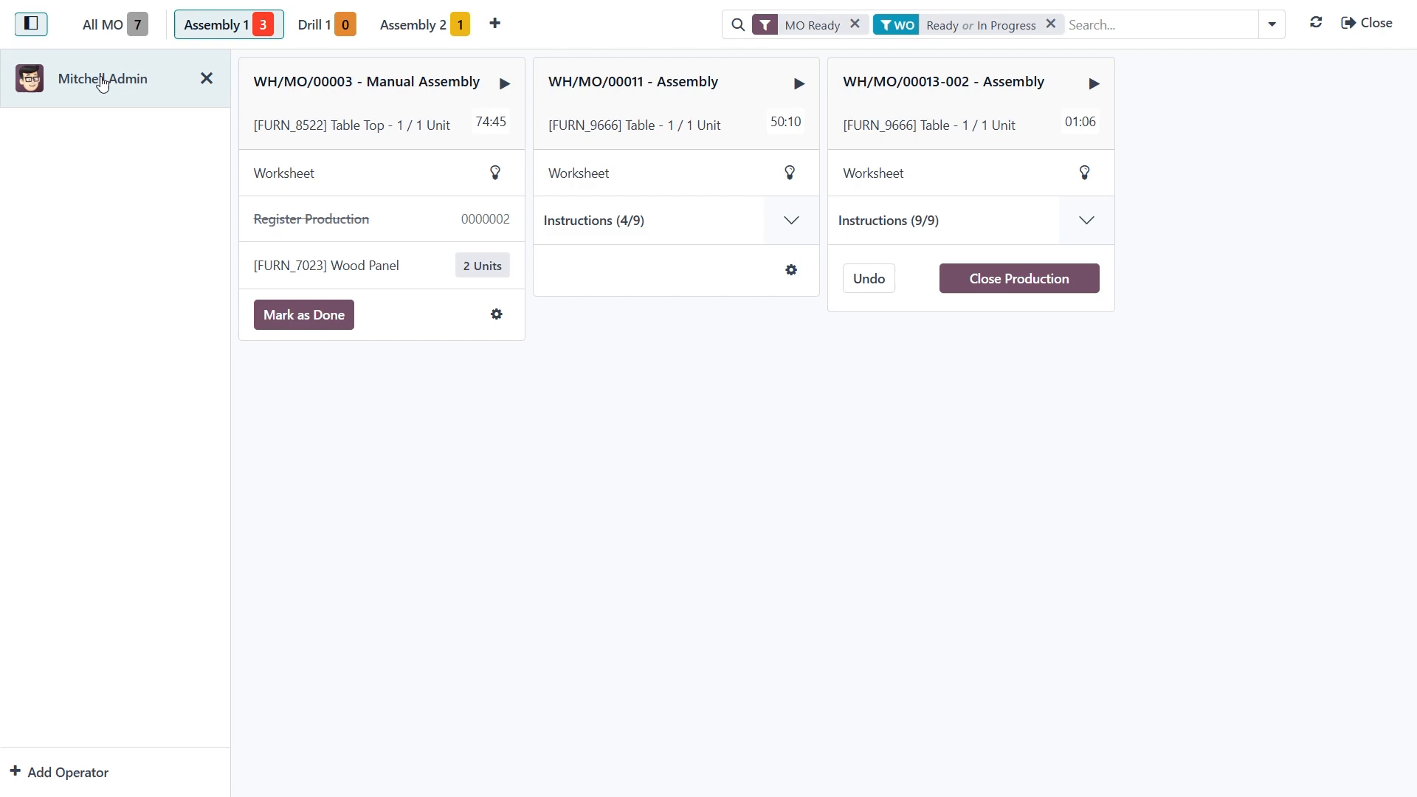
{"action": "mouse_move", "coordinate": [185, 96]}
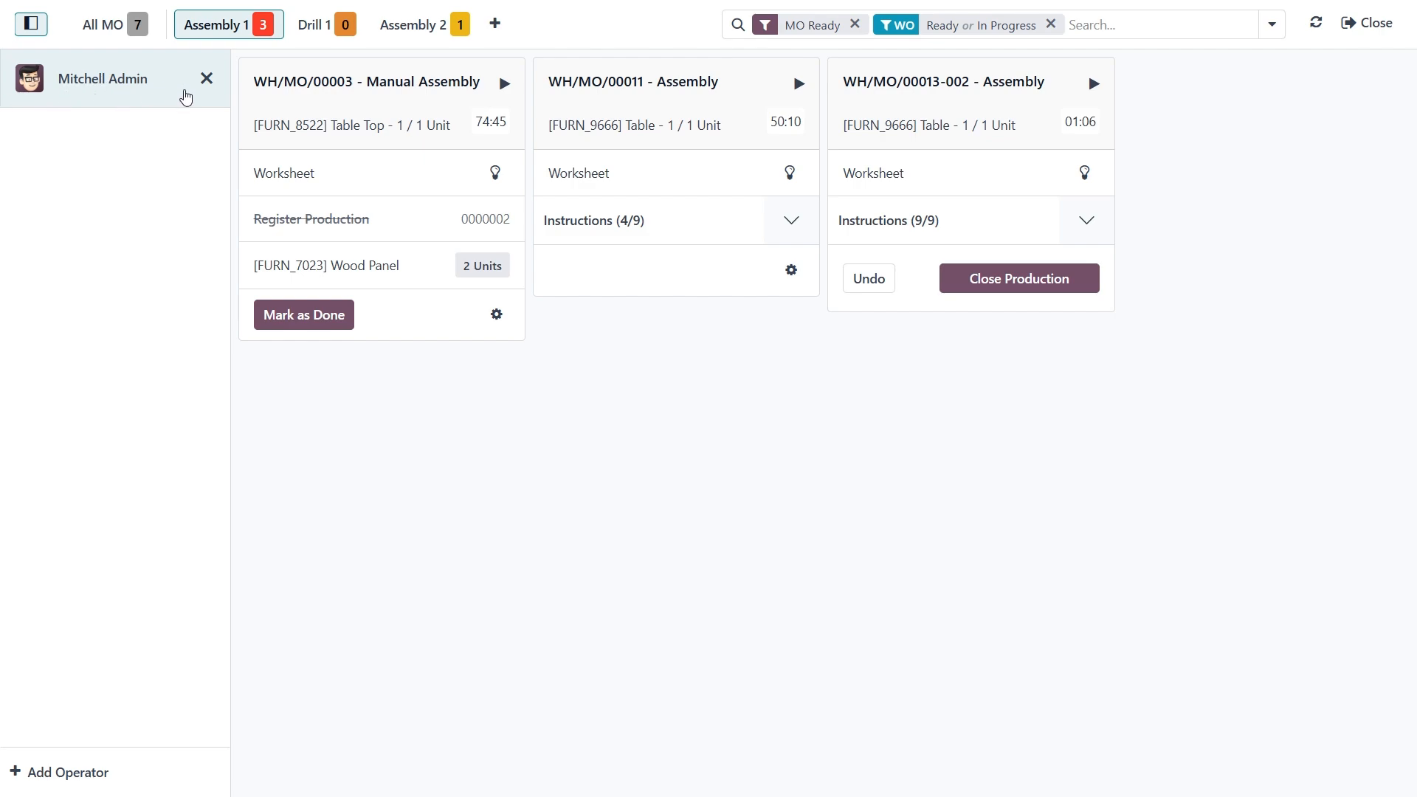
{"action": "mouse_move", "coordinate": [109, 107]}
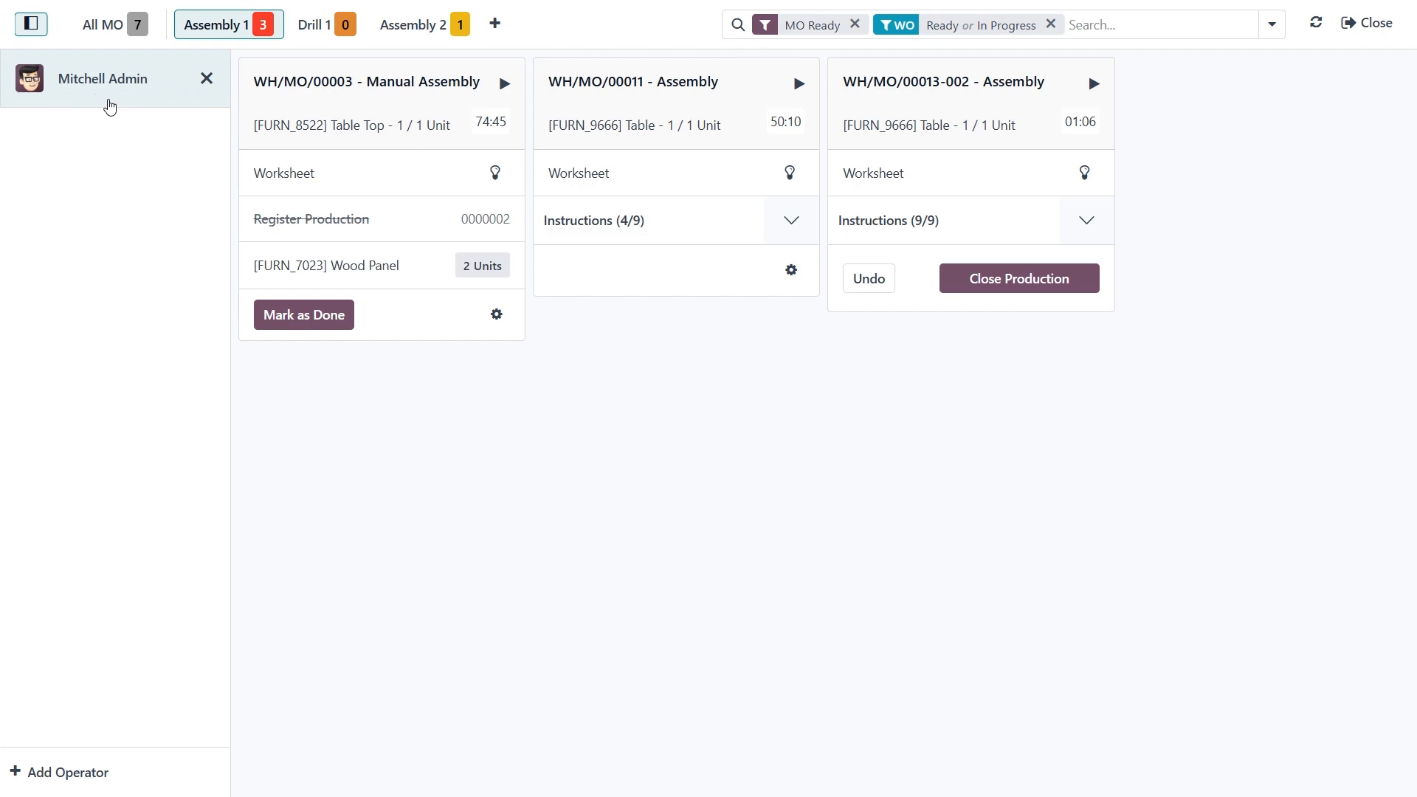
{"action": "mouse_move", "coordinate": [54, 103]}
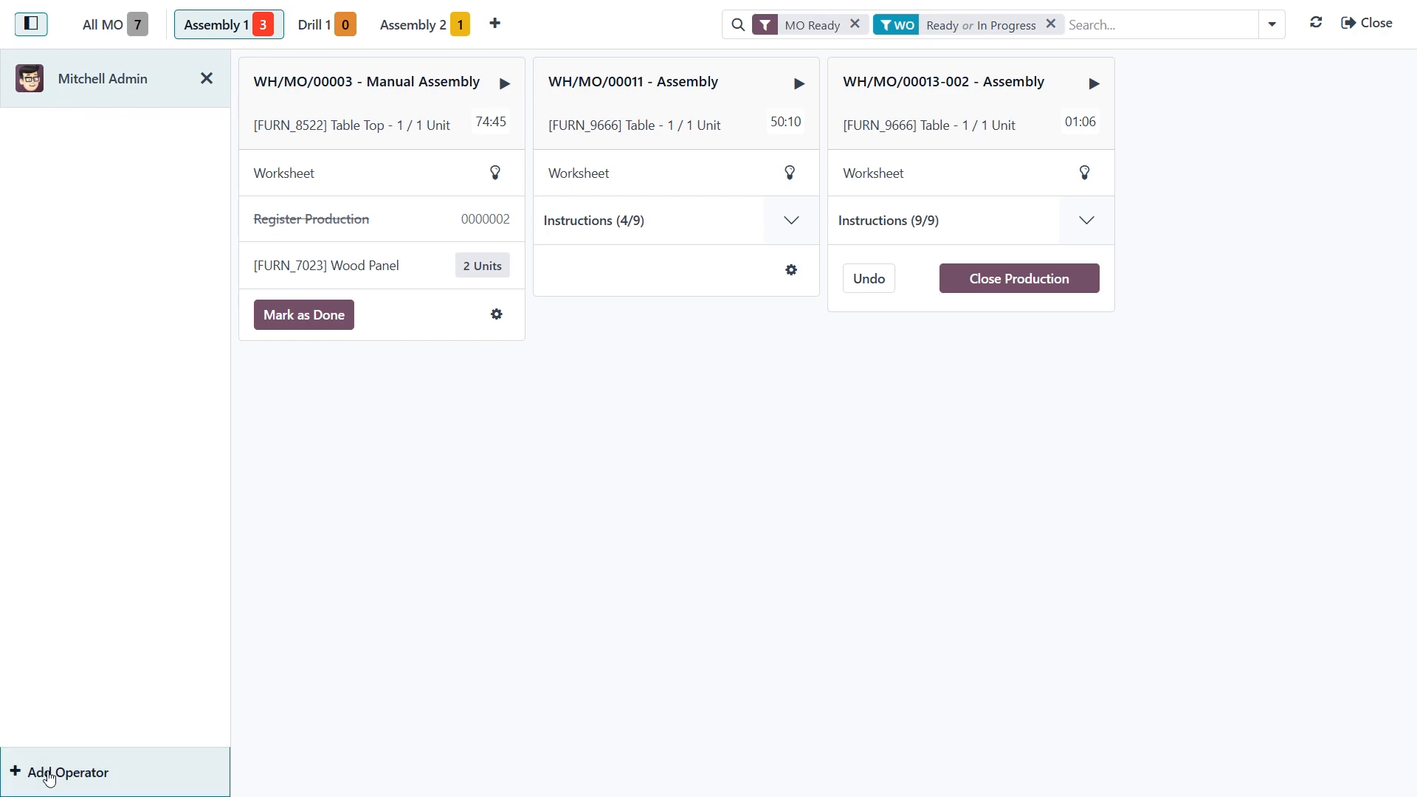
- Open and close the Add Operator employee list unused, then switch to the All MO tab
{"action": "left_click", "coordinate": [67, 772]}
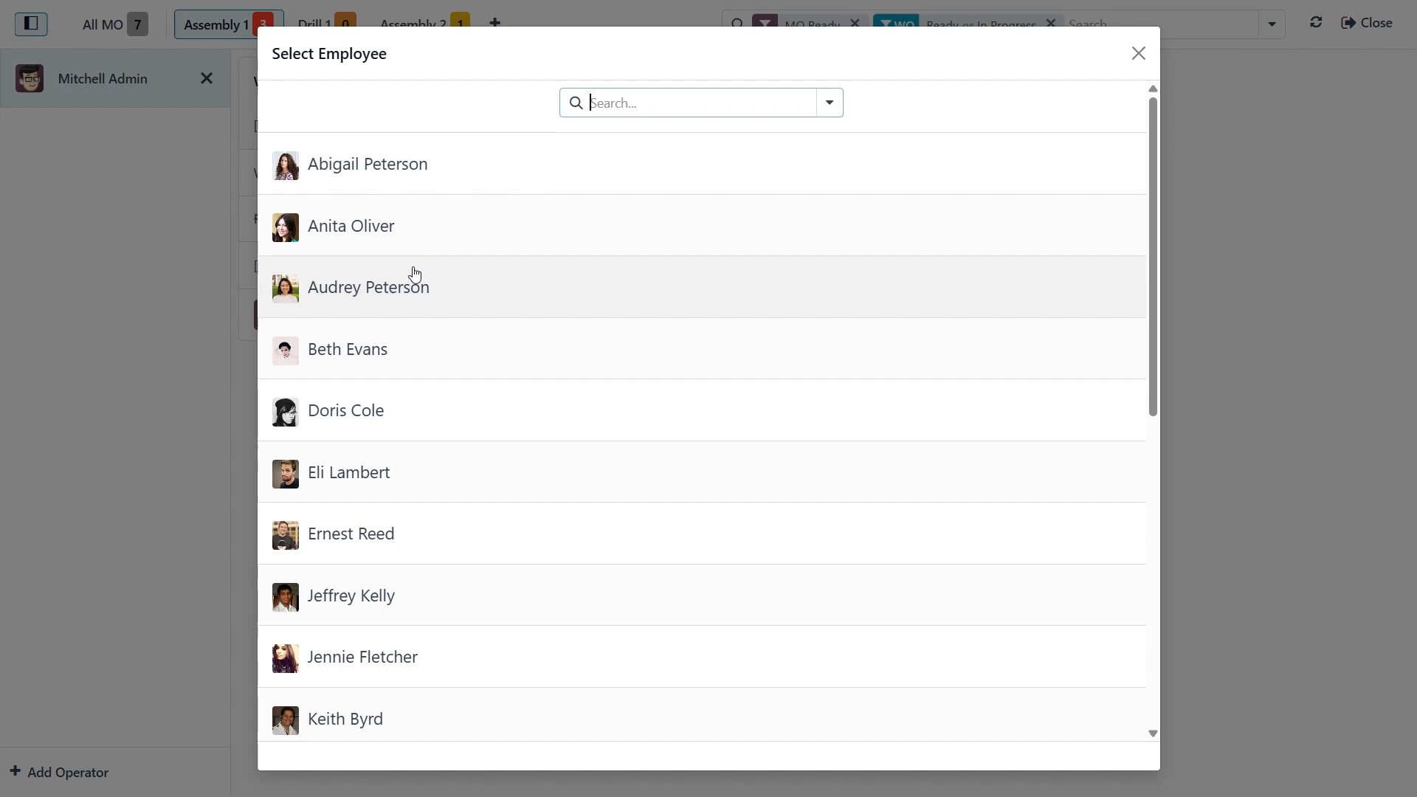
{"action": "mouse_move", "coordinate": [847, 213]}
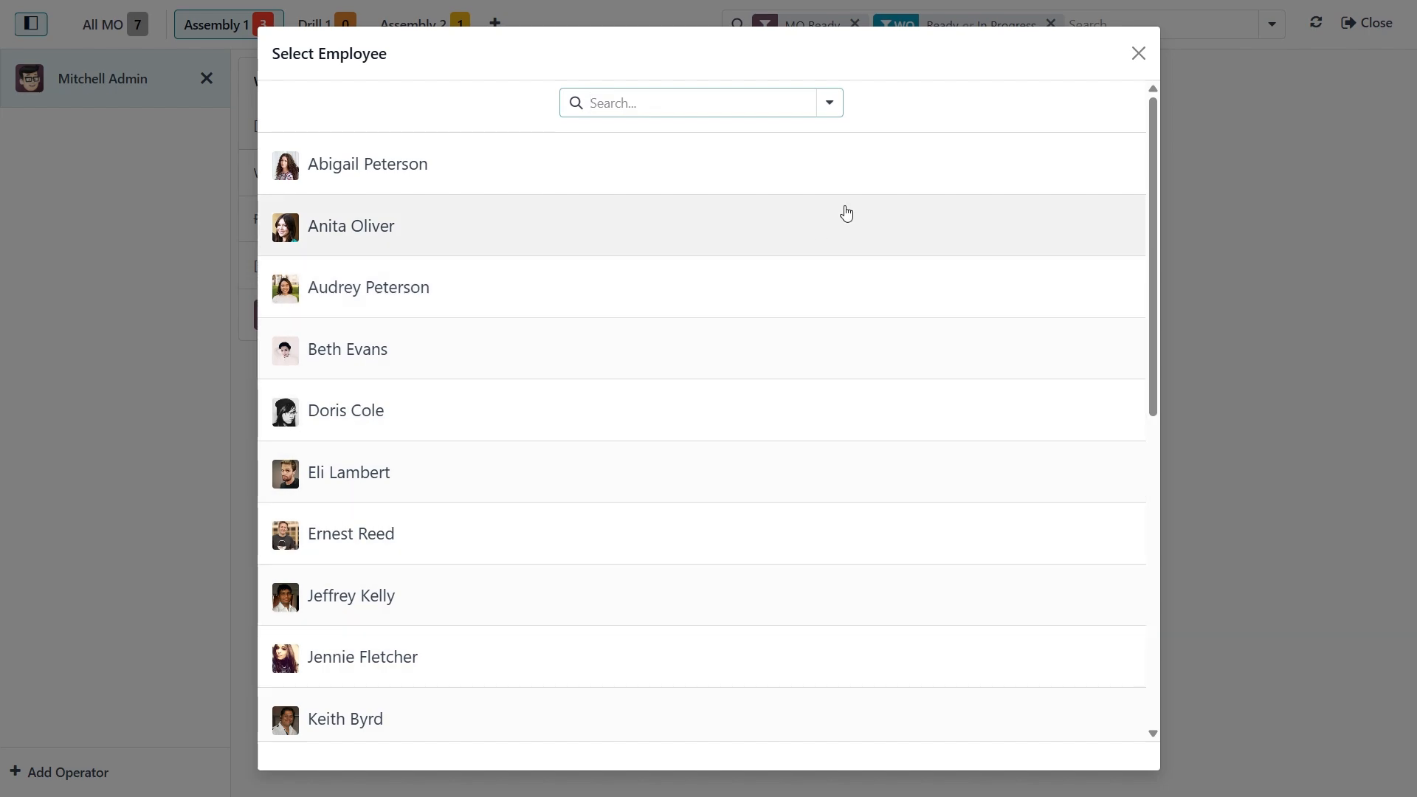
{"action": "mouse_move", "coordinate": [1137, 54]}
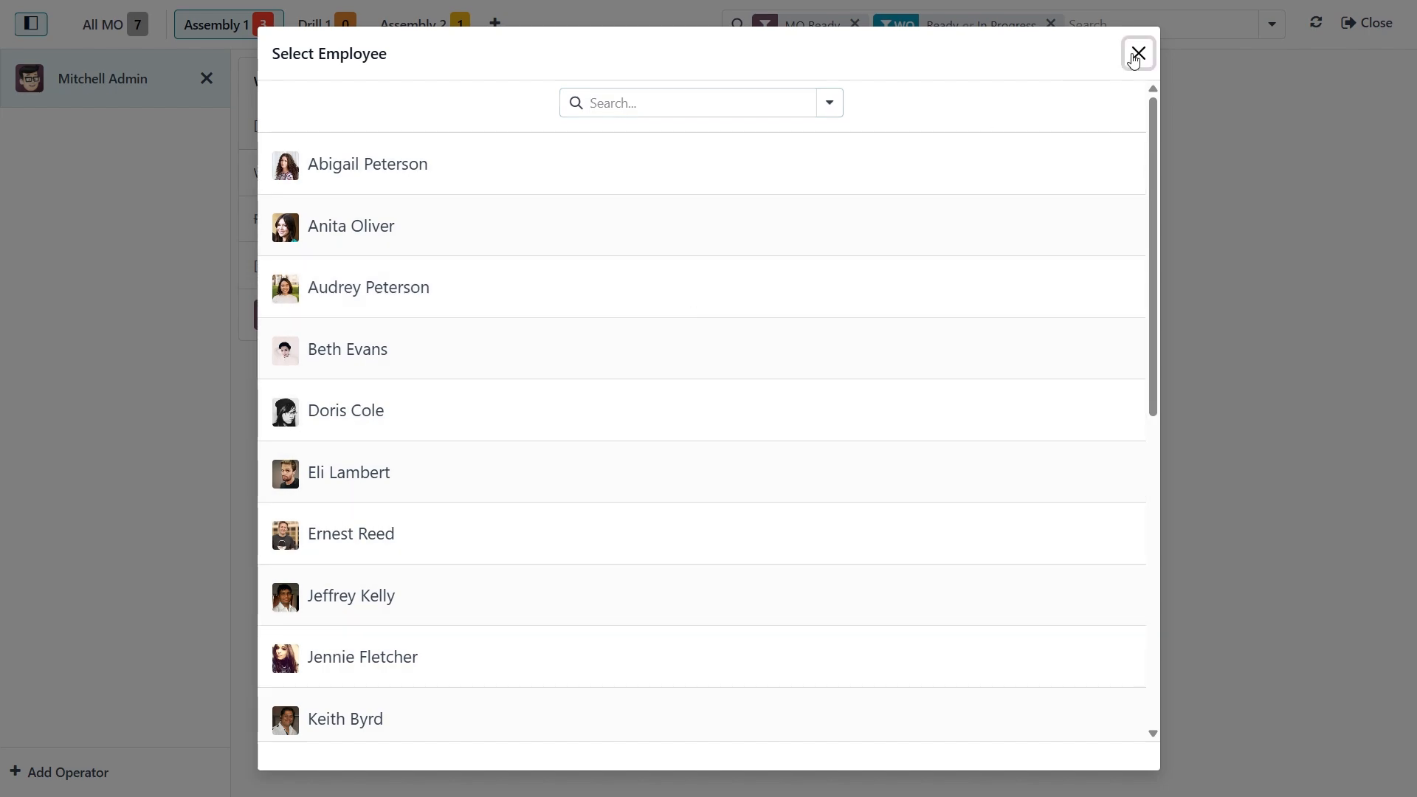
{"action": "left_click", "coordinate": [1137, 53]}
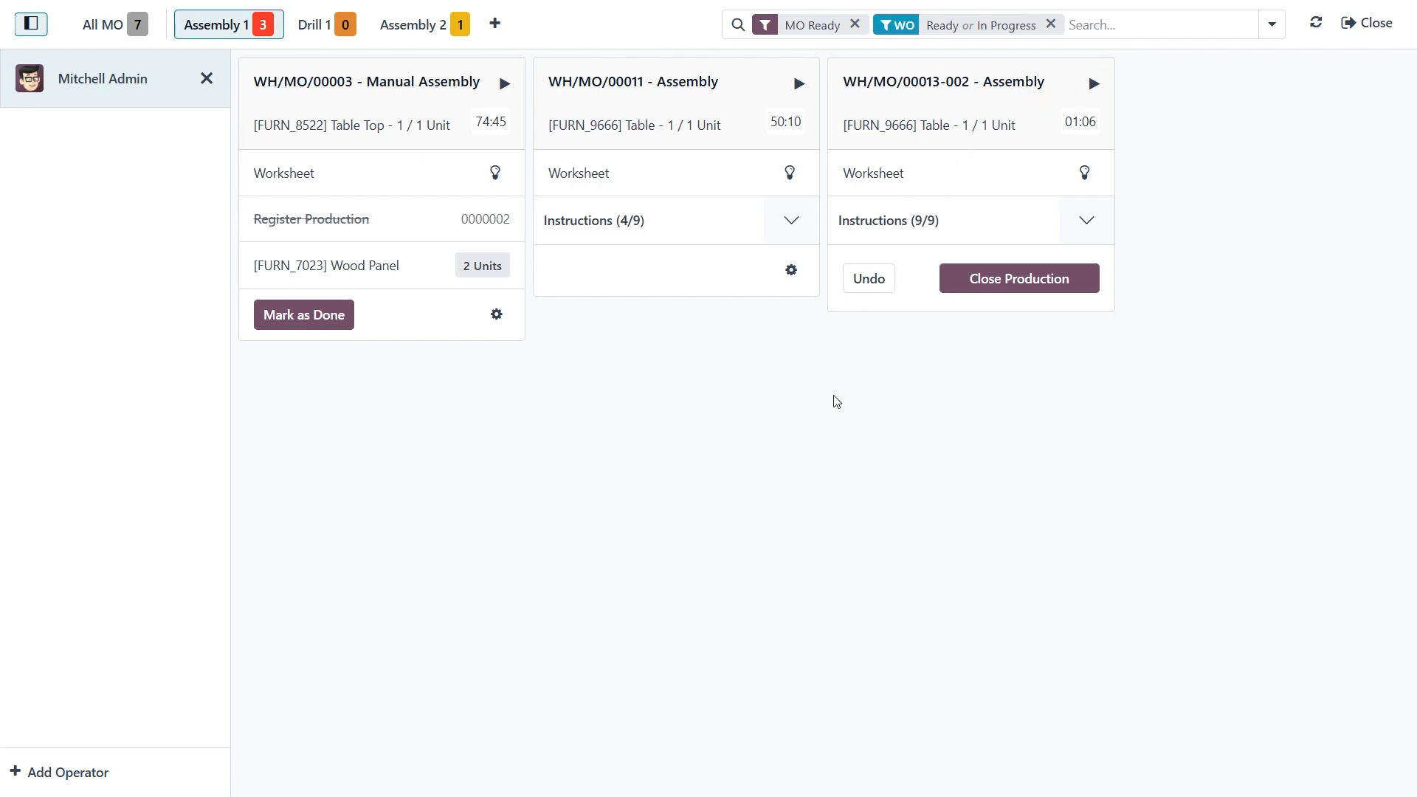
{"action": "mouse_move", "coordinate": [332, 134]}
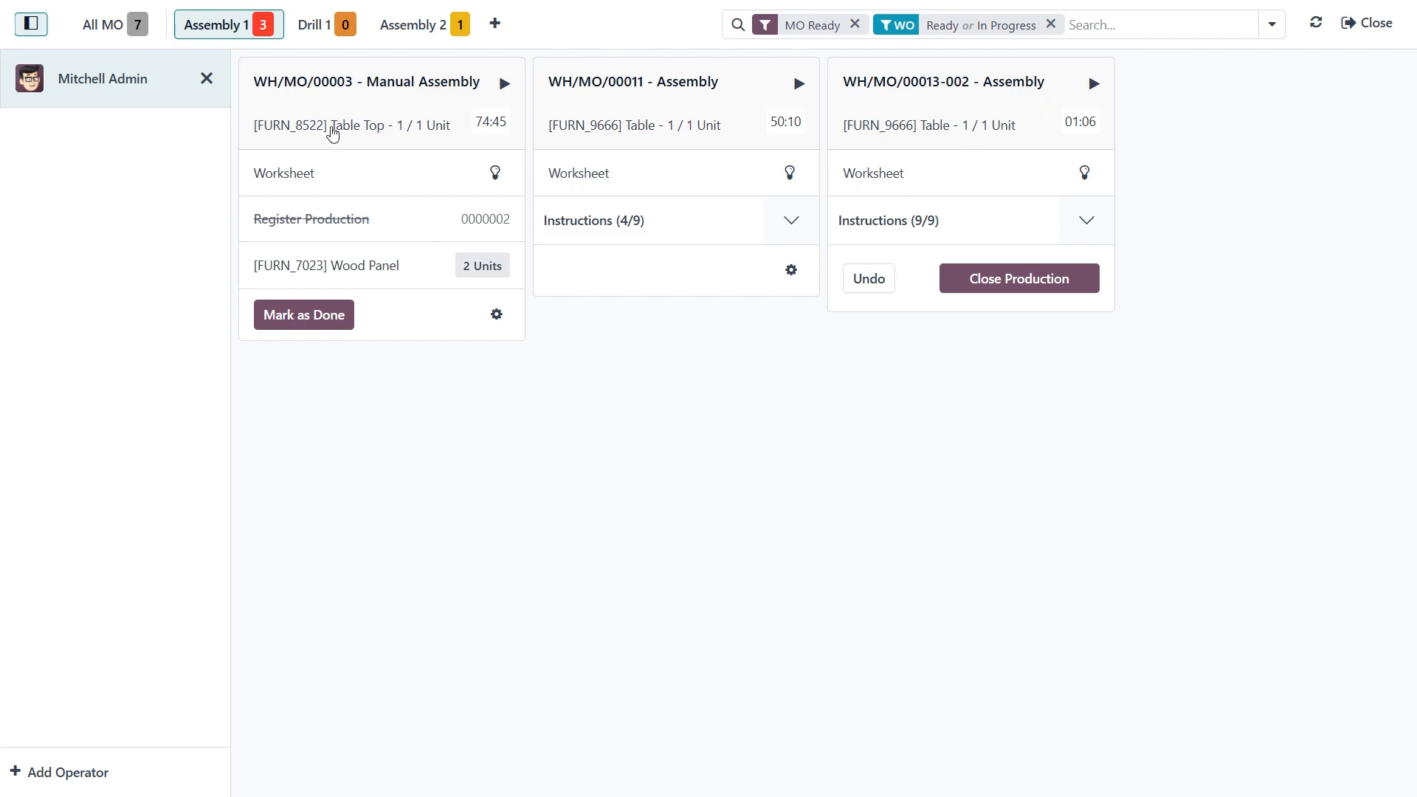
{"action": "left_click", "coordinate": [114, 24]}
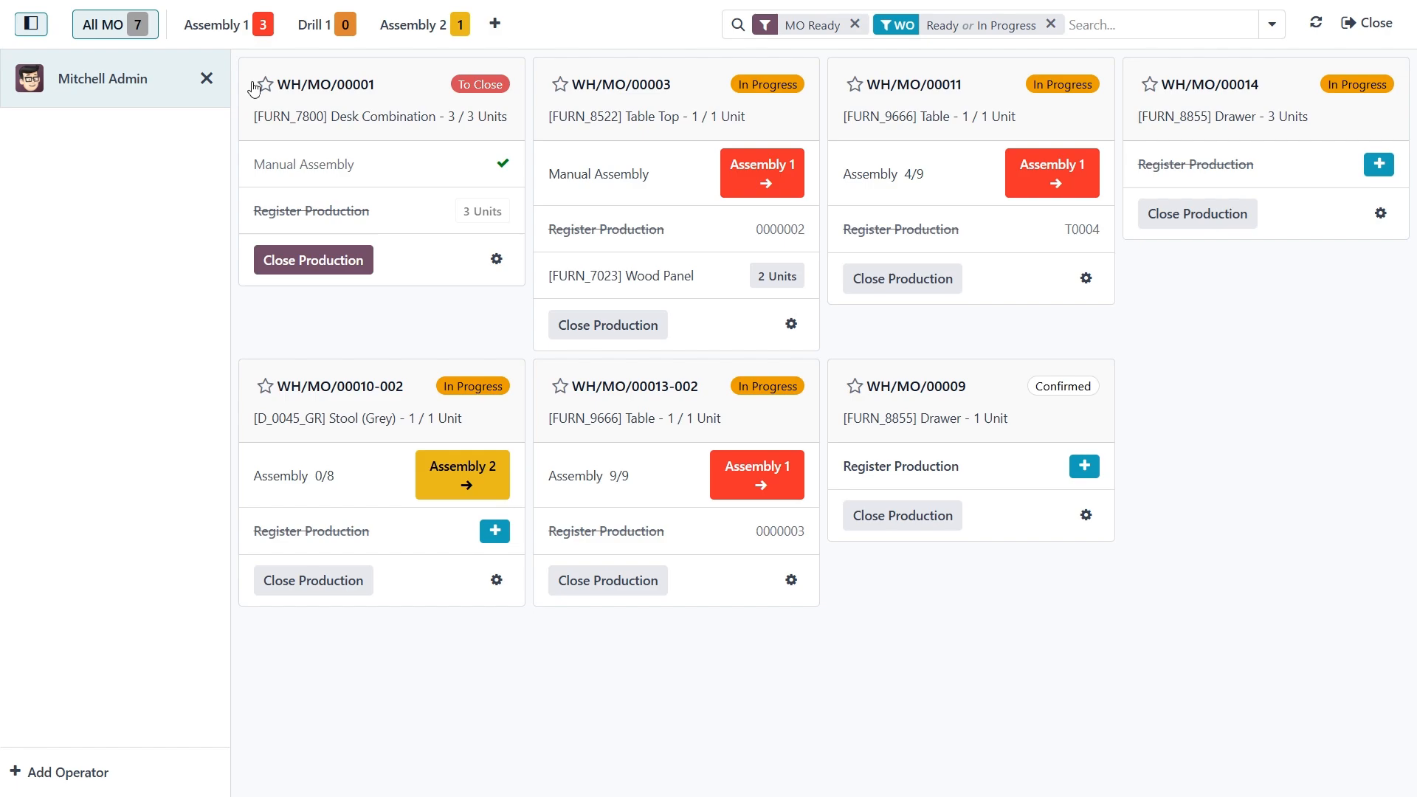
{"action": "mouse_move", "coordinate": [534, 369]}
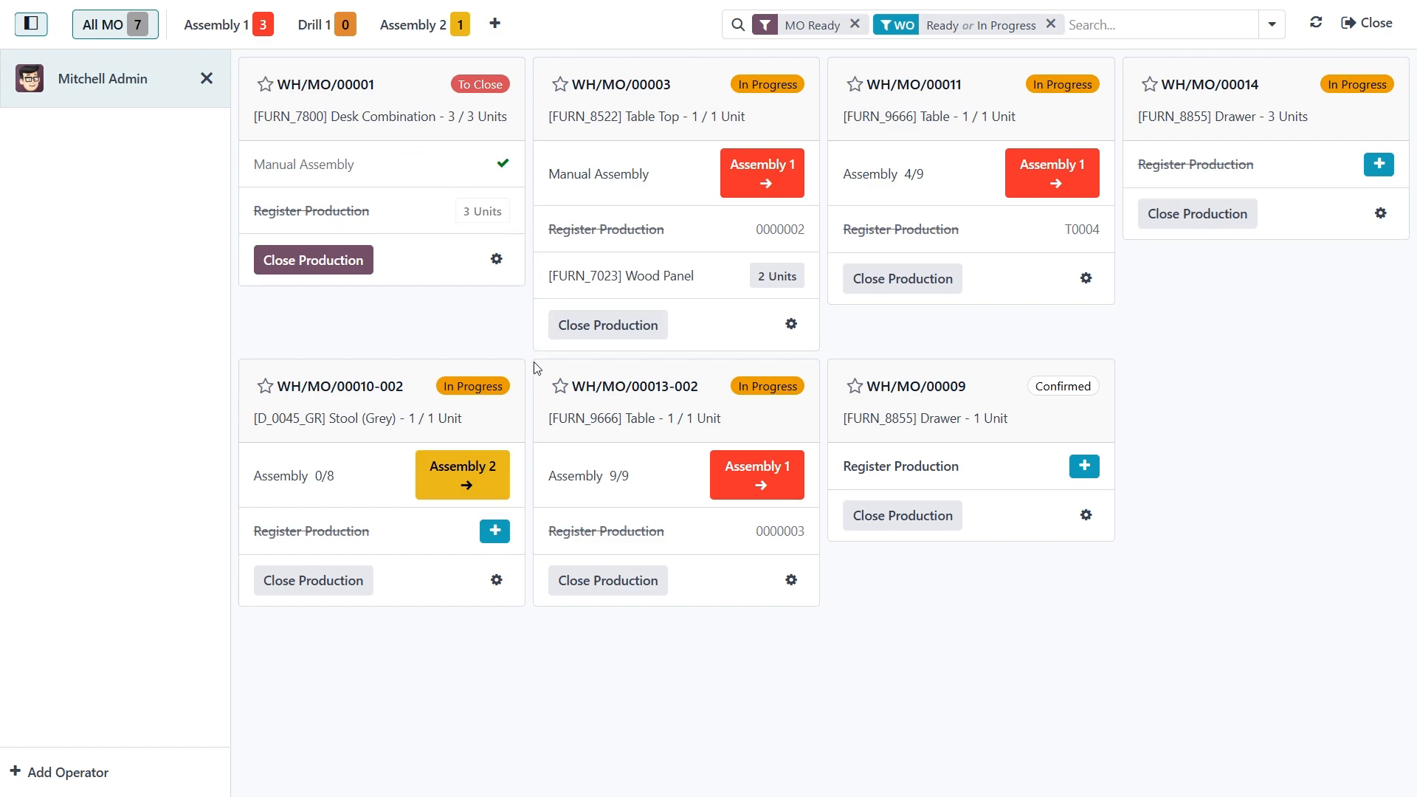